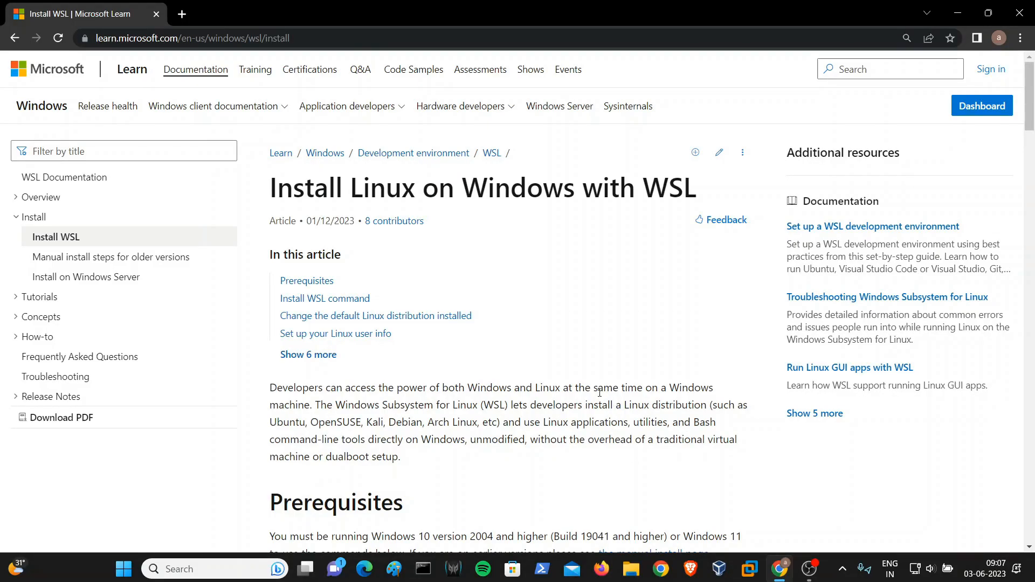
mouse_move(549, 368)
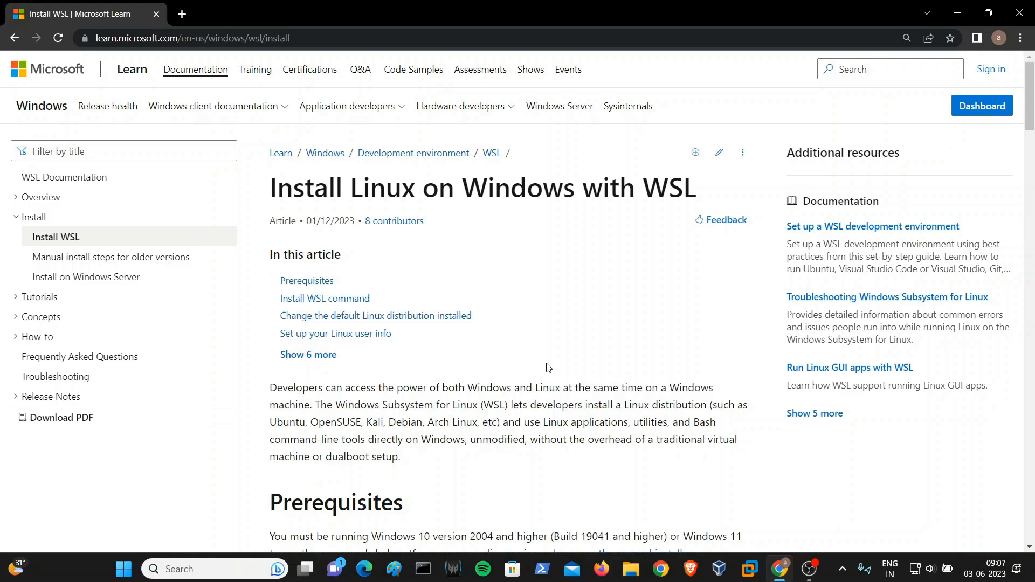
- Scroll the Install WSL article down past Prerequisites to the wsl --install command section
scroll(down, 3)
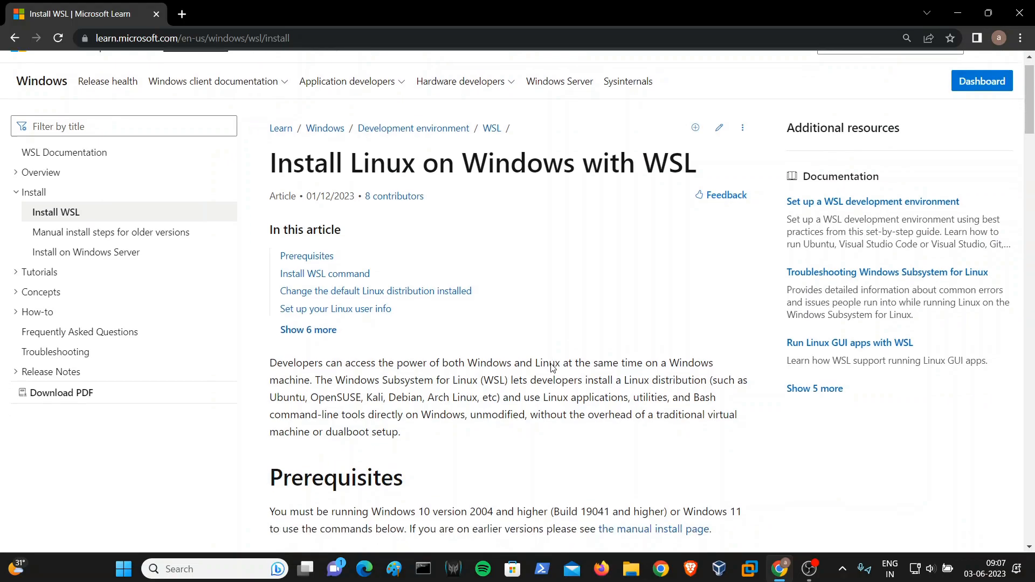
scroll(down, 3)
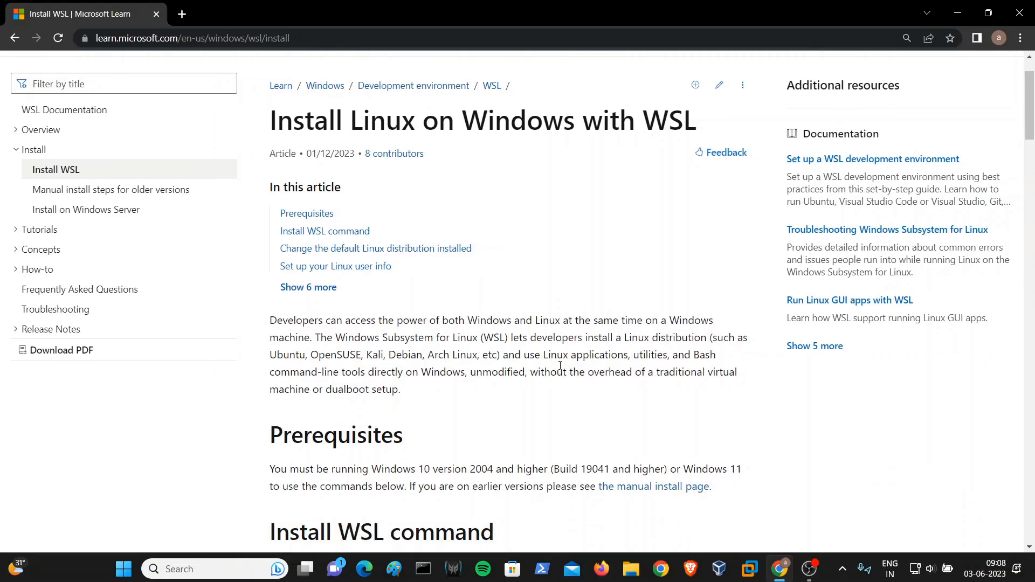
mouse_move(485, 391)
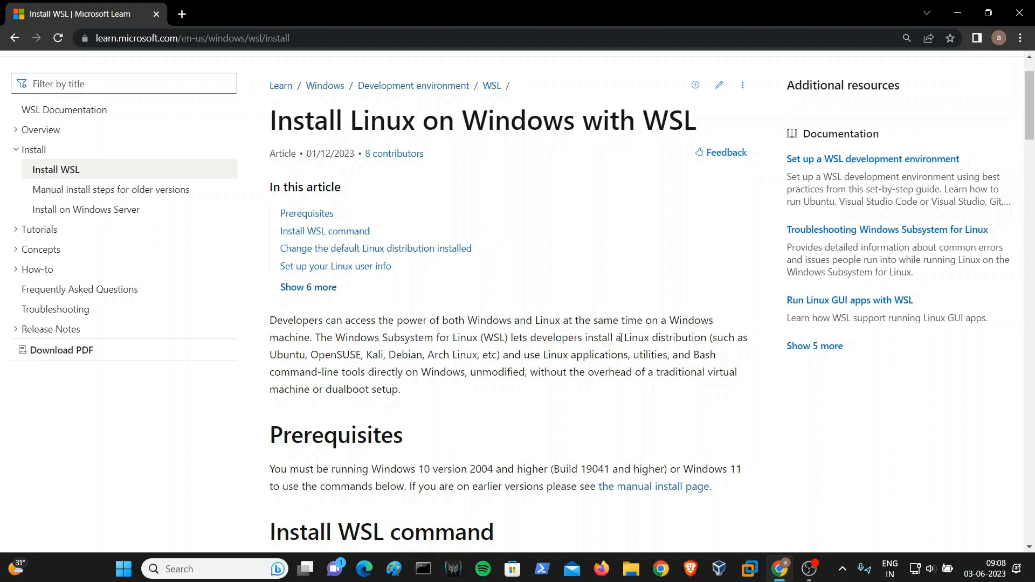
mouse_move(363, 349)
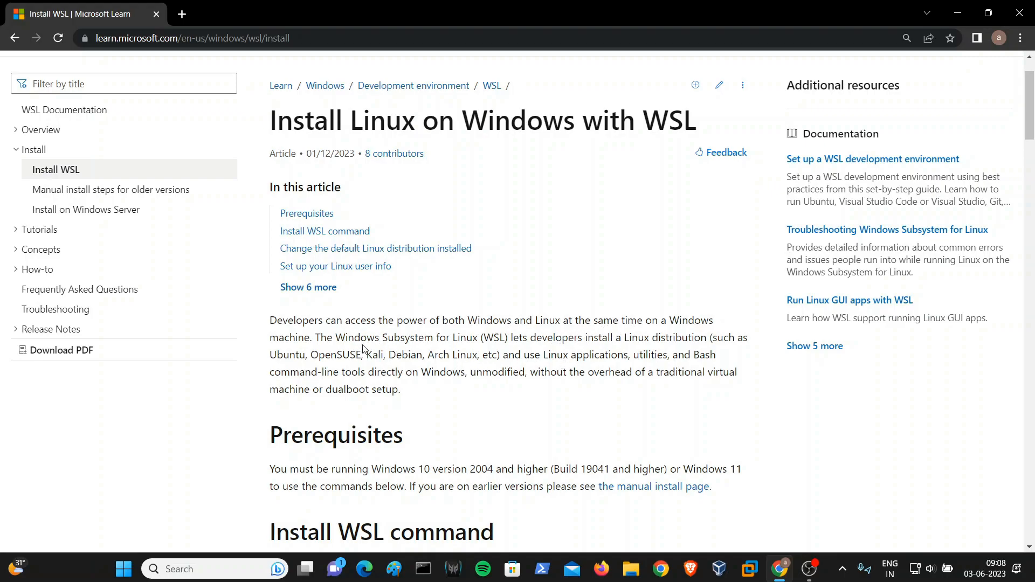
mouse_move(495, 349)
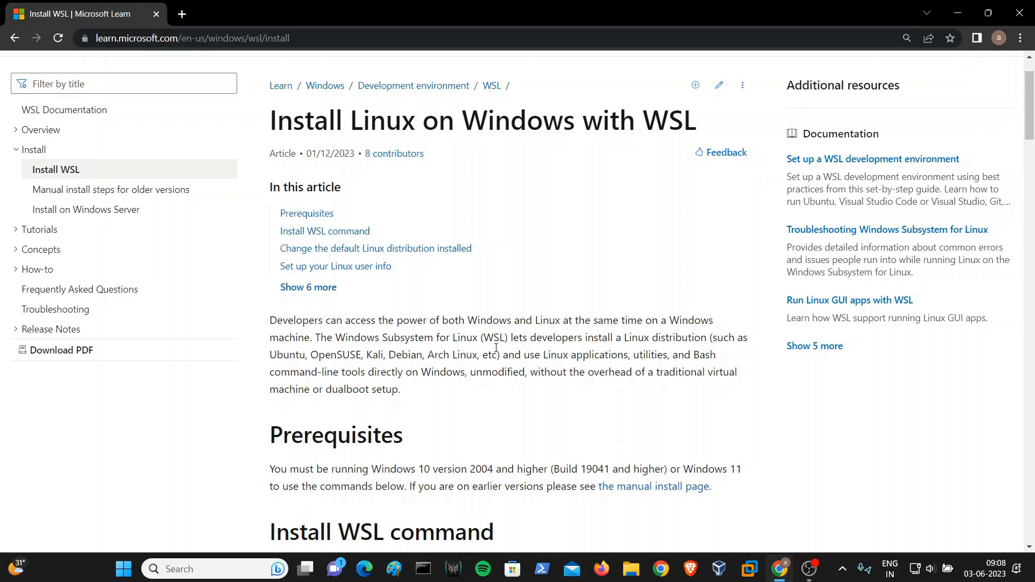
mouse_move(658, 351)
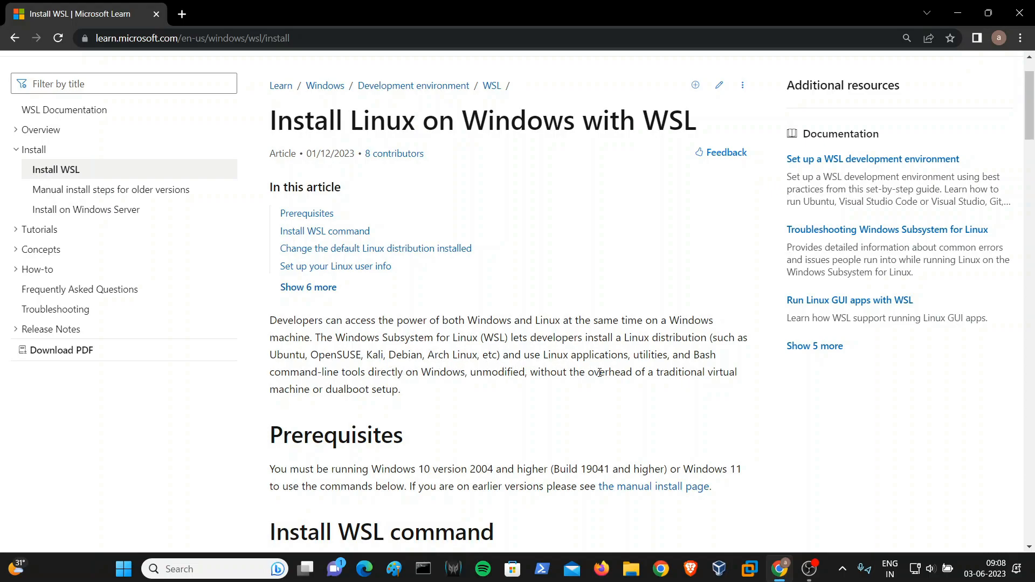
mouse_move(362, 389)
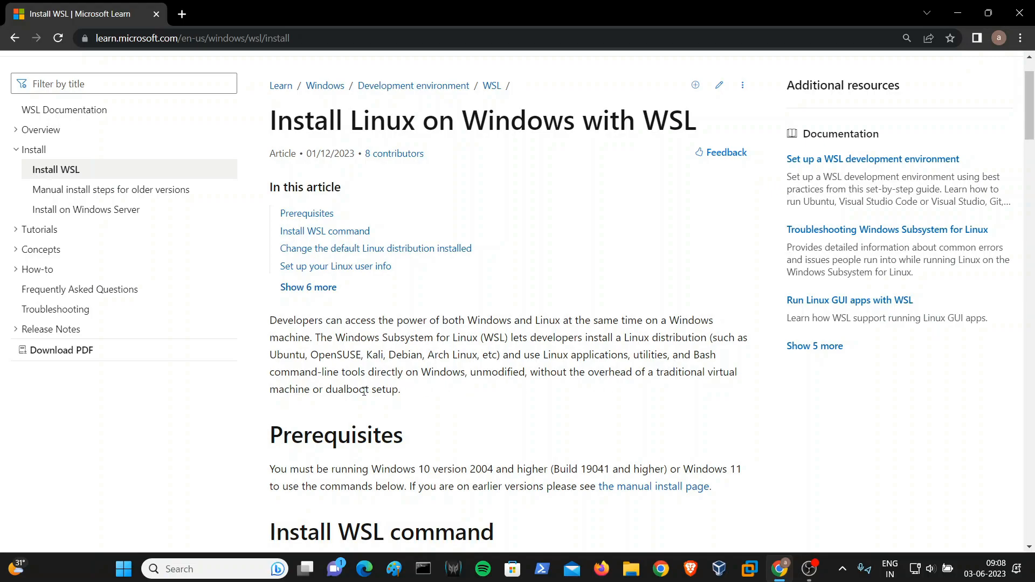
mouse_move(486, 399)
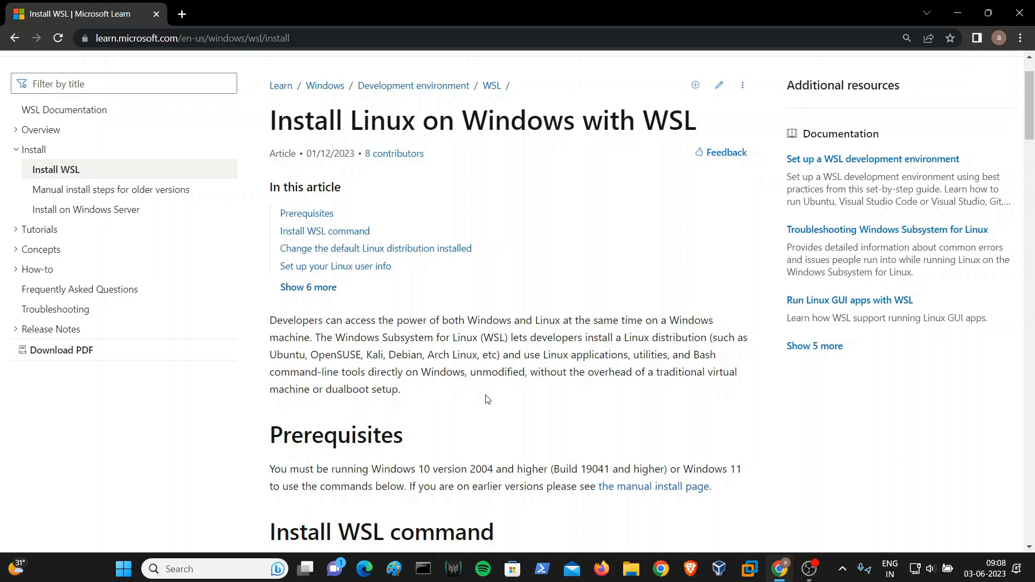
mouse_move(595, 393)
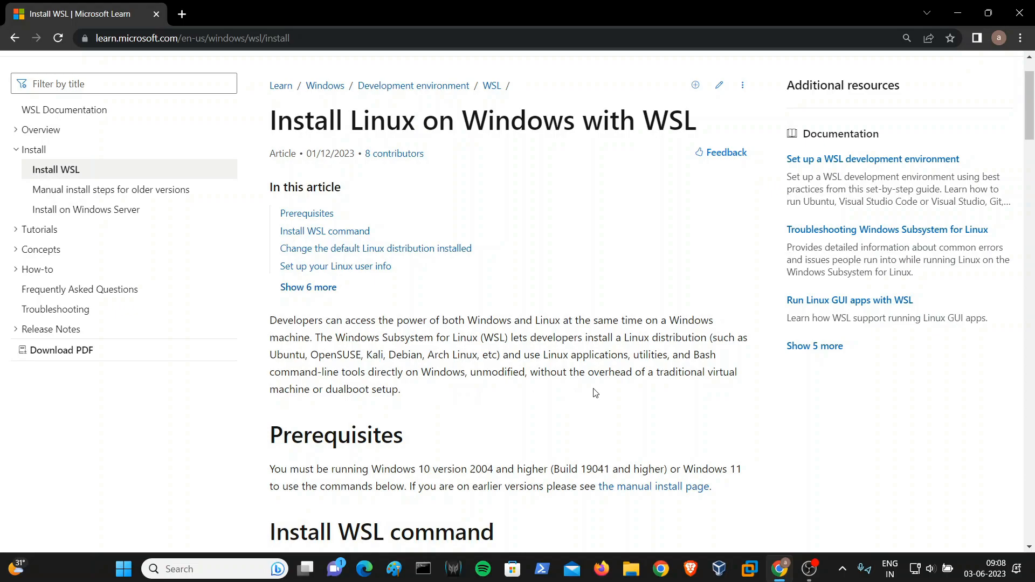
mouse_move(357, 409)
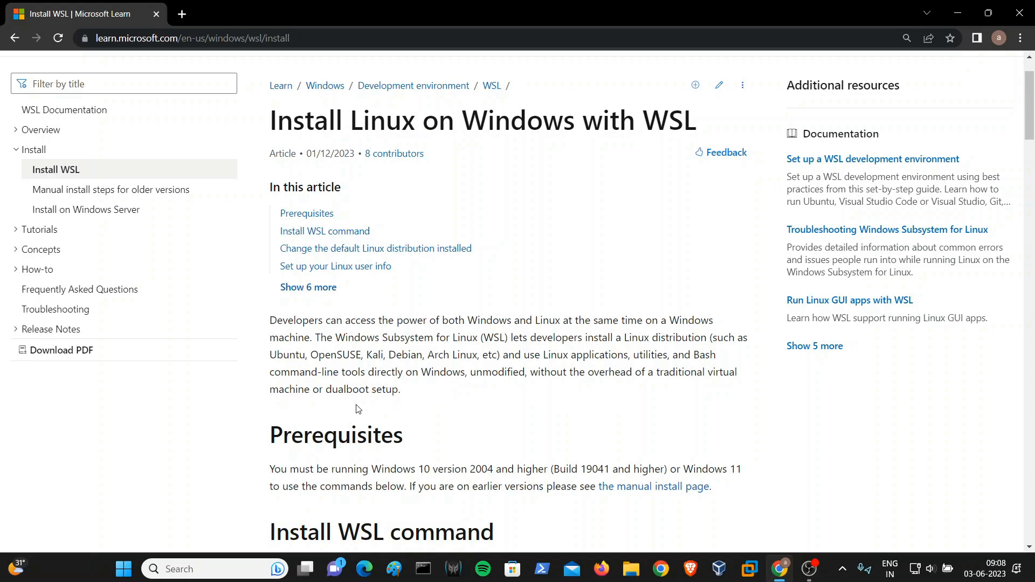
mouse_move(404, 414)
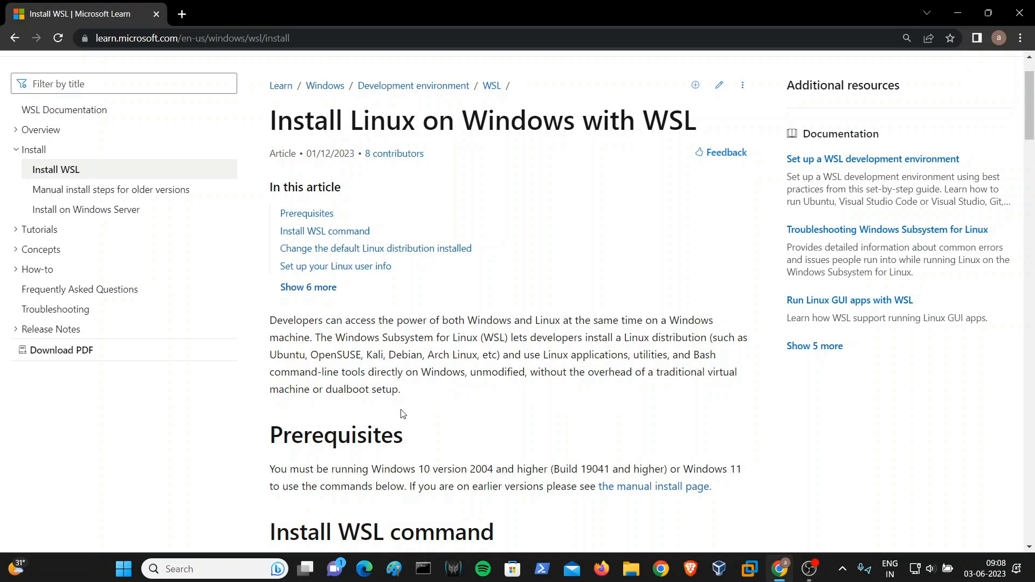
mouse_move(553, 399)
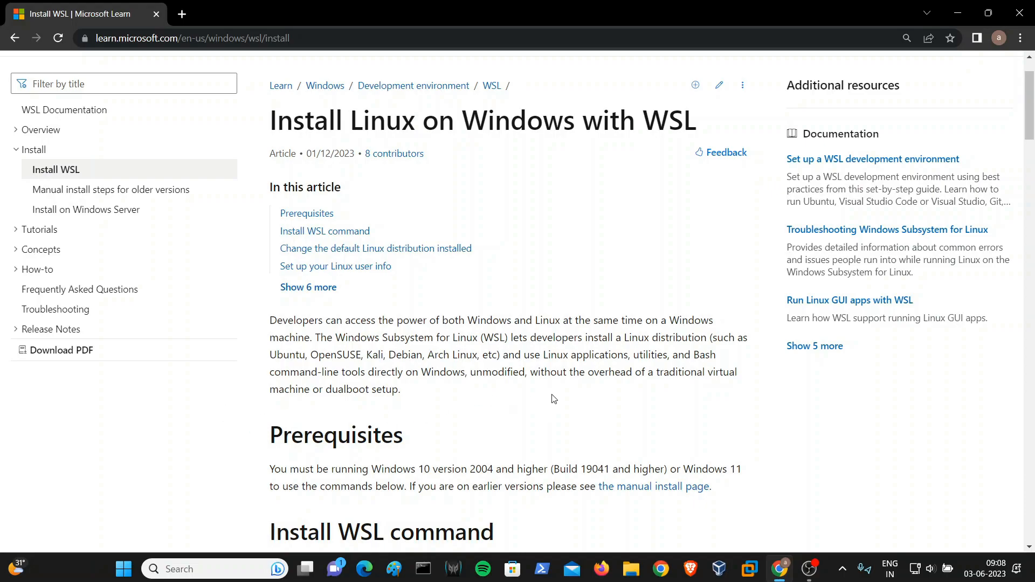
mouse_move(535, 403)
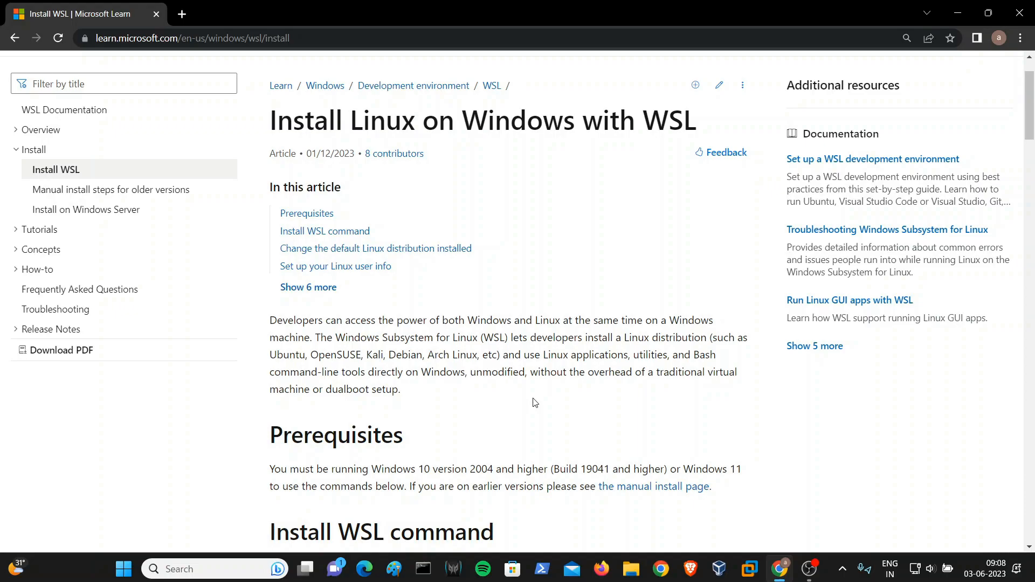
scroll(down, 3)
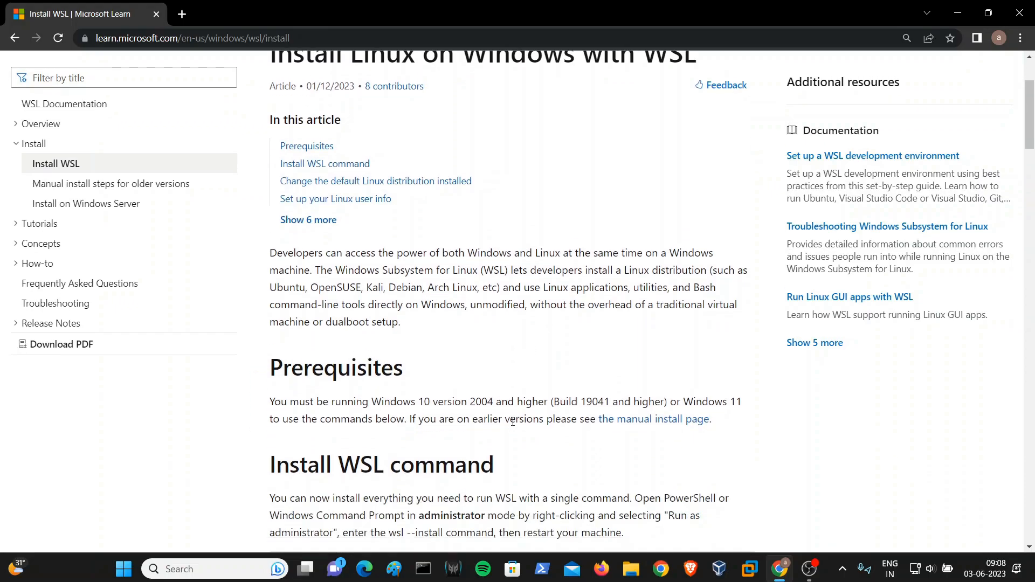
scroll(down, 3)
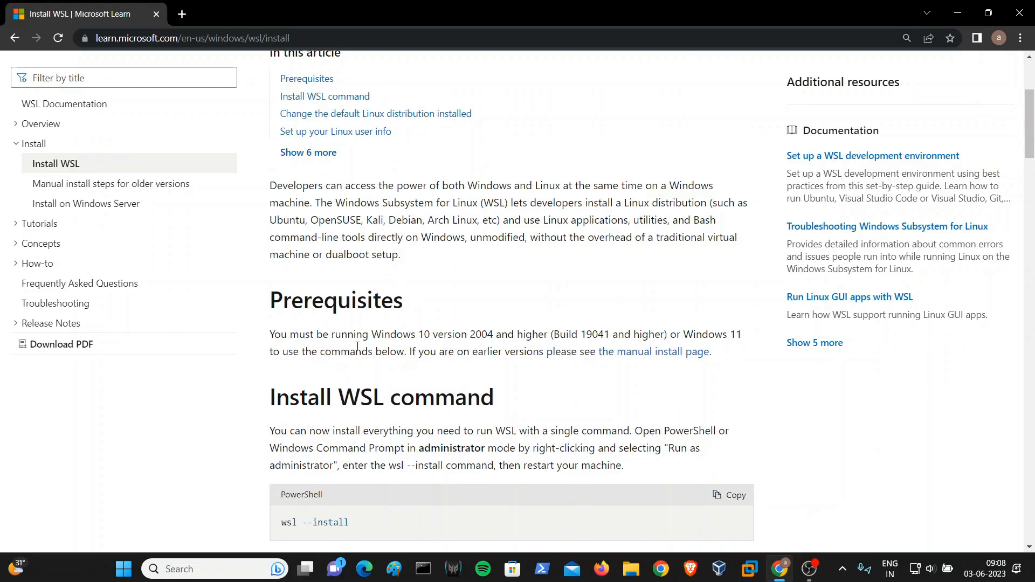
mouse_move(485, 351)
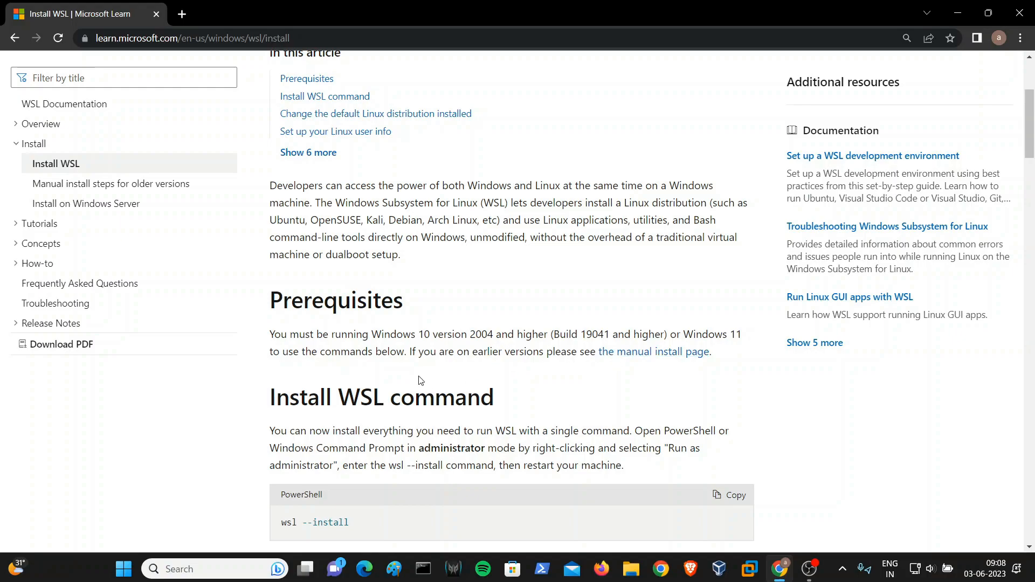
mouse_move(364, 374)
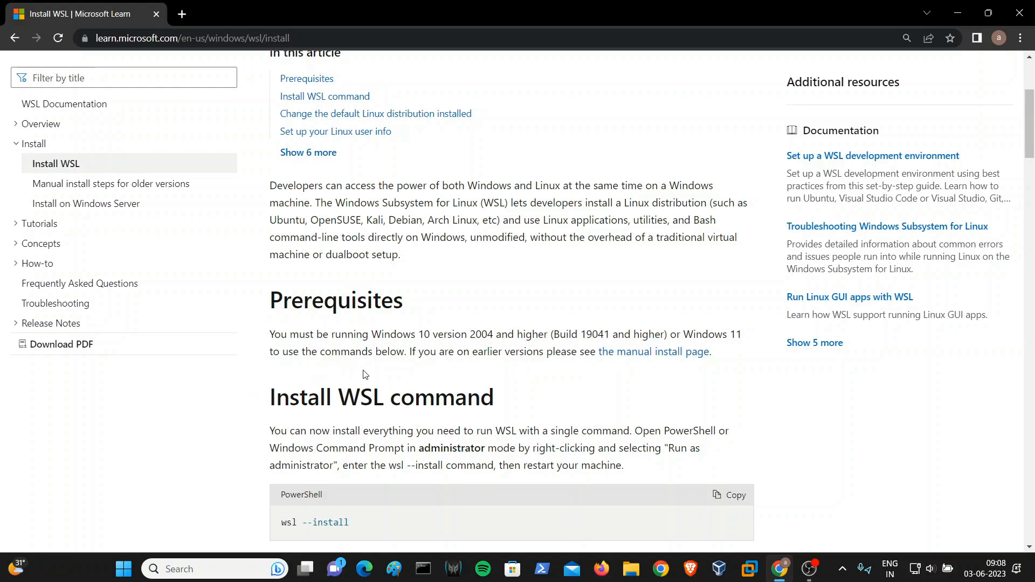
mouse_move(434, 381)
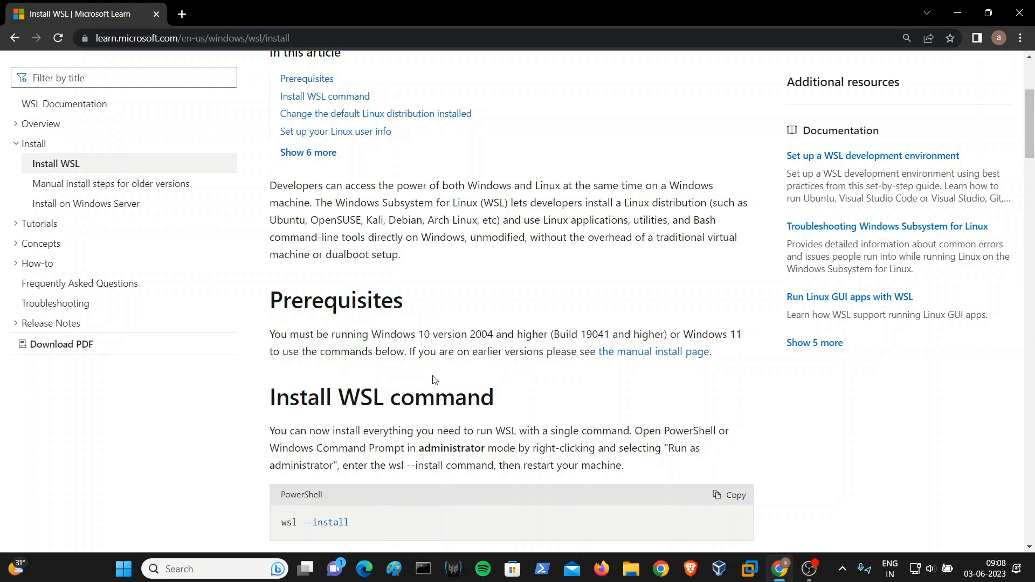
mouse_move(573, 381)
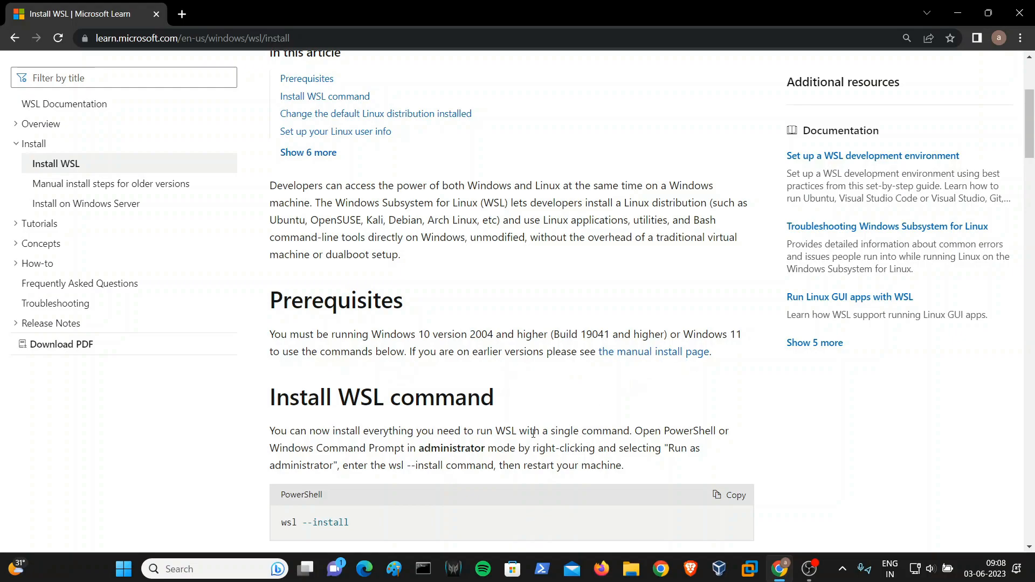
mouse_move(581, 393)
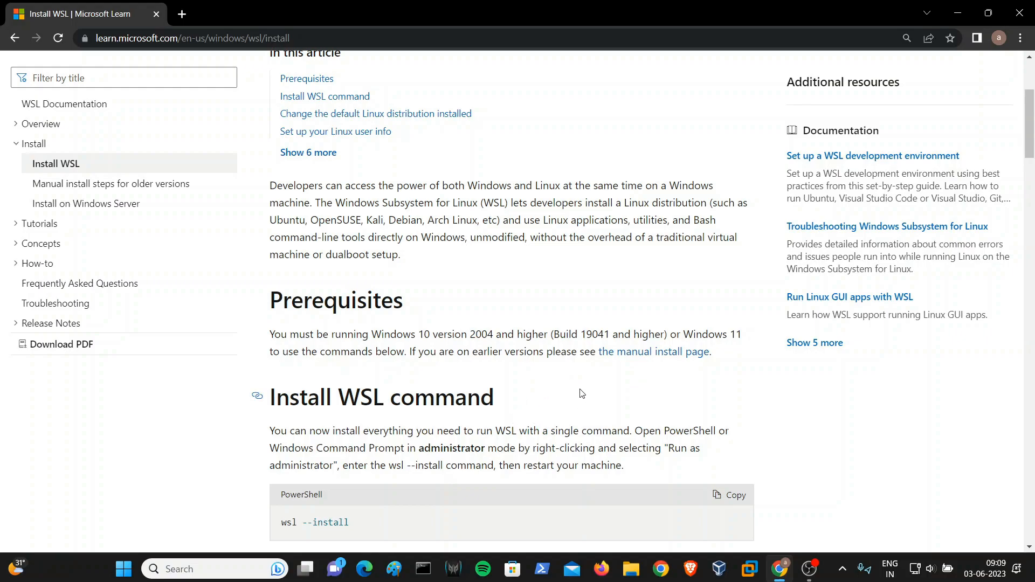
scroll(down, 3)
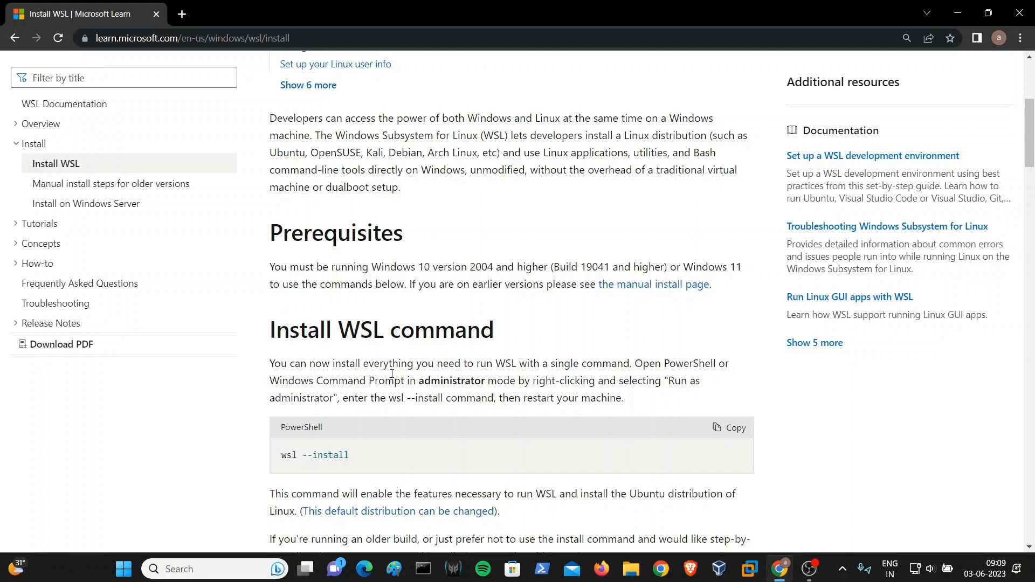
mouse_move(483, 414)
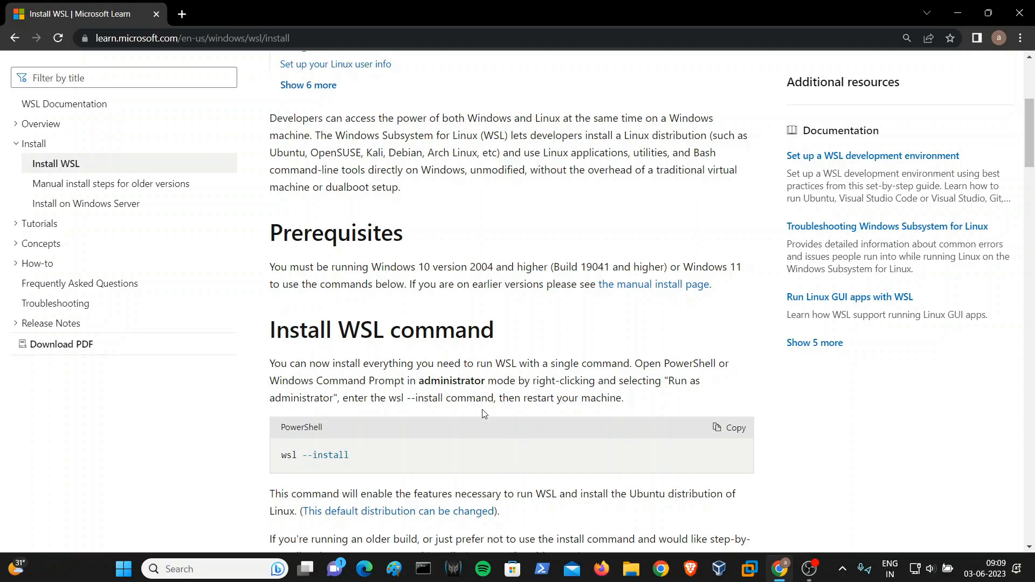
scroll(down, 3)
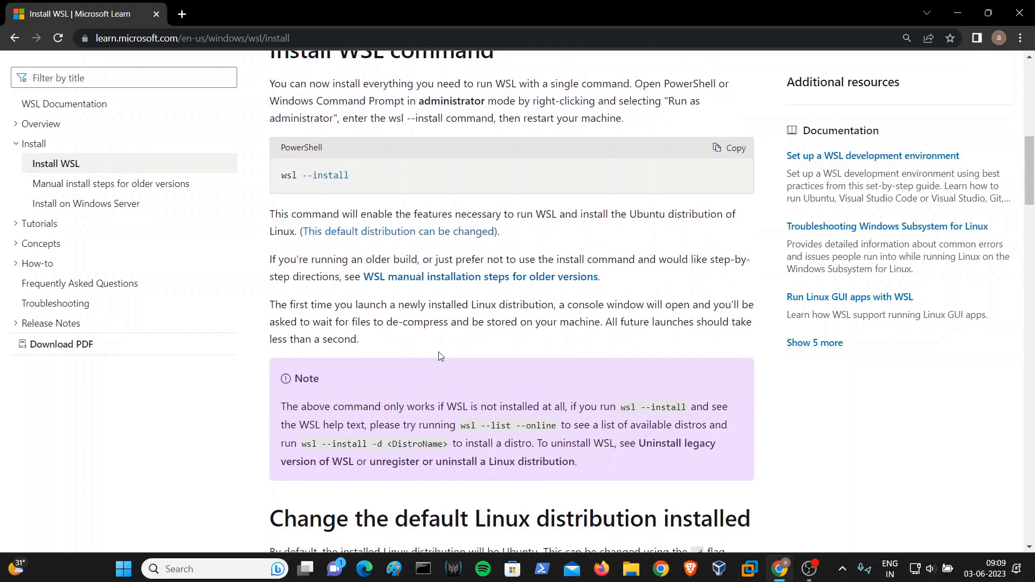
scroll(down, 3)
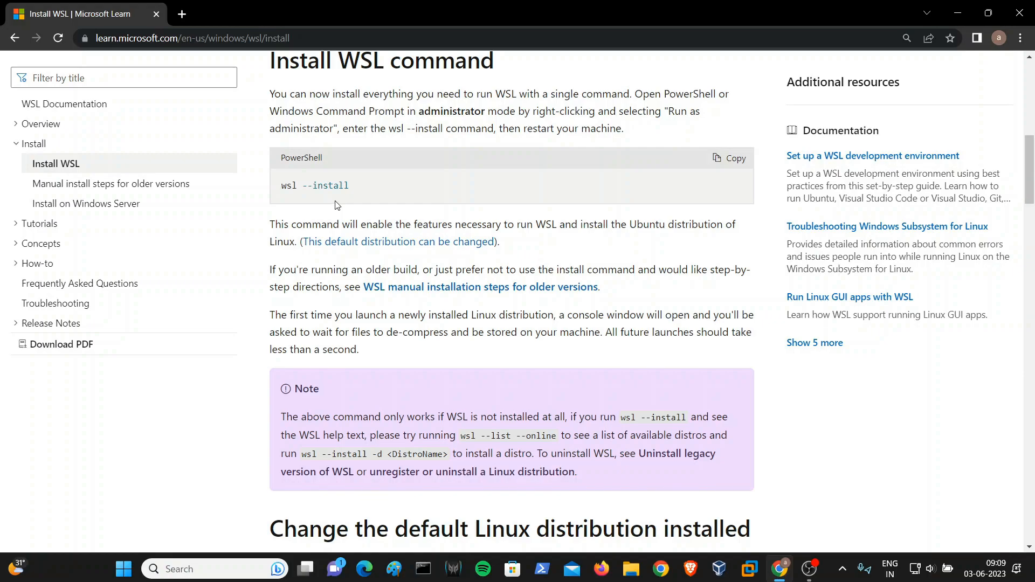
mouse_move(329, 198)
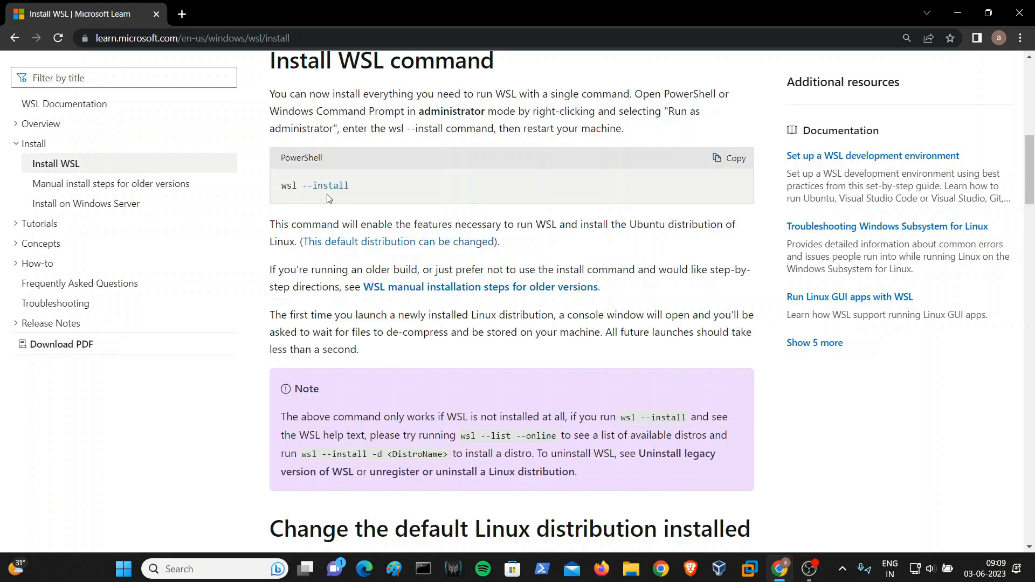
mouse_move(357, 206)
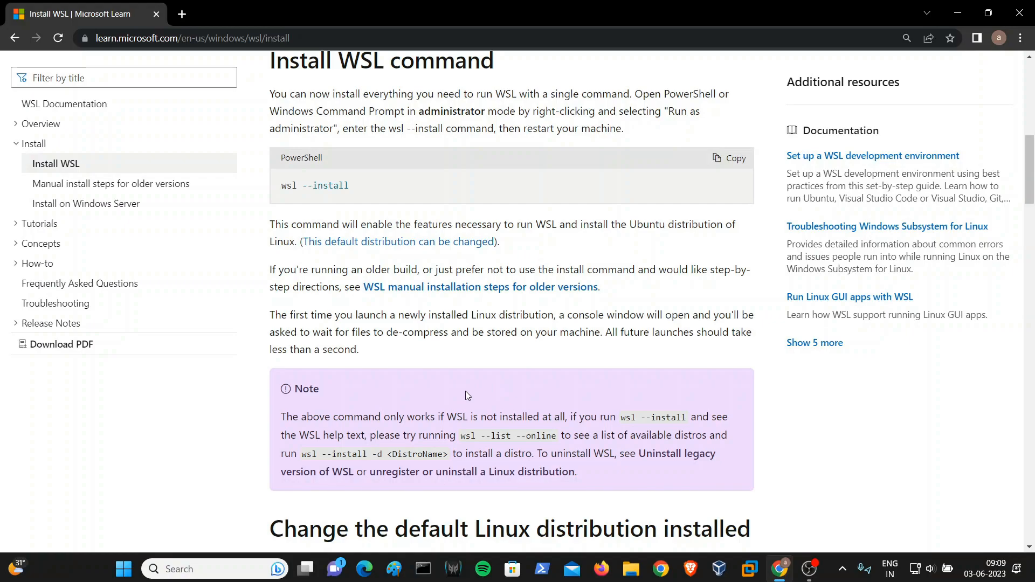
scroll(down, 3)
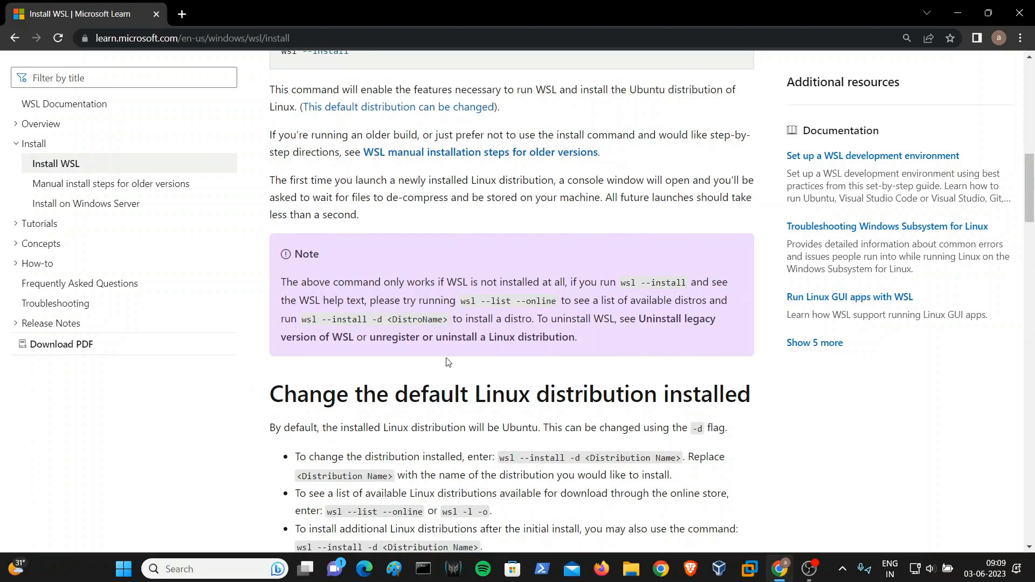
mouse_move(572, 378)
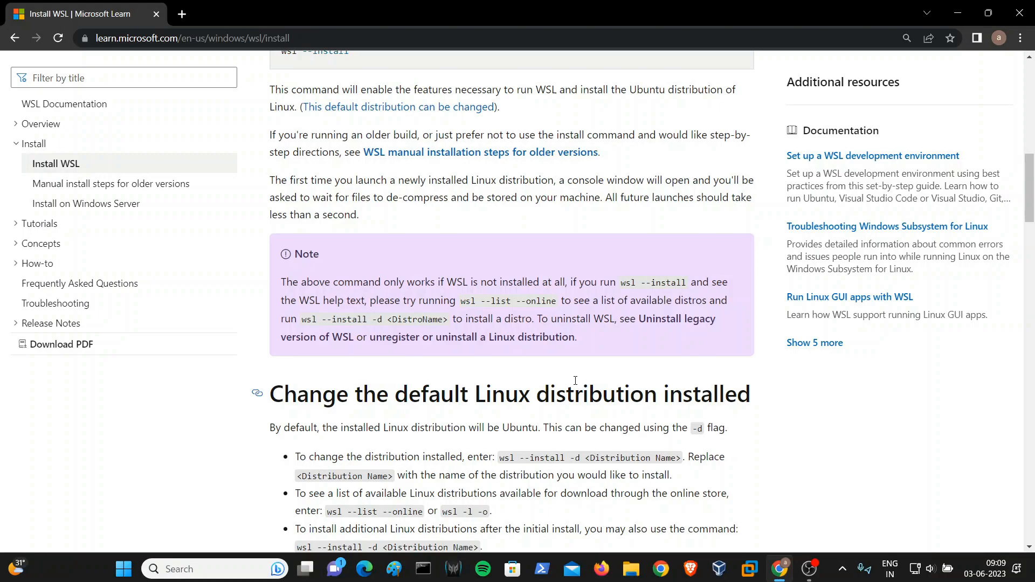
scroll(down, 3)
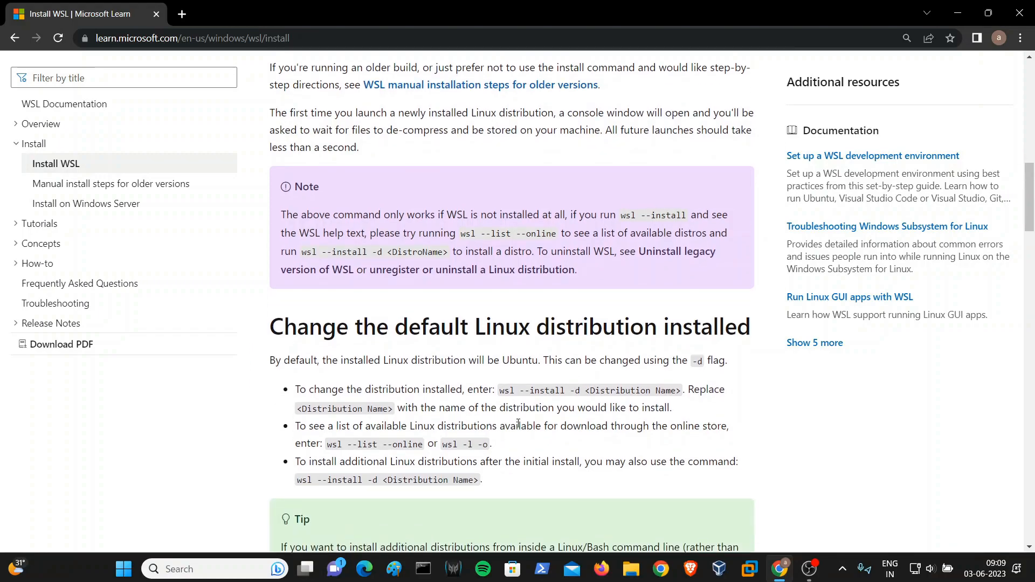
scroll(down, 3)
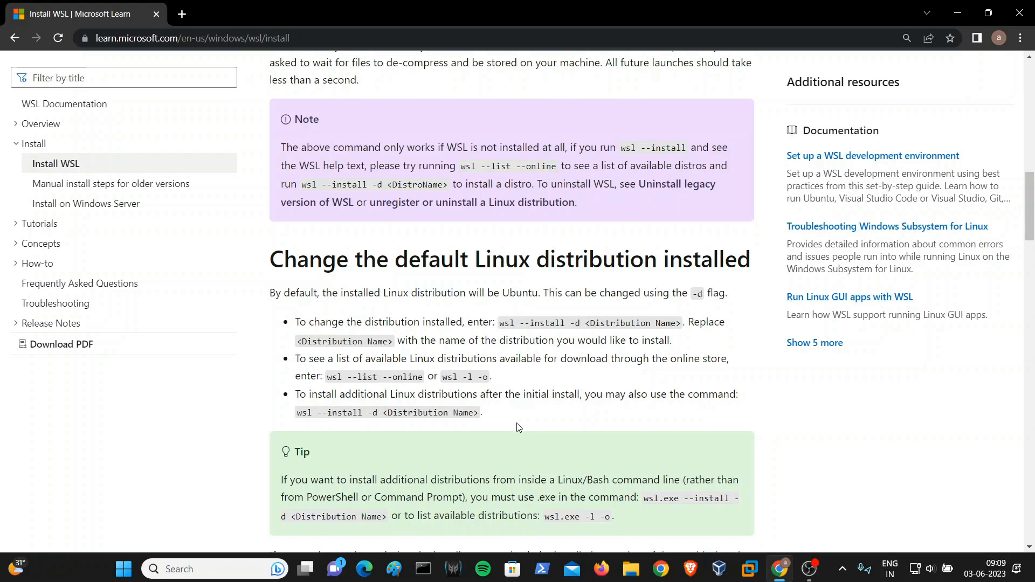
mouse_move(532, 413)
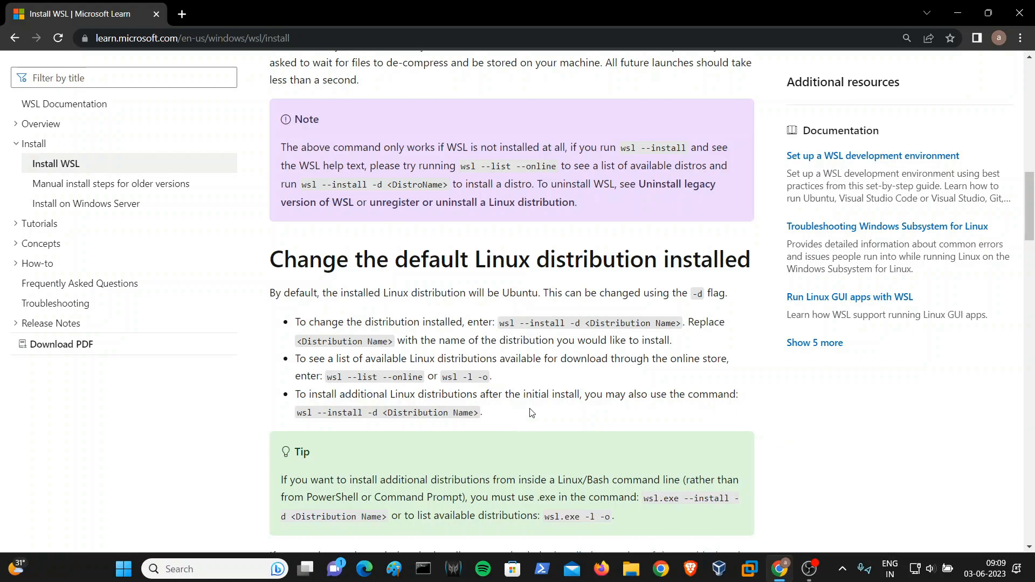
scroll(down, 3)
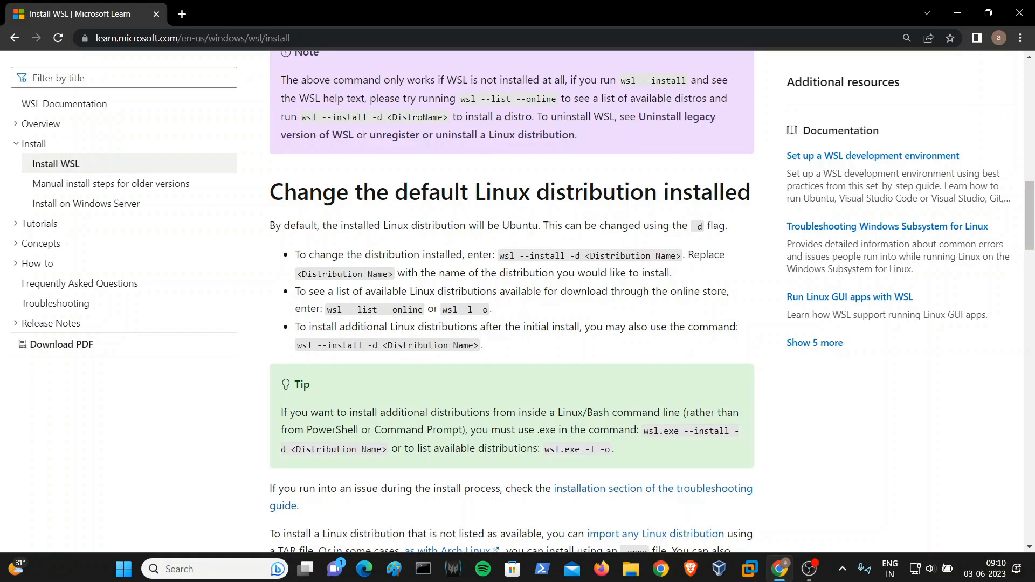
mouse_move(417, 319)
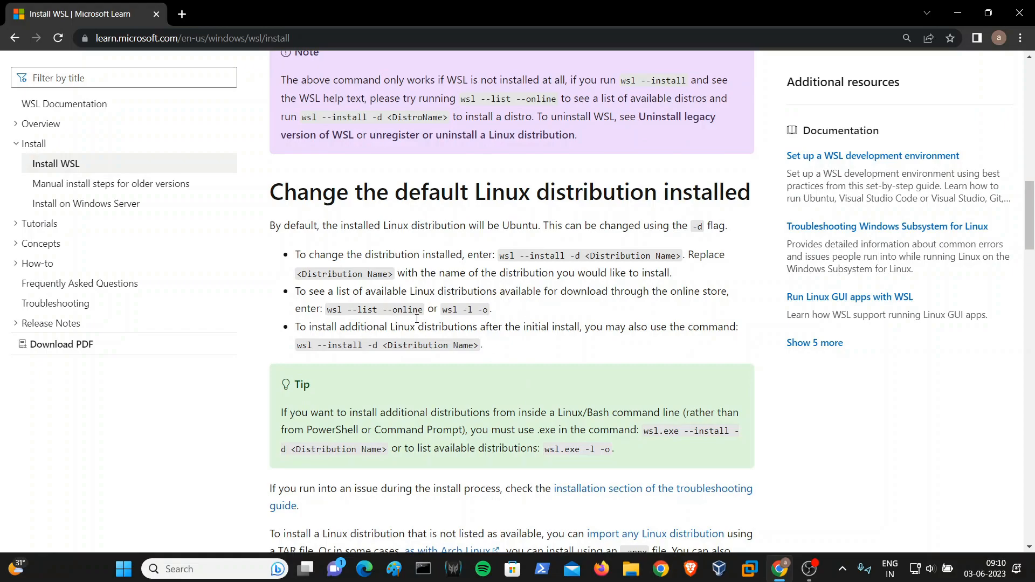
mouse_move(494, 321)
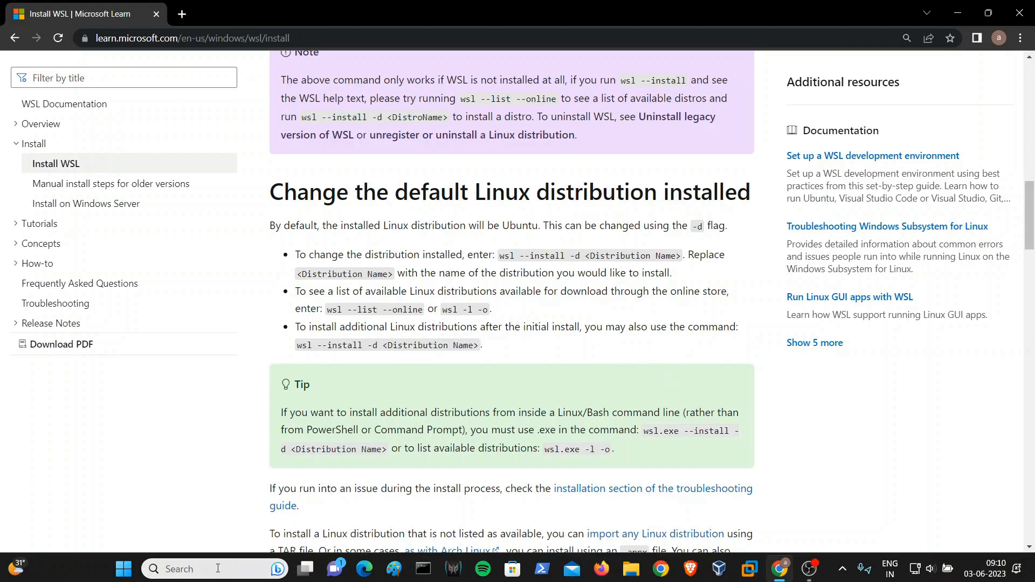
- Search for cmd from the taskbar and launch Command Prompt as administrator
click(212, 568)
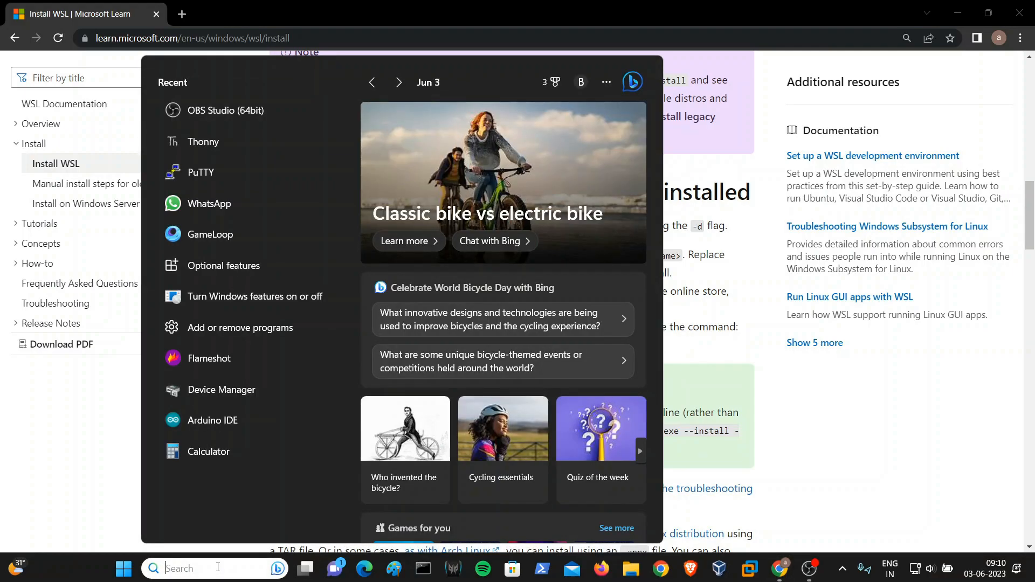
text(cmd)
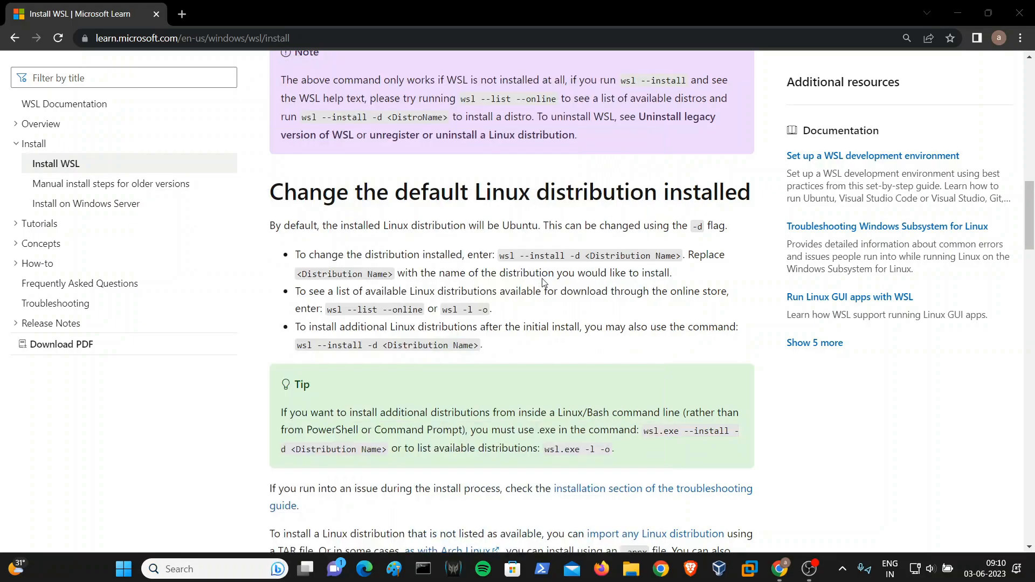
click(423, 568)
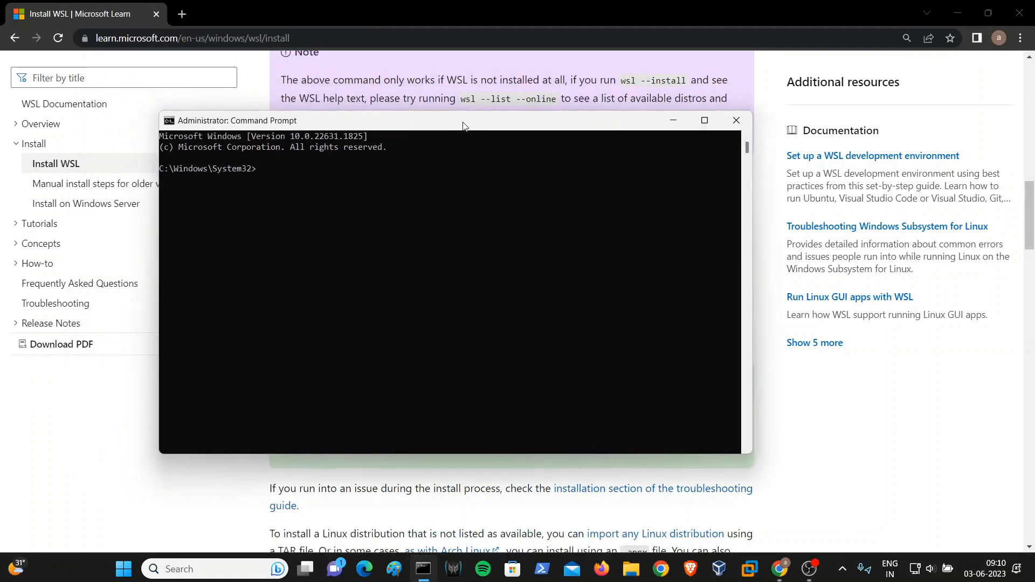
- Maximize Command Prompt and run wsl --list --online to list available distributions
click(704, 120)
text(wsl --)
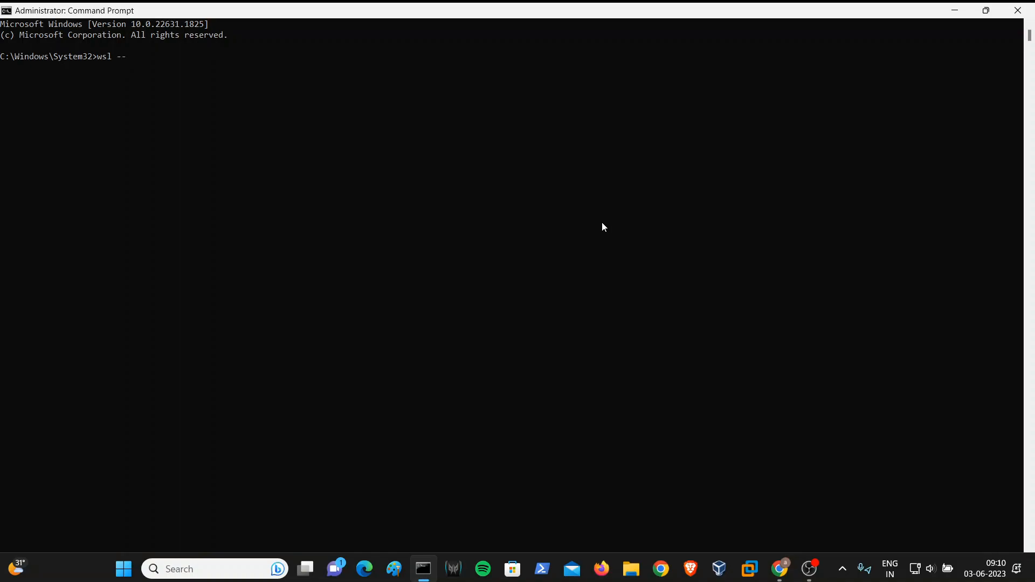
text(list --)
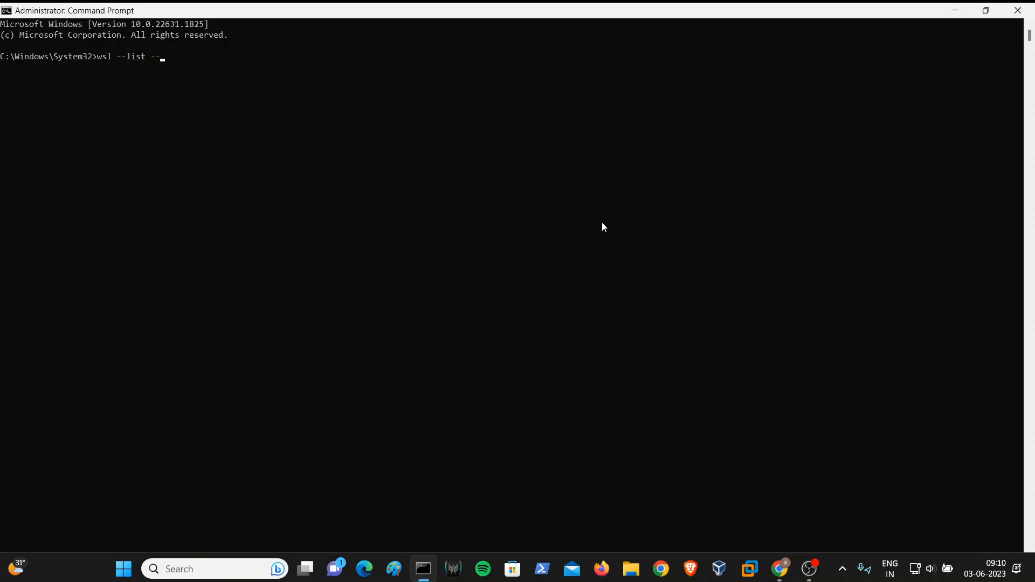
text(online)
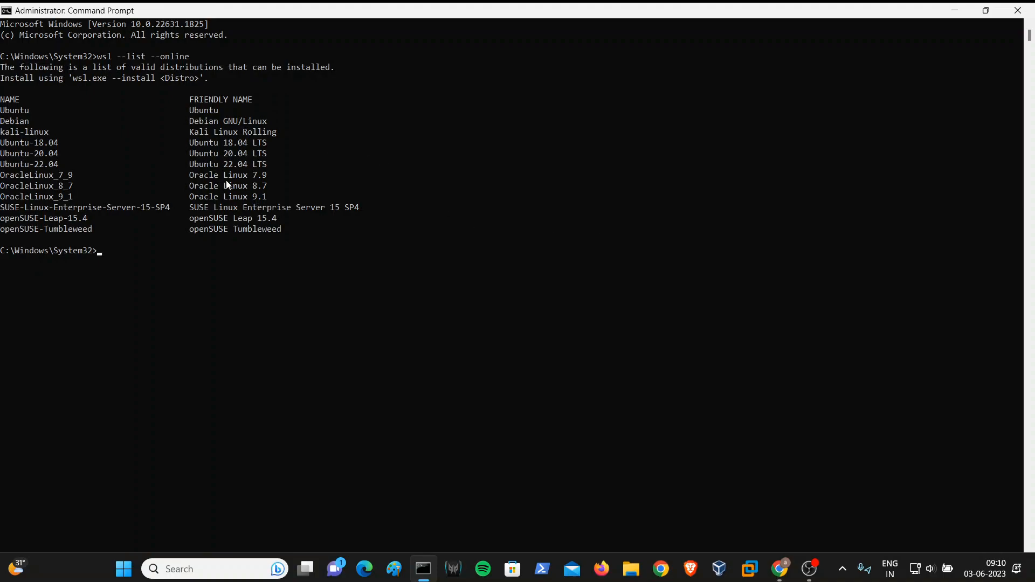
mouse_move(200, 189)
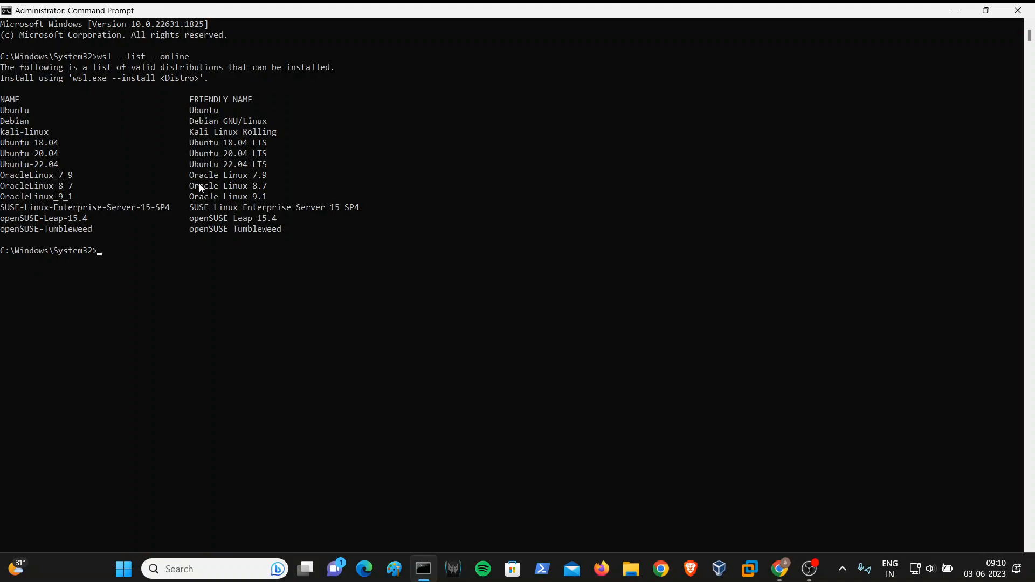
mouse_move(276, 233)
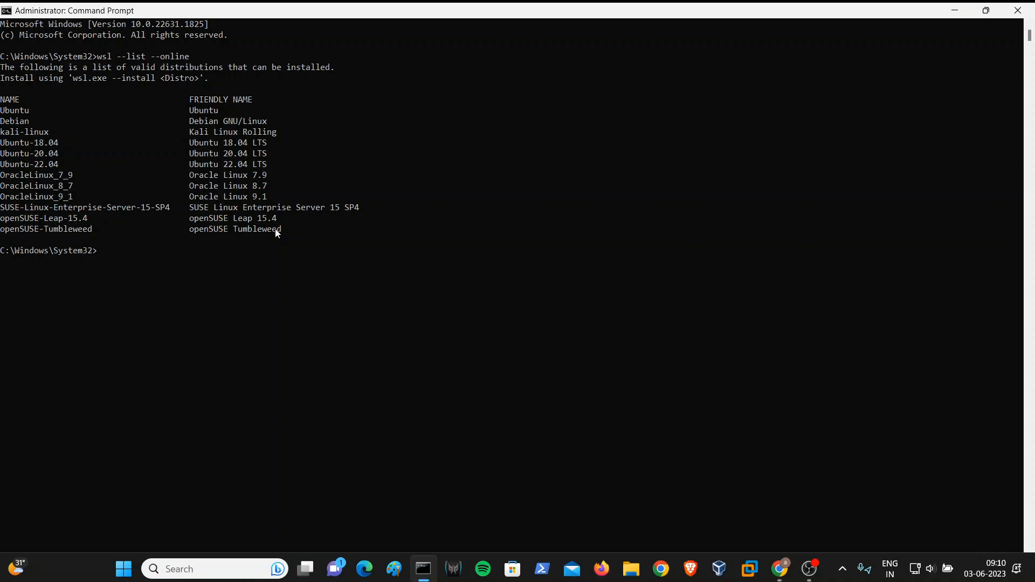
- Run wsl -l -o, select kali-linux in the output, then start wsl
text(esl)
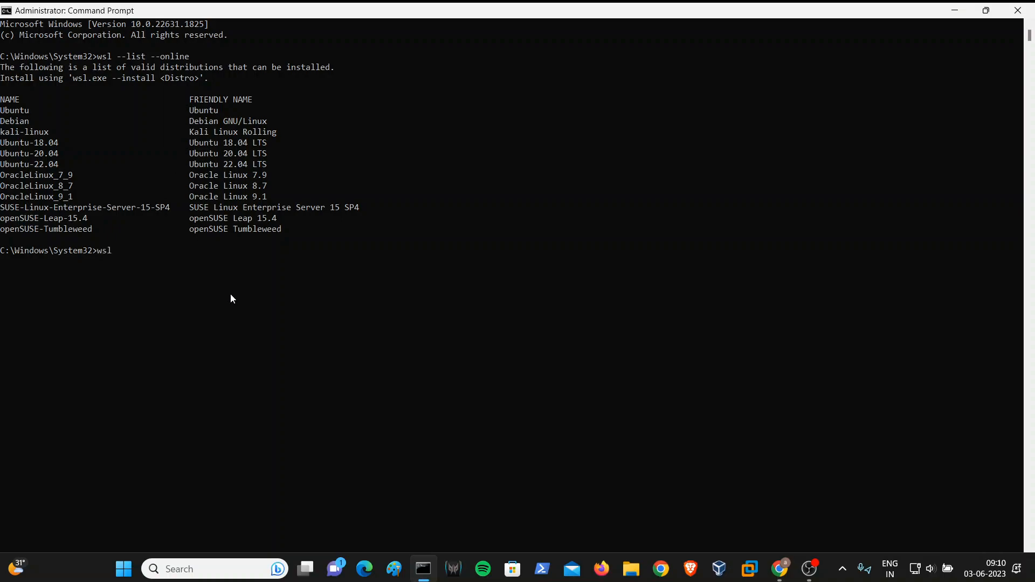
text(-l -o)
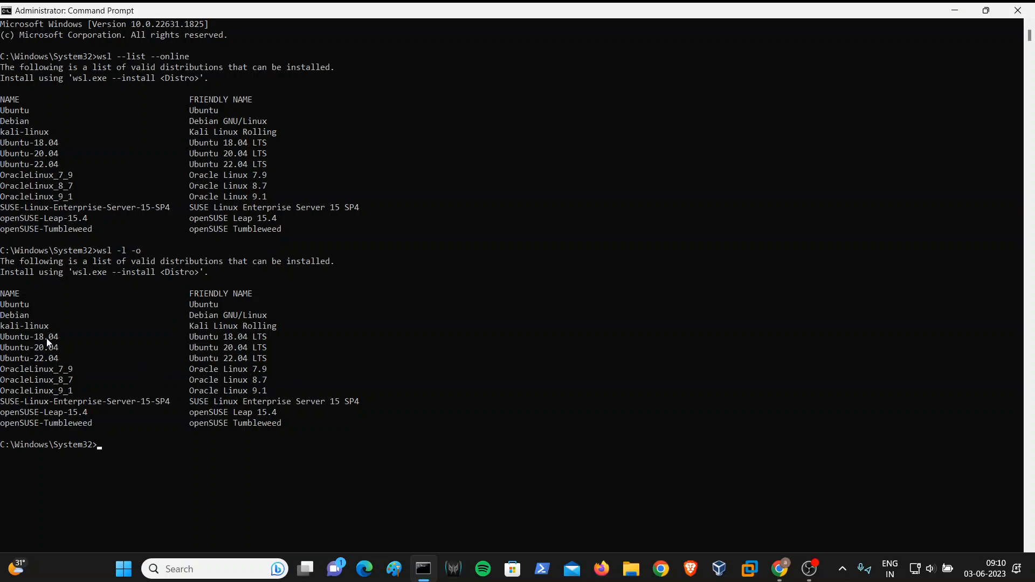
mouse_move(79, 295)
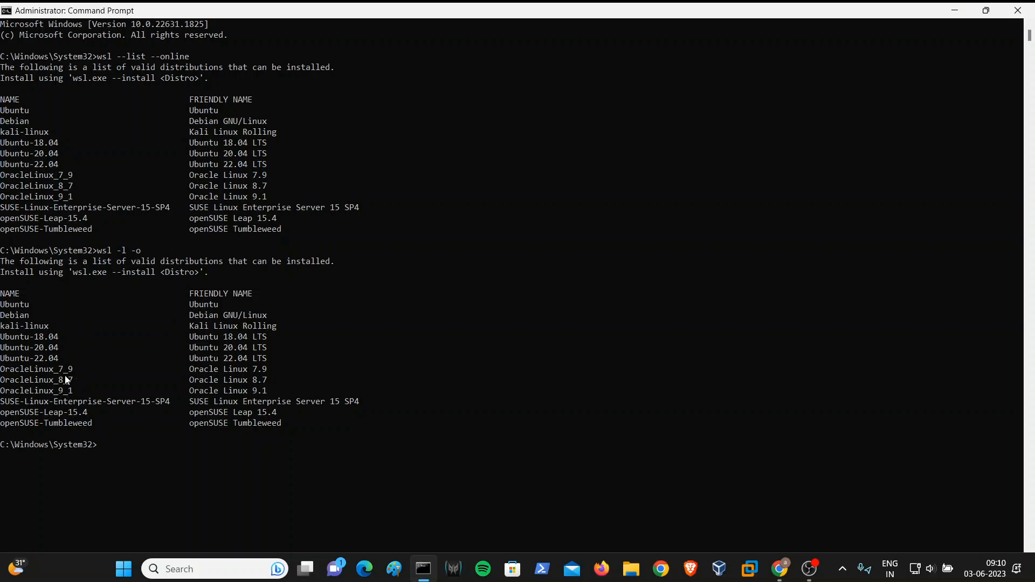
double_click(25, 326)
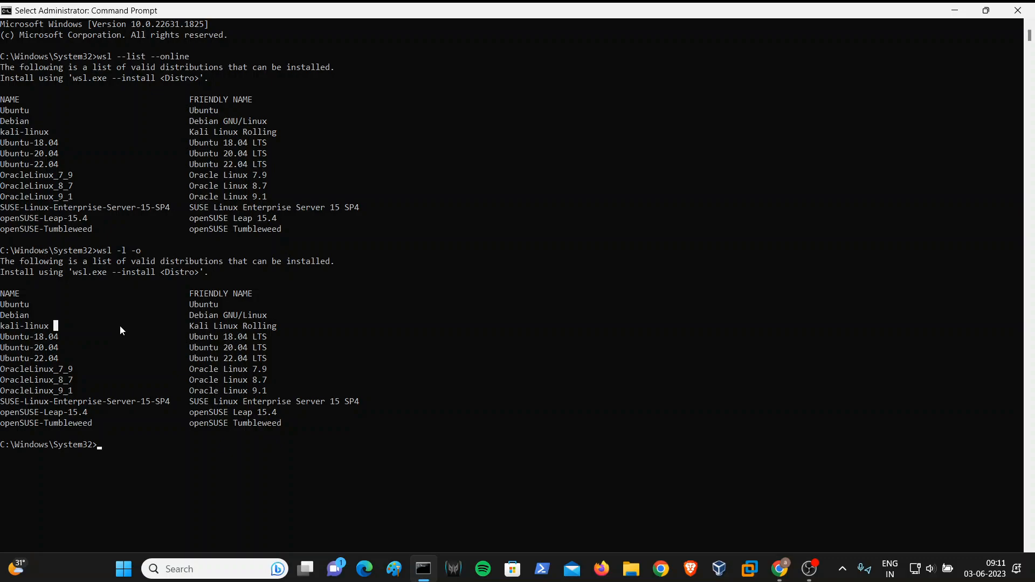
mouse_move(46, 370)
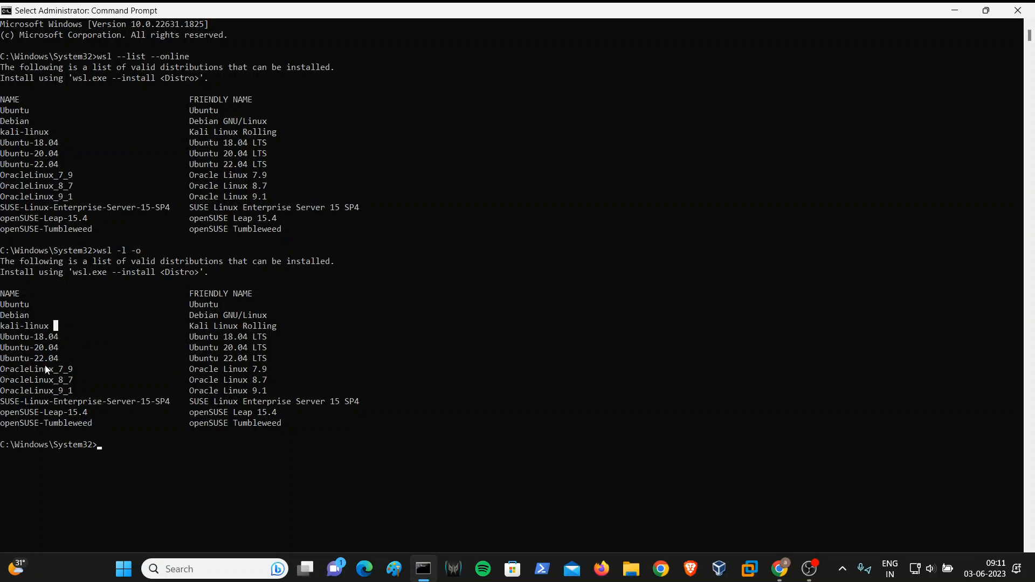
mouse_move(71, 360)
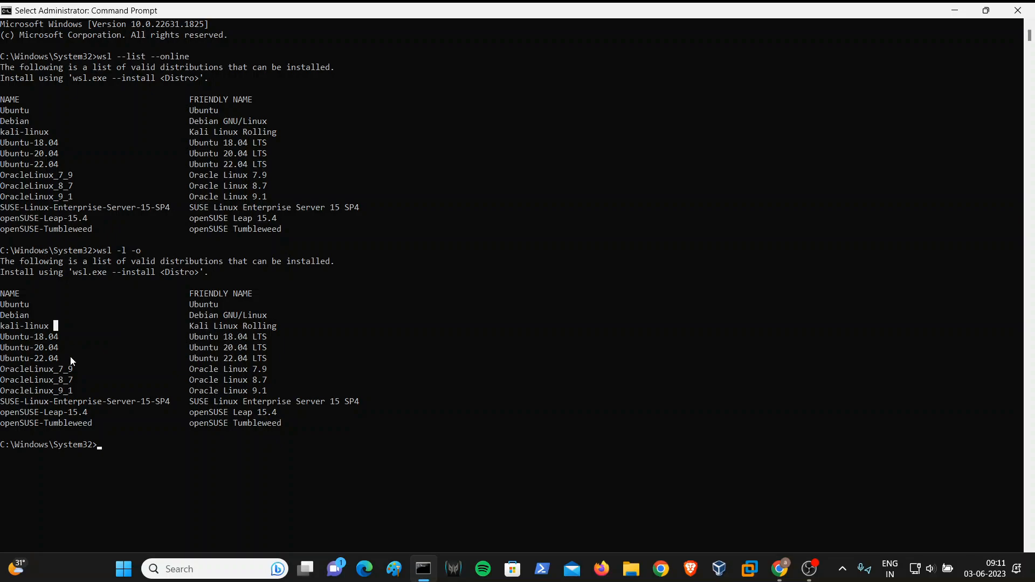
text(wsl)
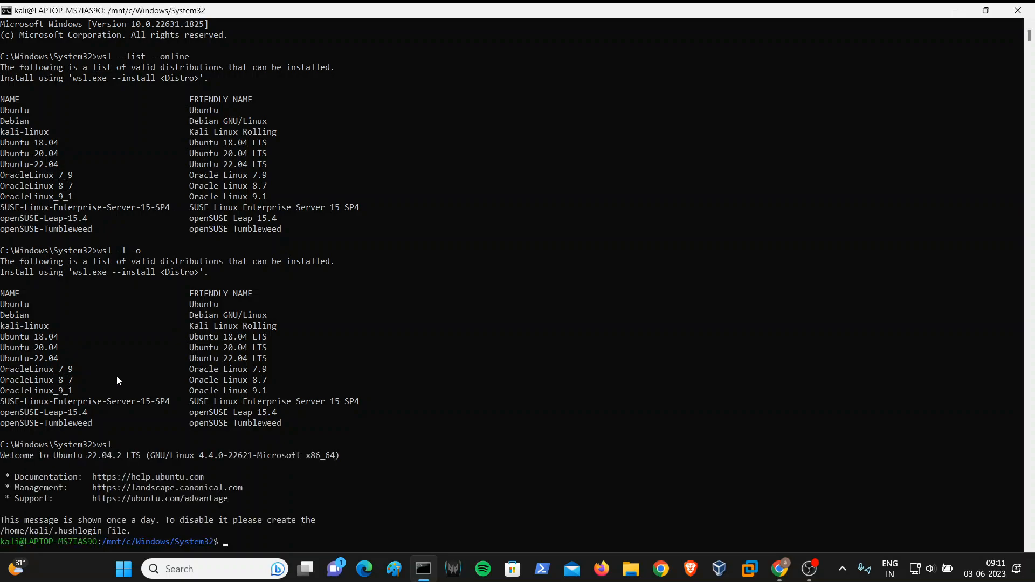
mouse_move(125, 534)
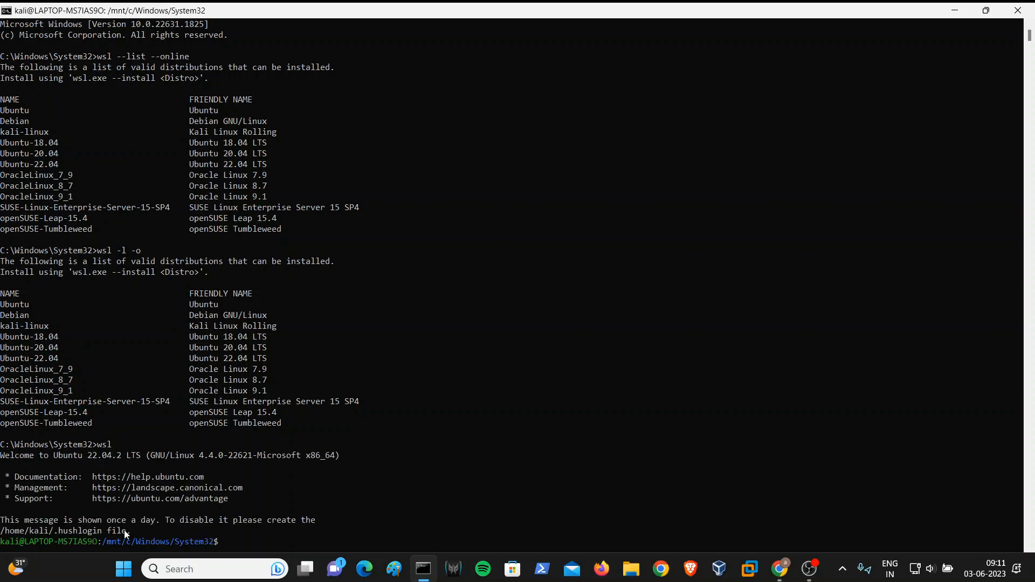
mouse_move(63, 386)
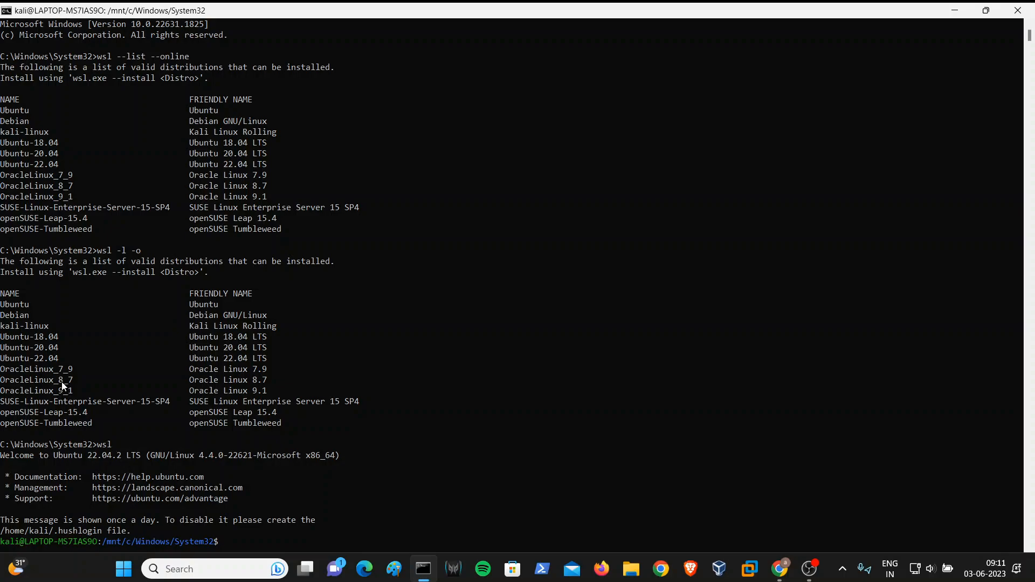
mouse_move(69, 369)
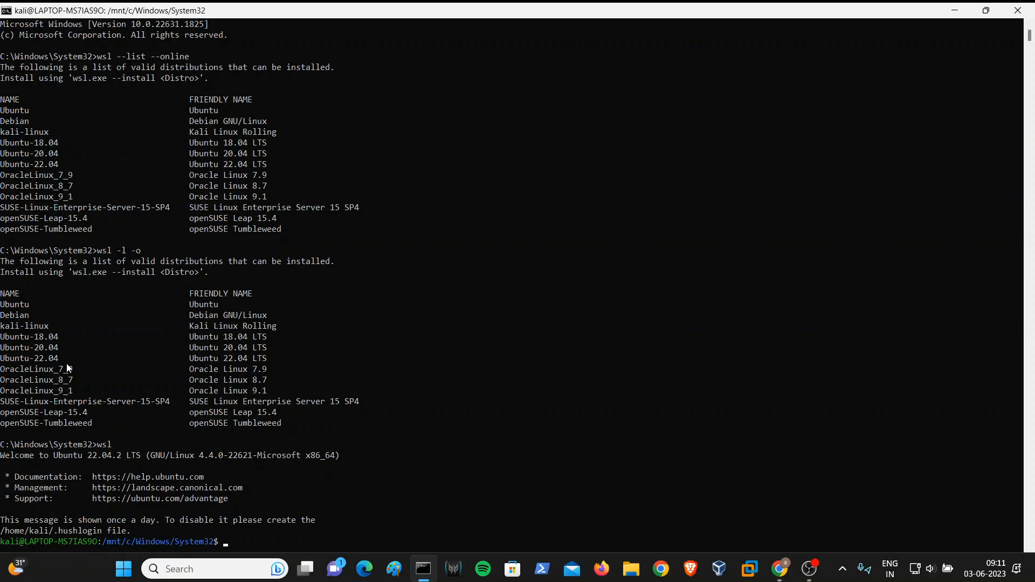
mouse_move(76, 517)
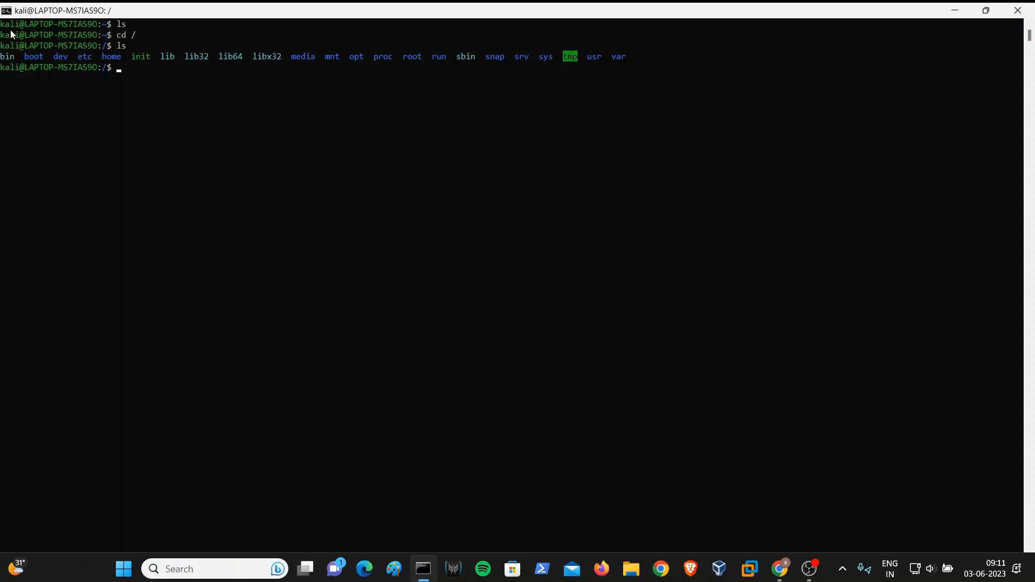
mouse_move(266, 134)
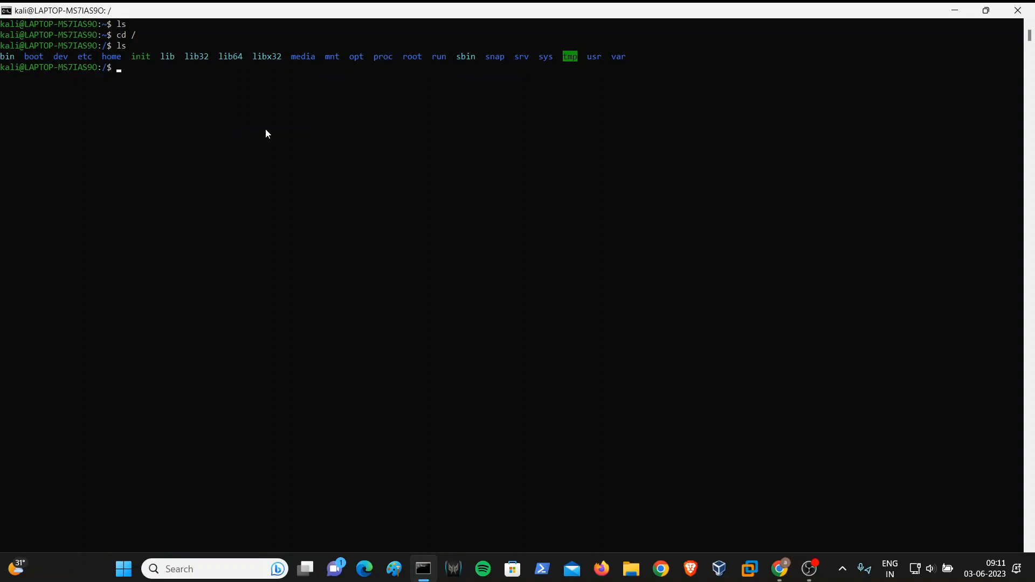
- Run sudo apt update in the WSL shell, then interrupt it with Ctrl+C
text(sudo ap)
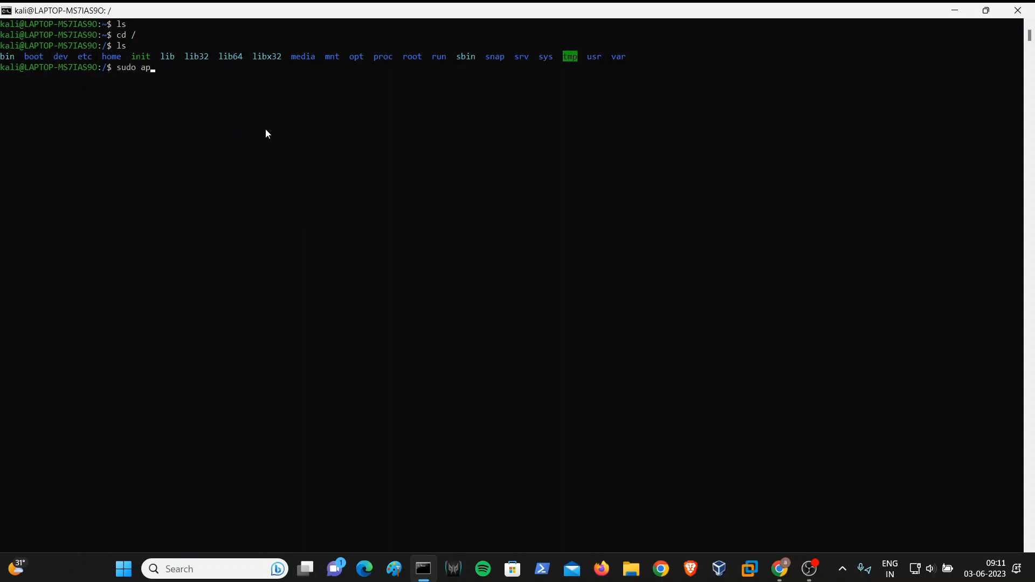
text(t update\)
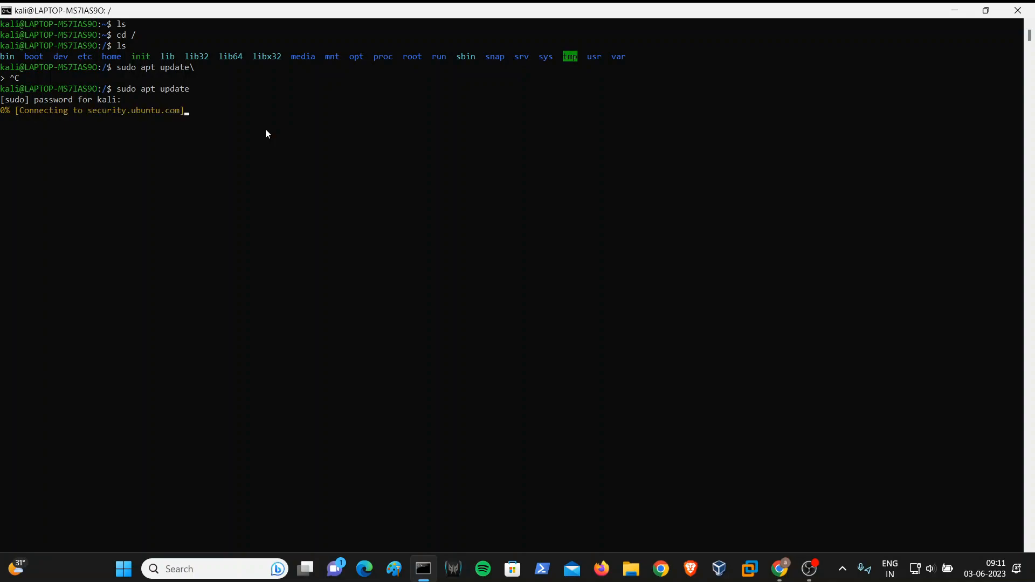
mouse_move(268, 266)
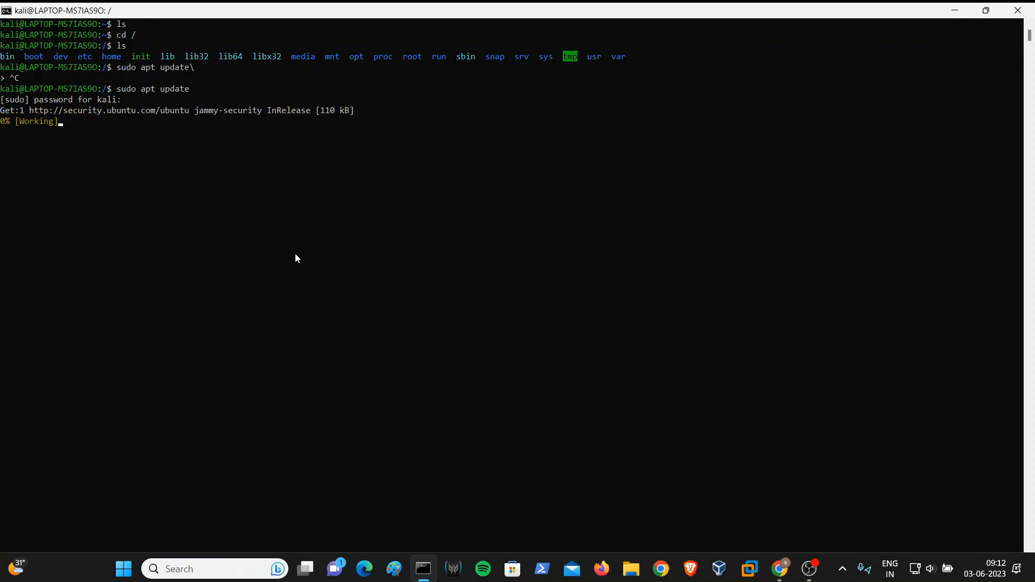
key(ctrl+c)
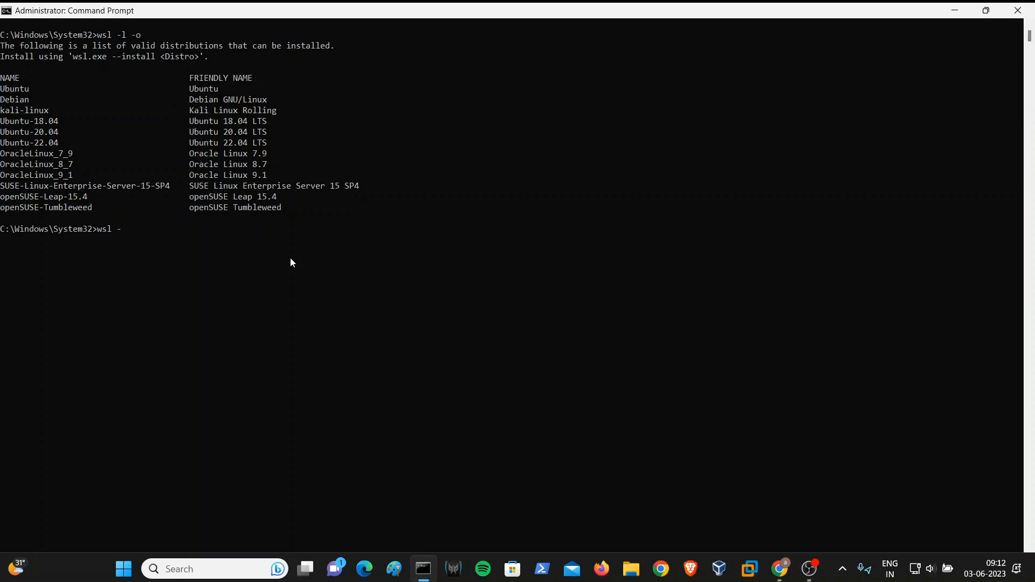
- Run wsl --install Ubuntu, reported already installed, then leave the Ubuntu shell
text(-in)
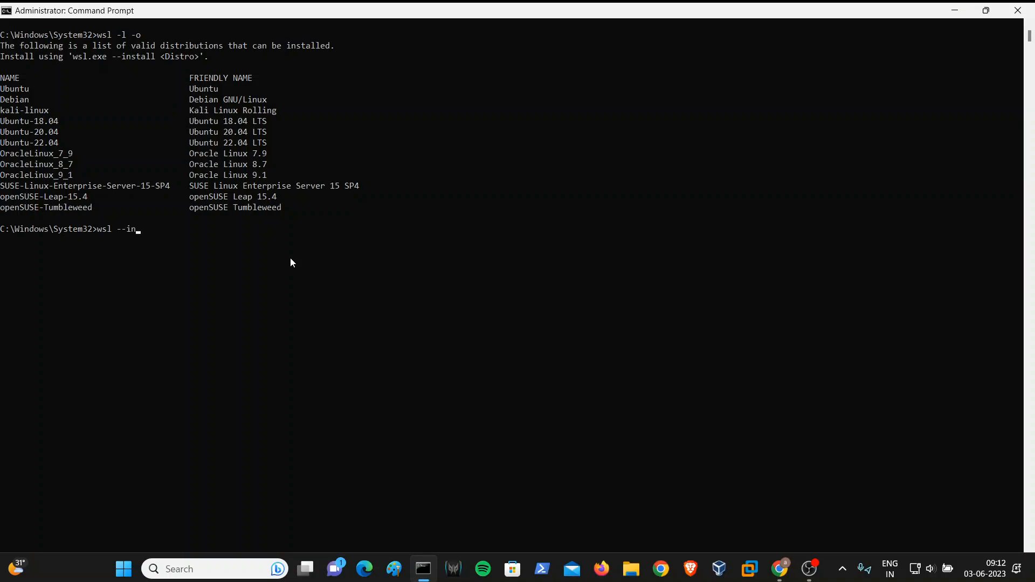
text(stall)
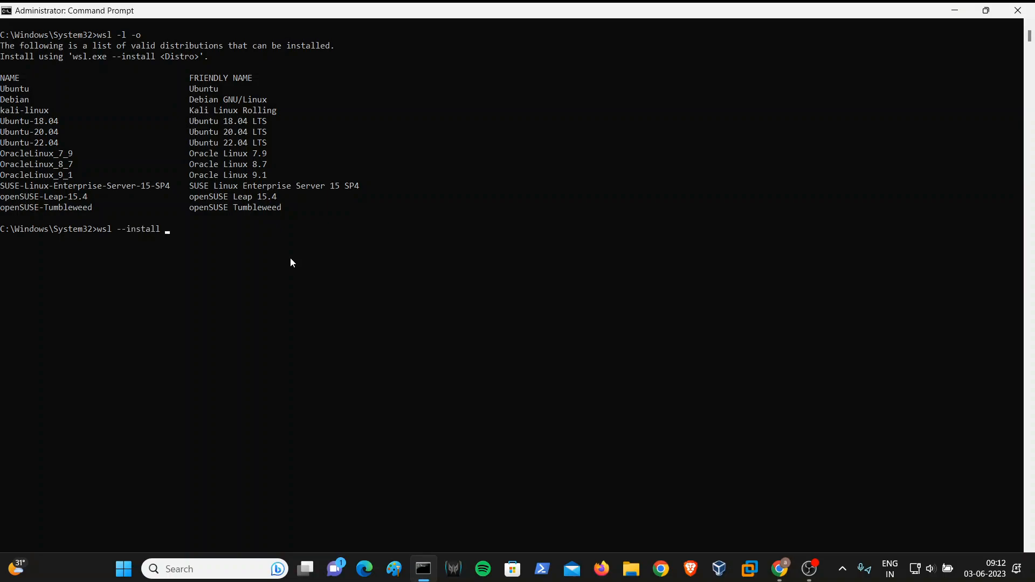
text(Ub)
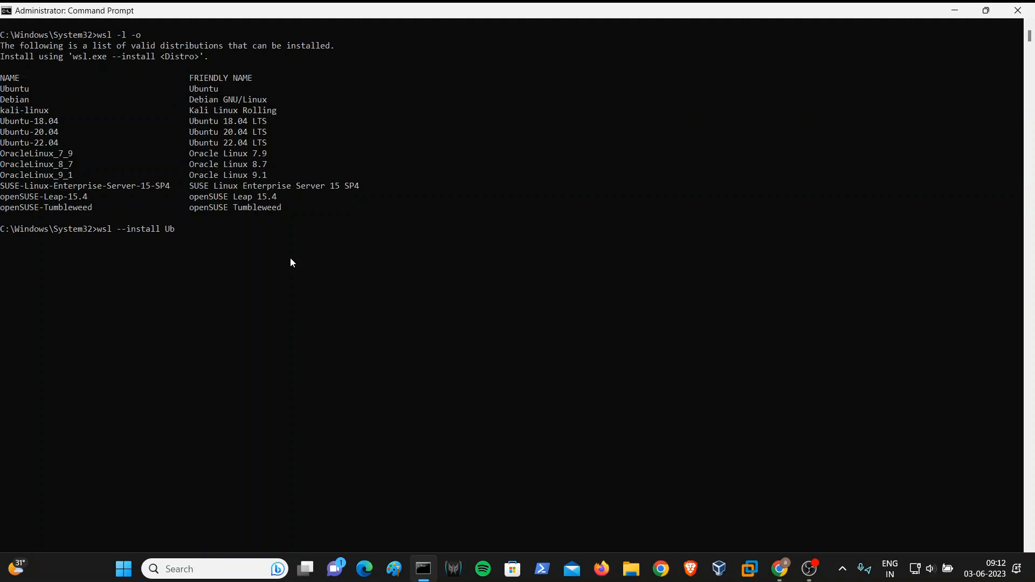
text(untu)
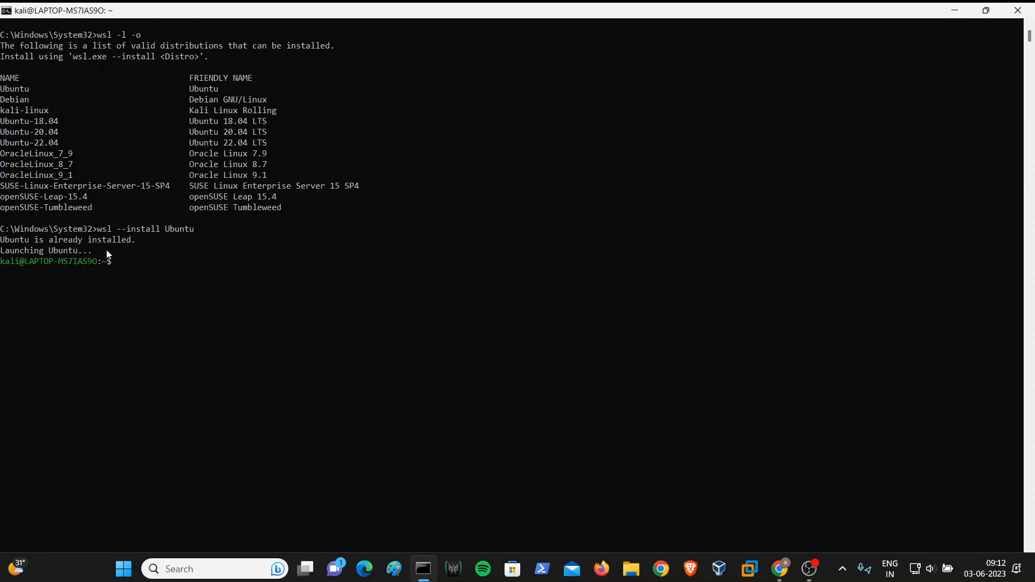
mouse_move(123, 283)
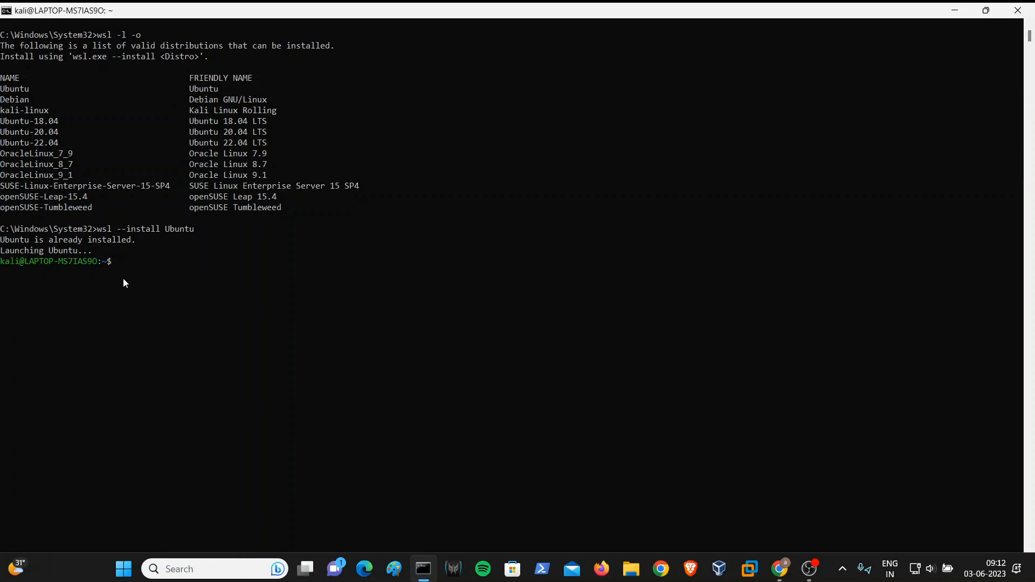
mouse_move(159, 278)
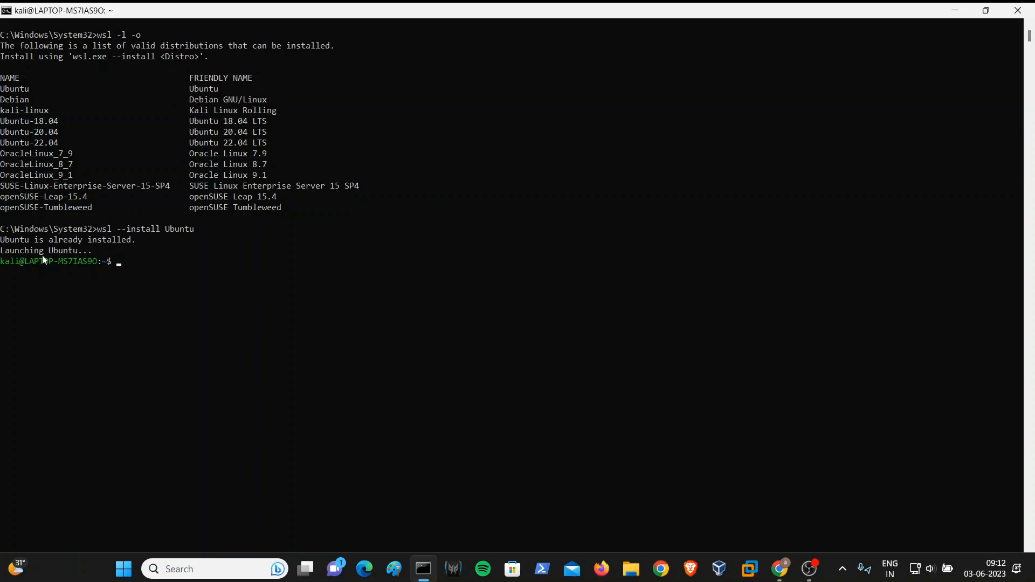
text(e)
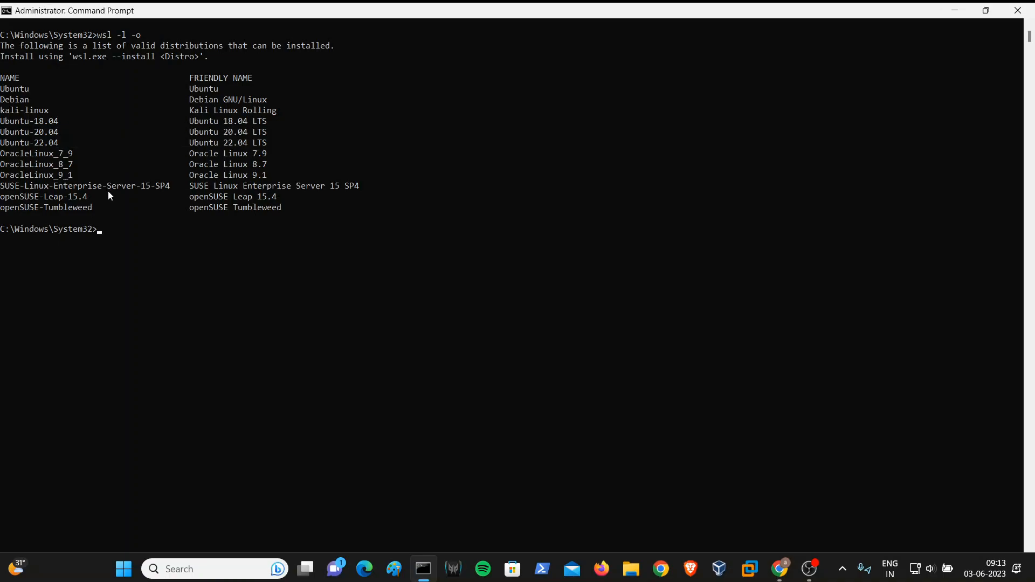
- List online distributions again, then run wsl --install Ubuntu-22.04 to start installing it
text(wsl --list --online)
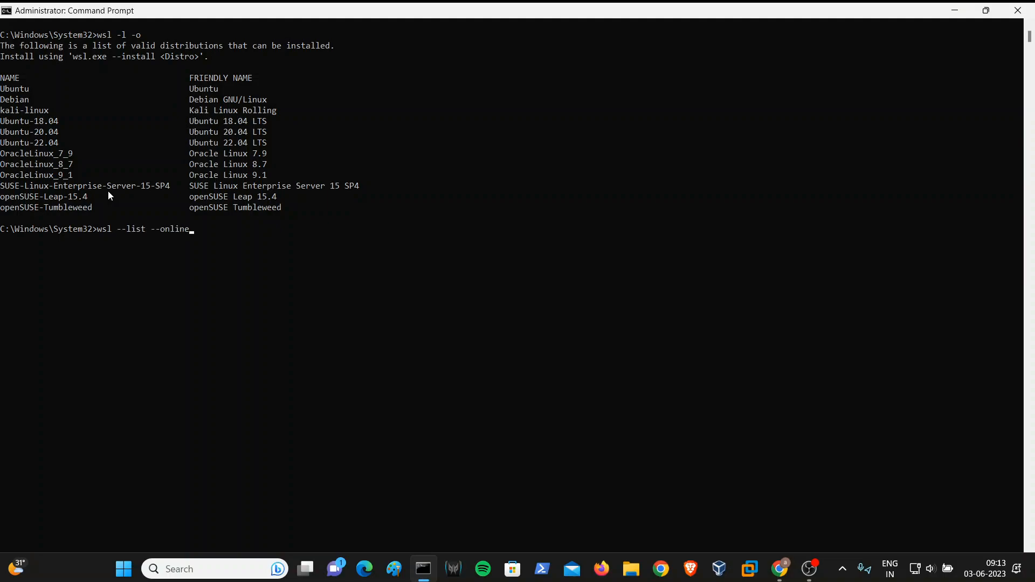
text(wsl -l -o)
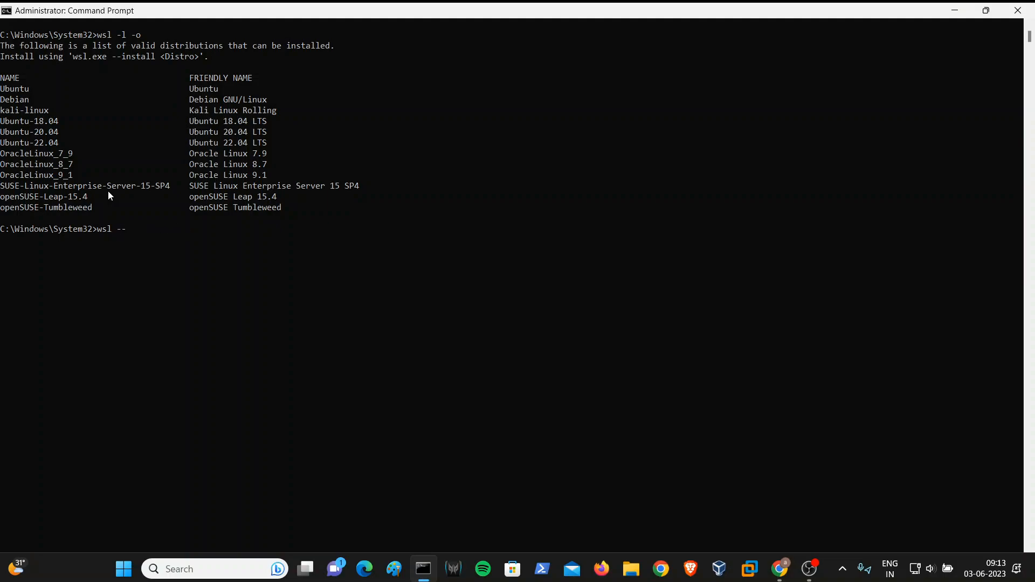
text(install)
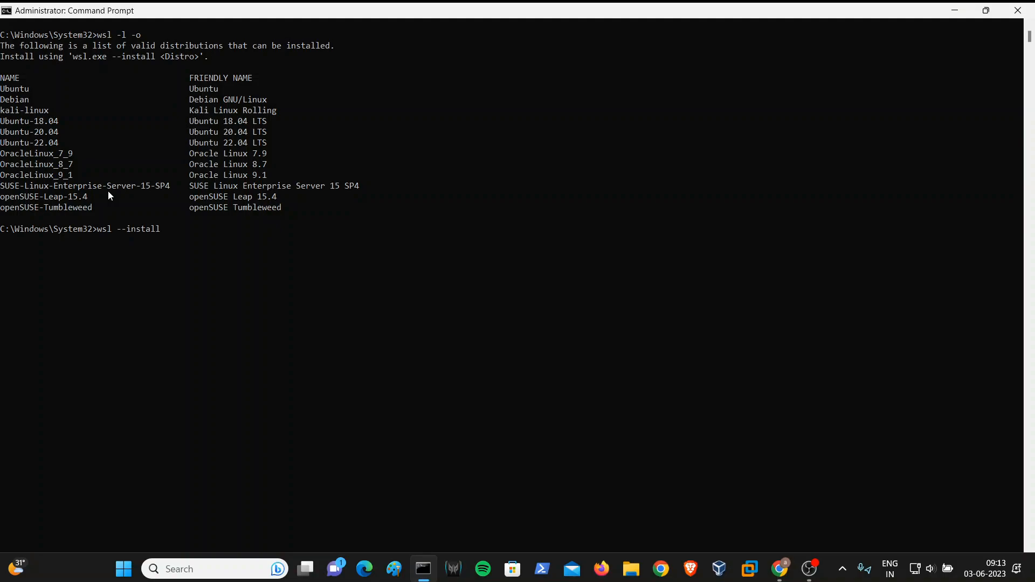
text(Ubuntu-22.04)
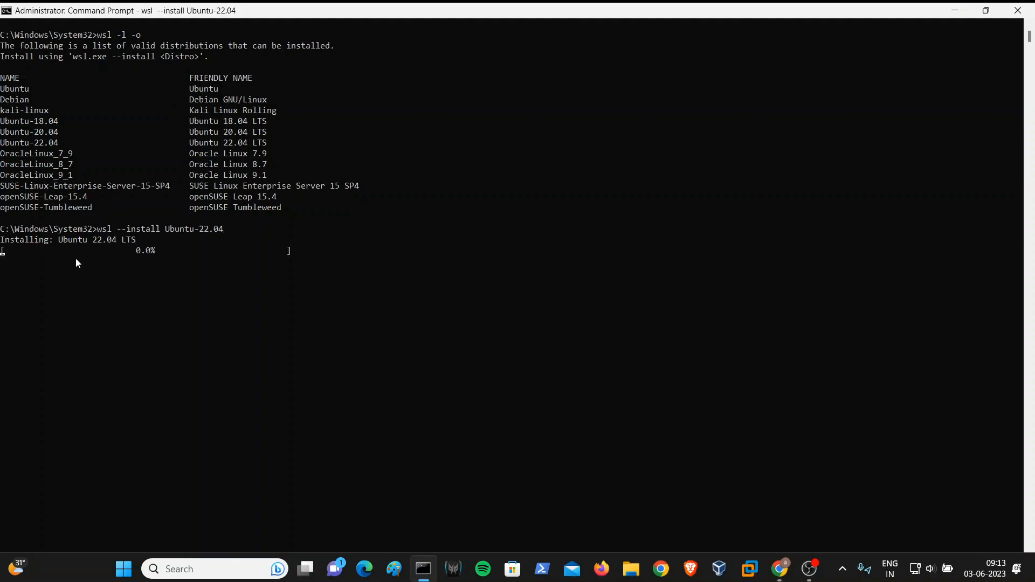
mouse_move(84, 265)
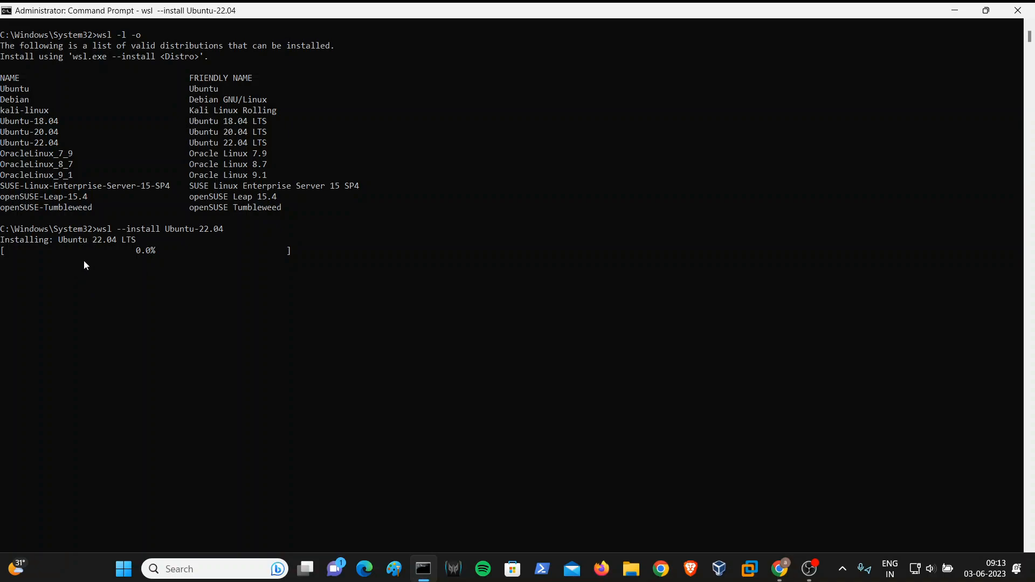
mouse_move(102, 260)
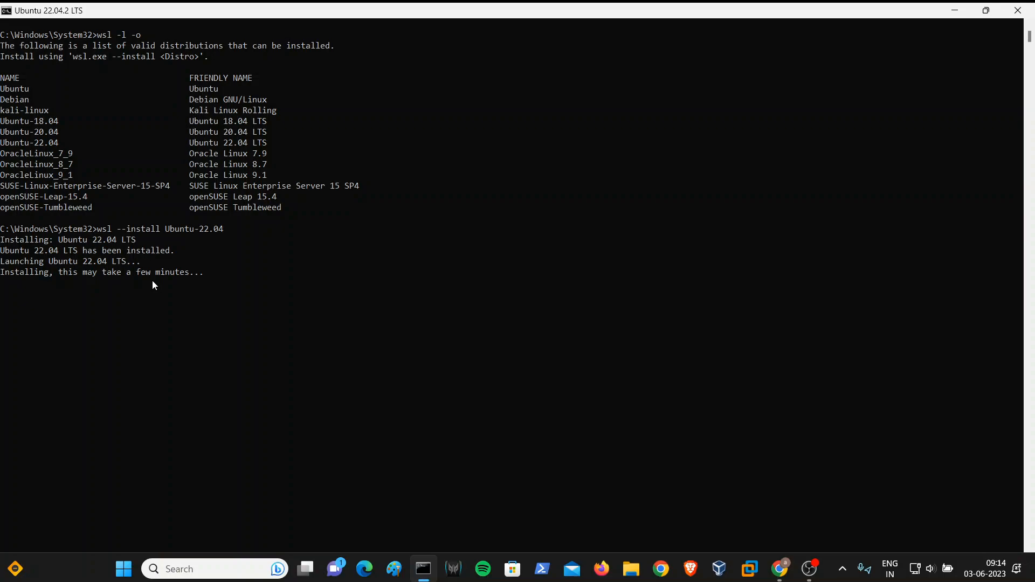
mouse_move(158, 289)
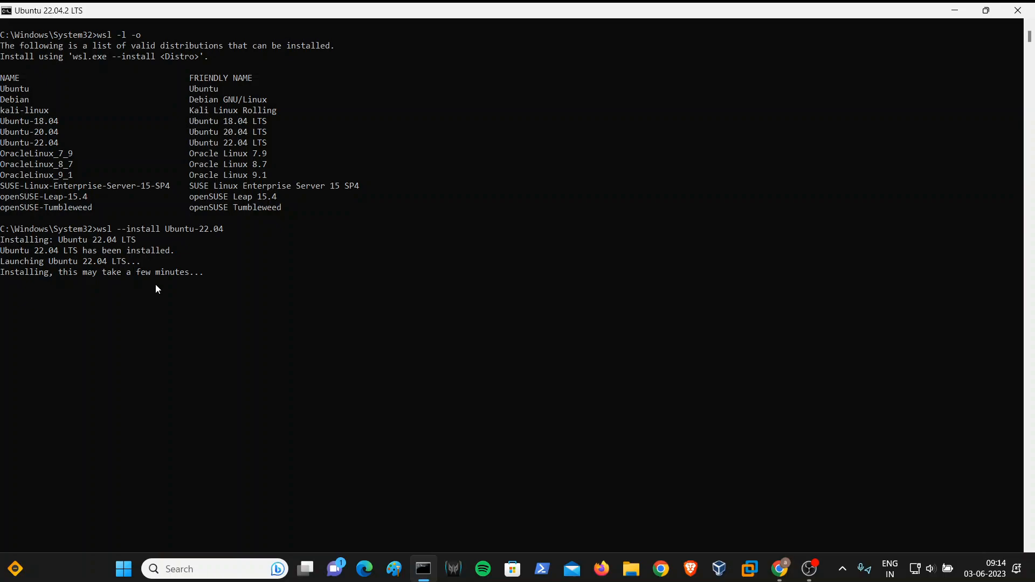
mouse_move(49, 302)
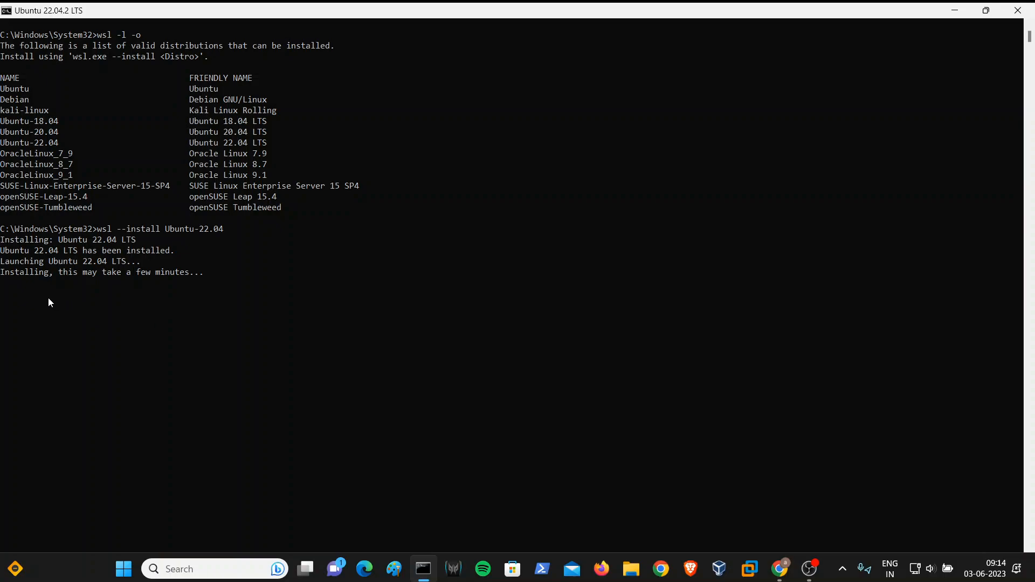
mouse_move(152, 292)
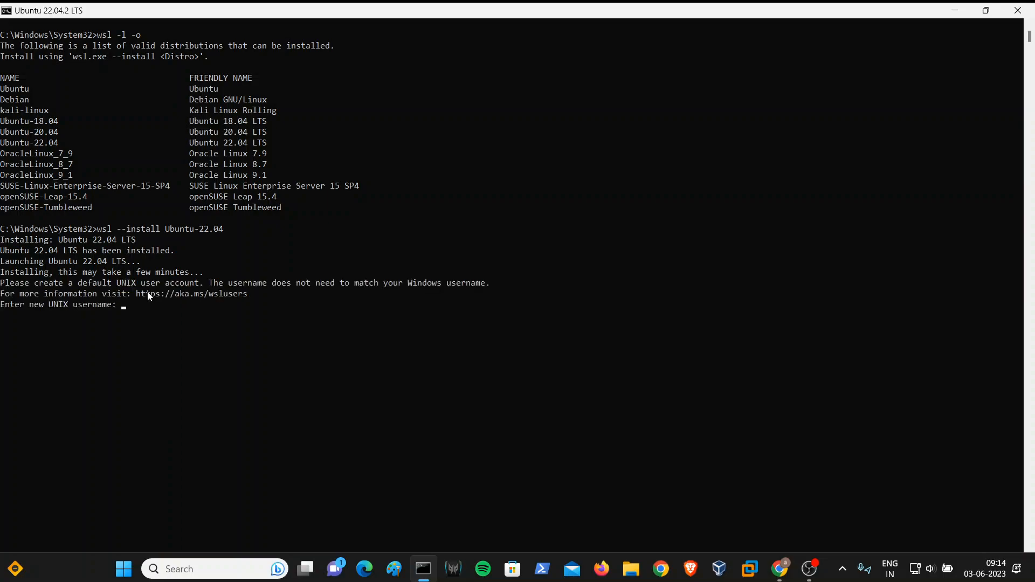
mouse_move(127, 355)
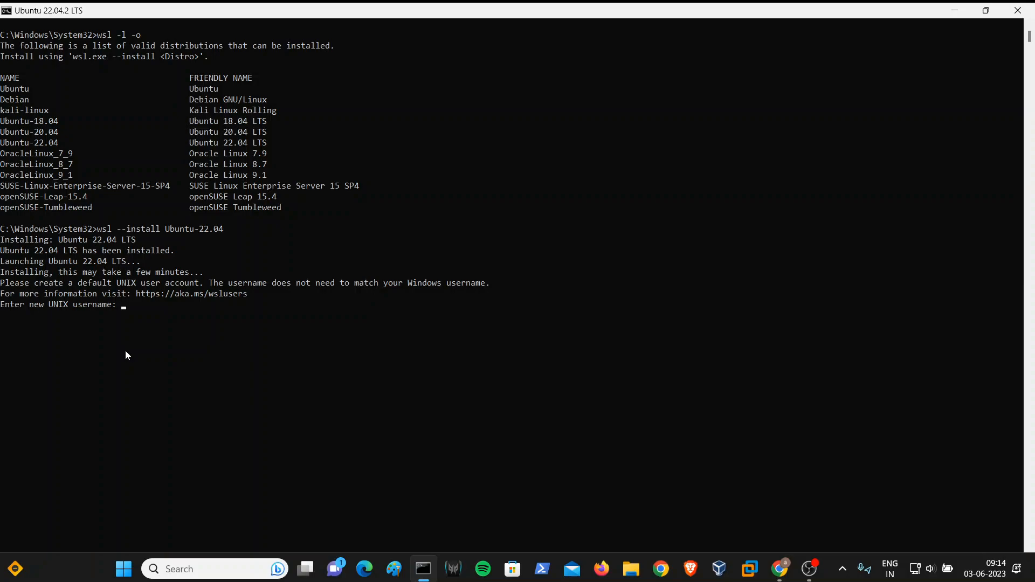
- Create the UNIX user 'ubuntu' with its password confirmed, then exit the new shell
text(ubuntu)
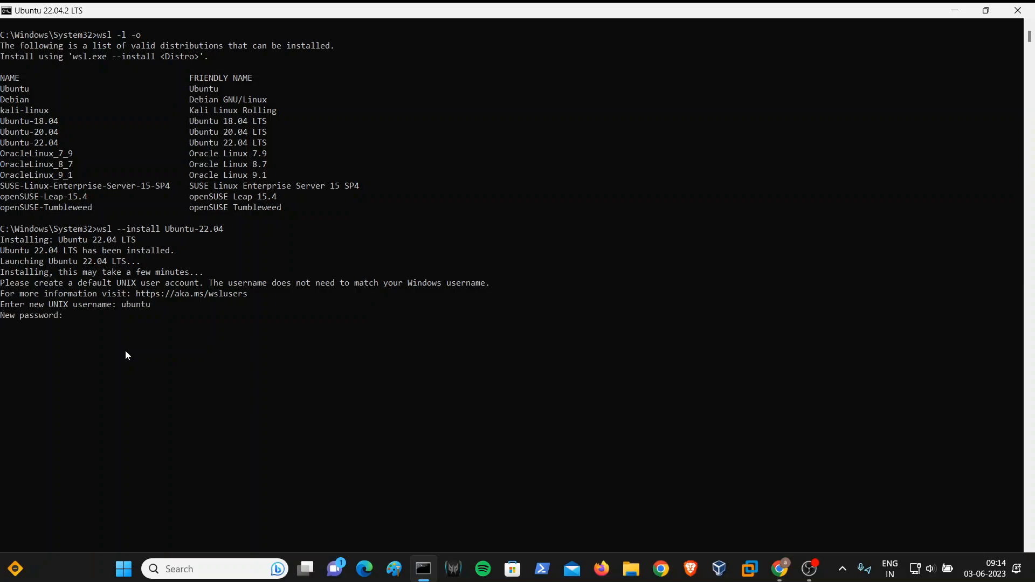
key(Enter)
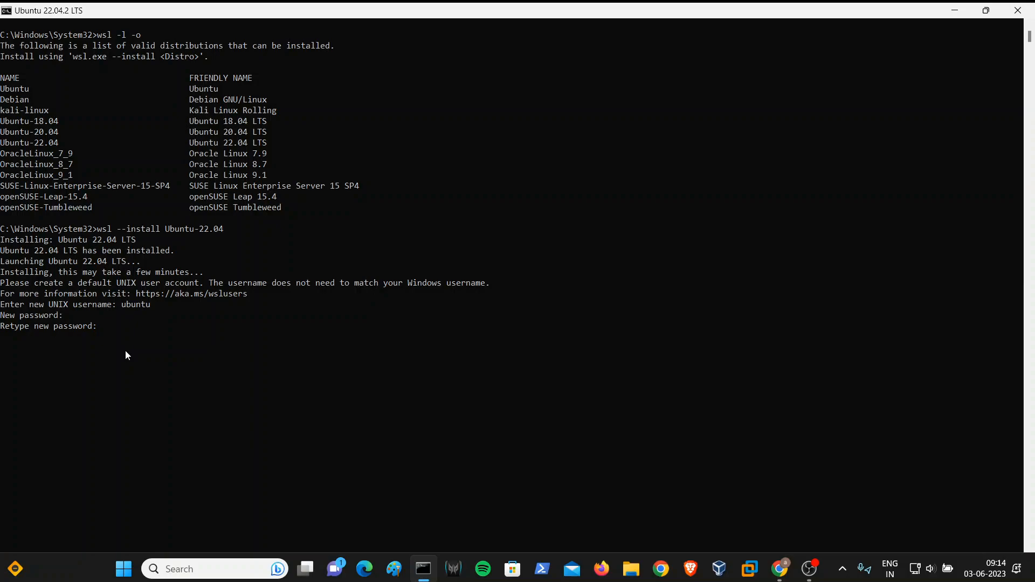
key(enter)
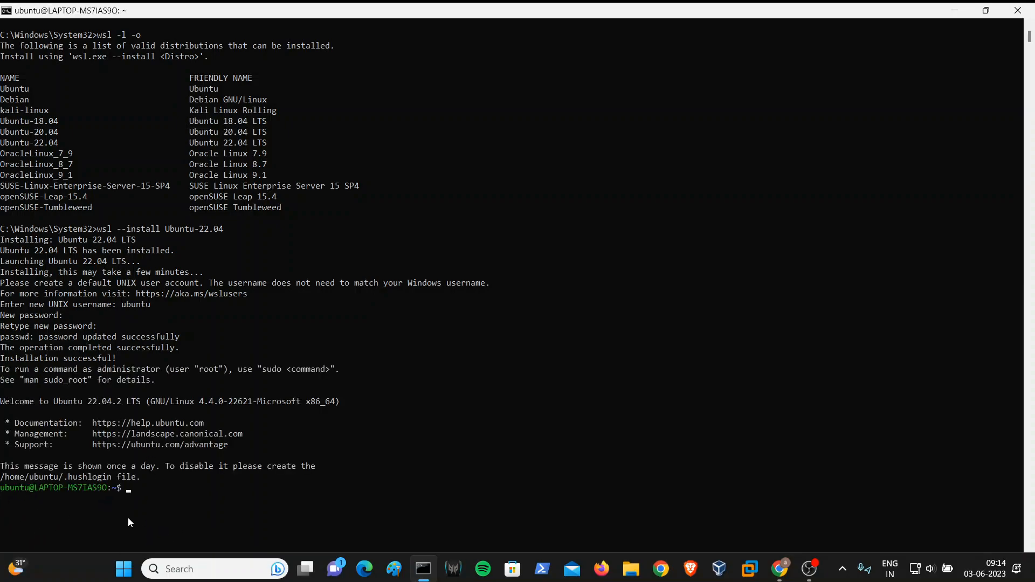
text(exit)
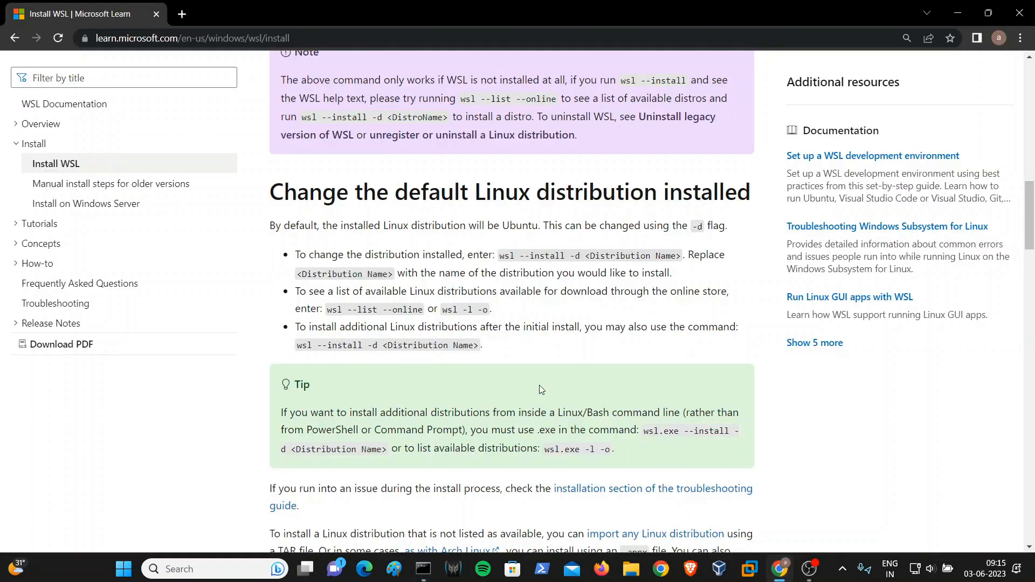
mouse_move(556, 370)
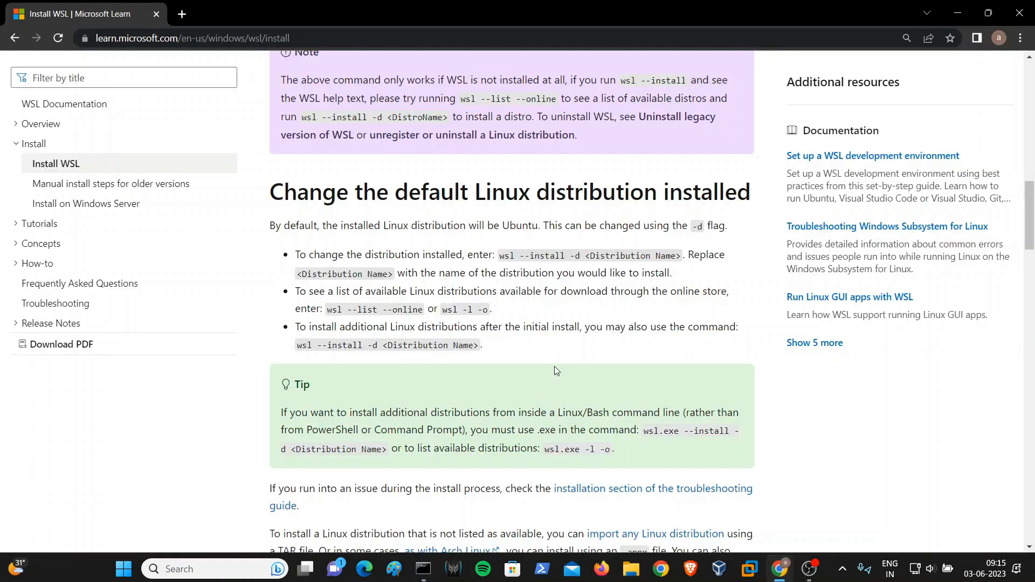
scroll(down, 3)
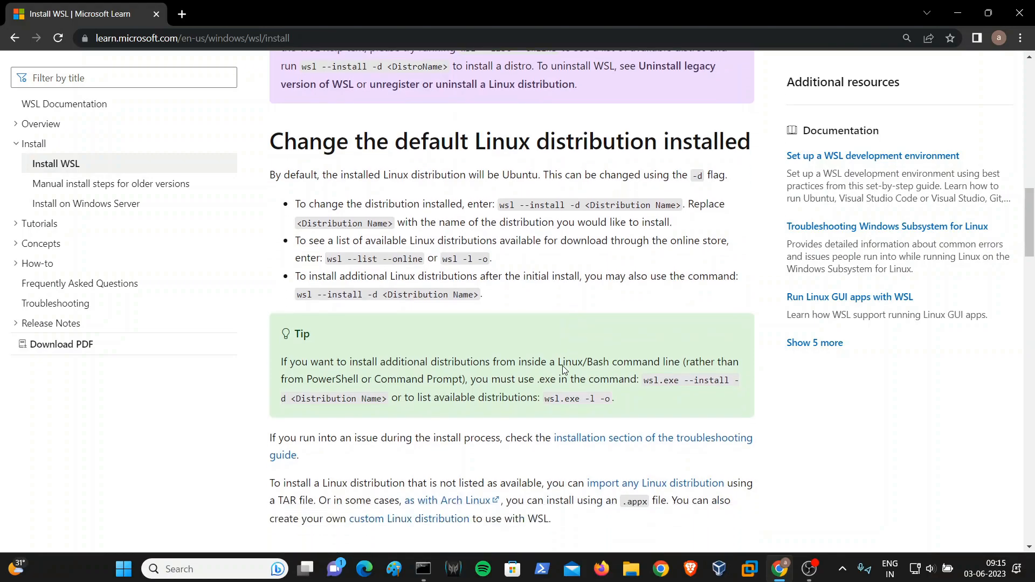
scroll(down, 3)
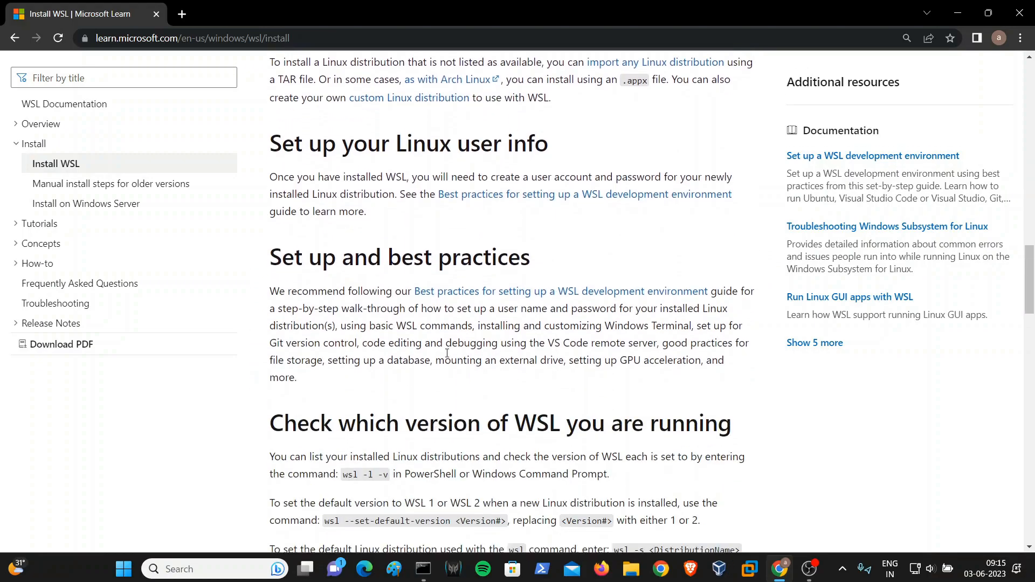
scroll(down, 3)
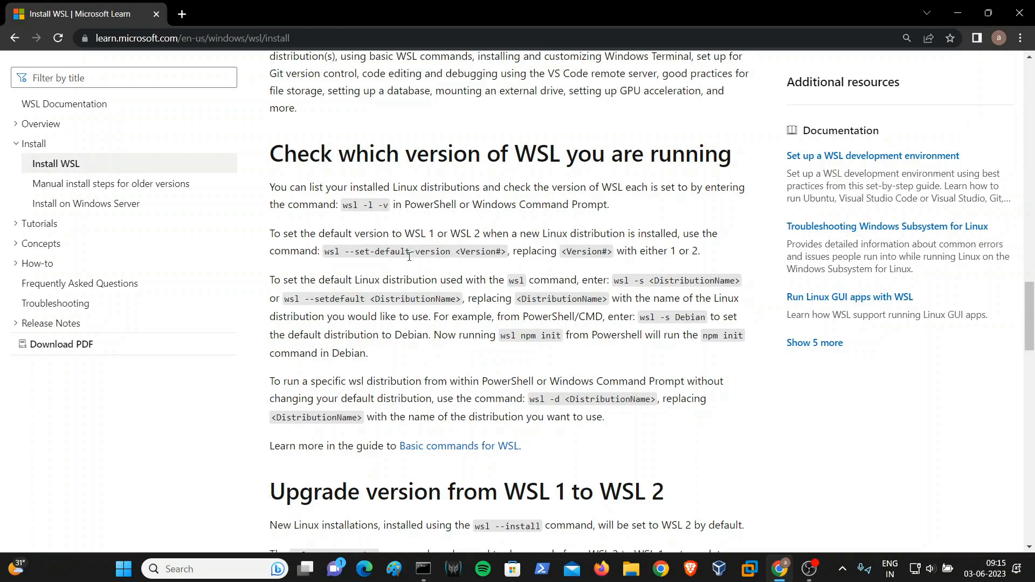
mouse_move(458, 271)
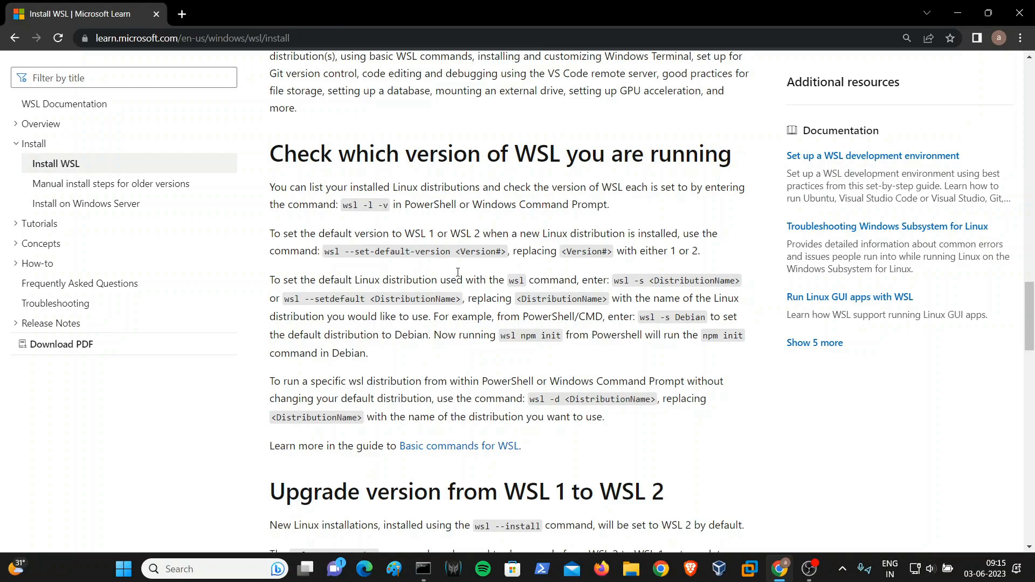
mouse_move(569, 284)
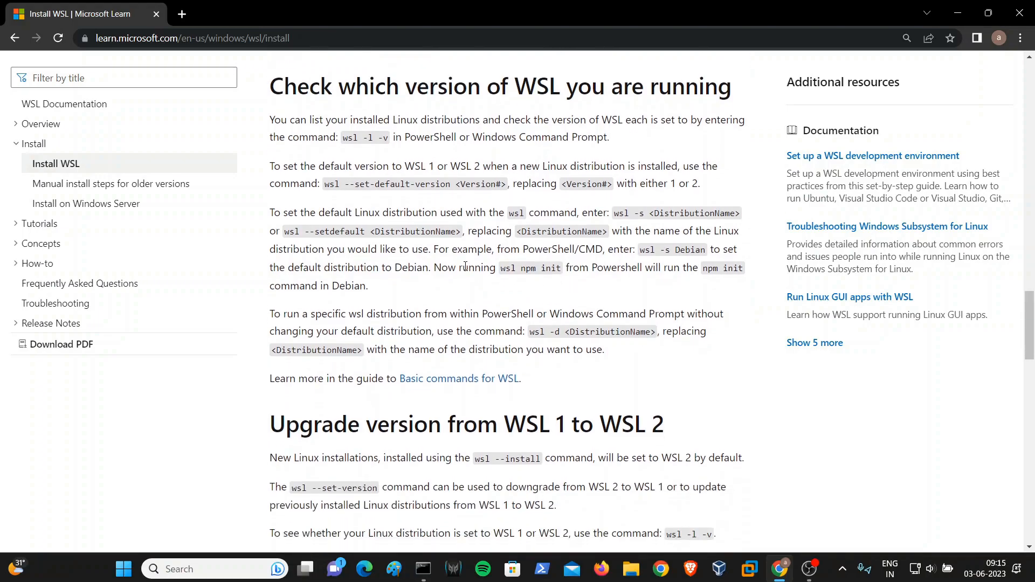
scroll(down, 3)
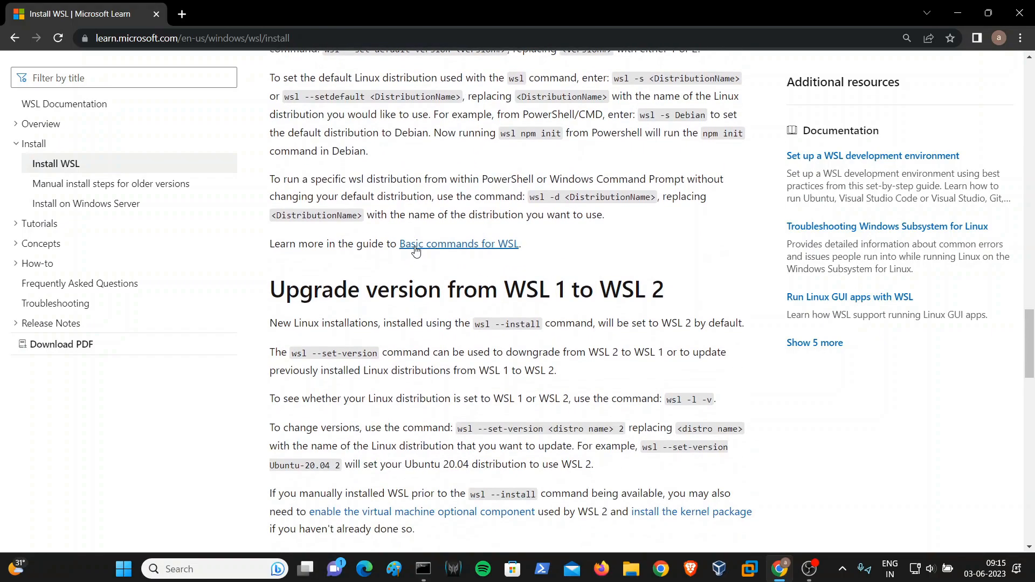
scroll(down, 3)
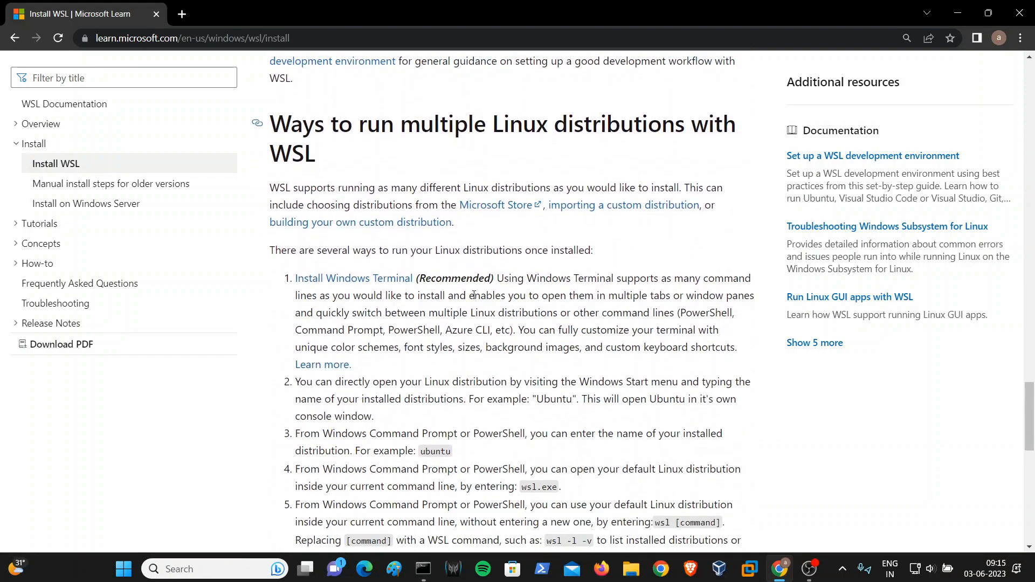
scroll(down, 3)
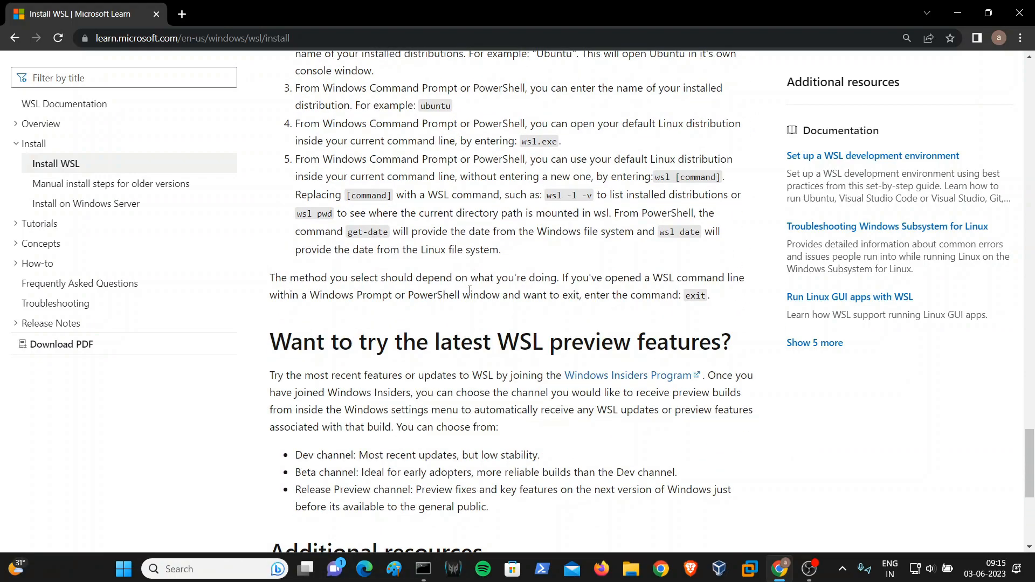
scroll(down, 3)
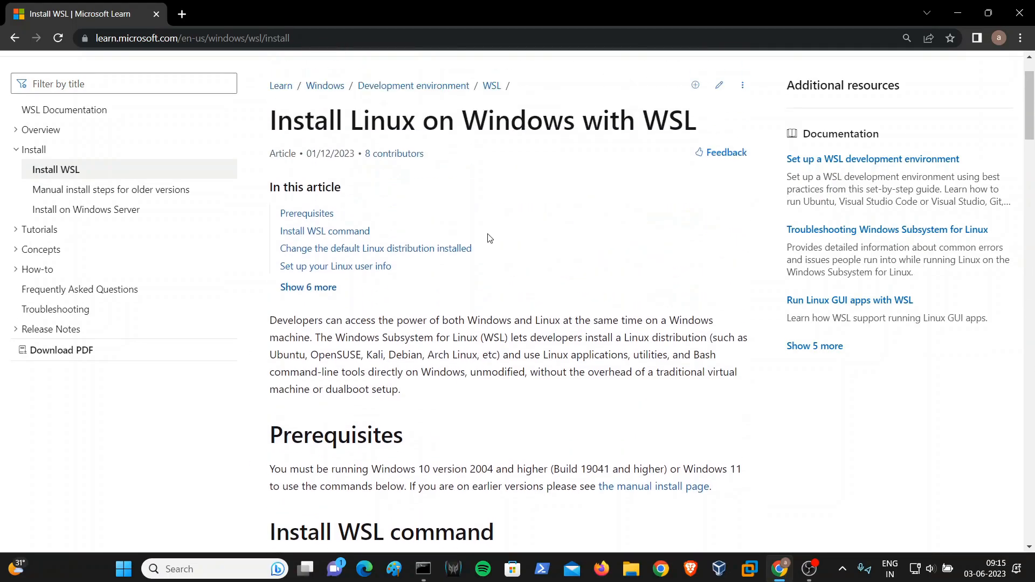
mouse_move(452, 297)
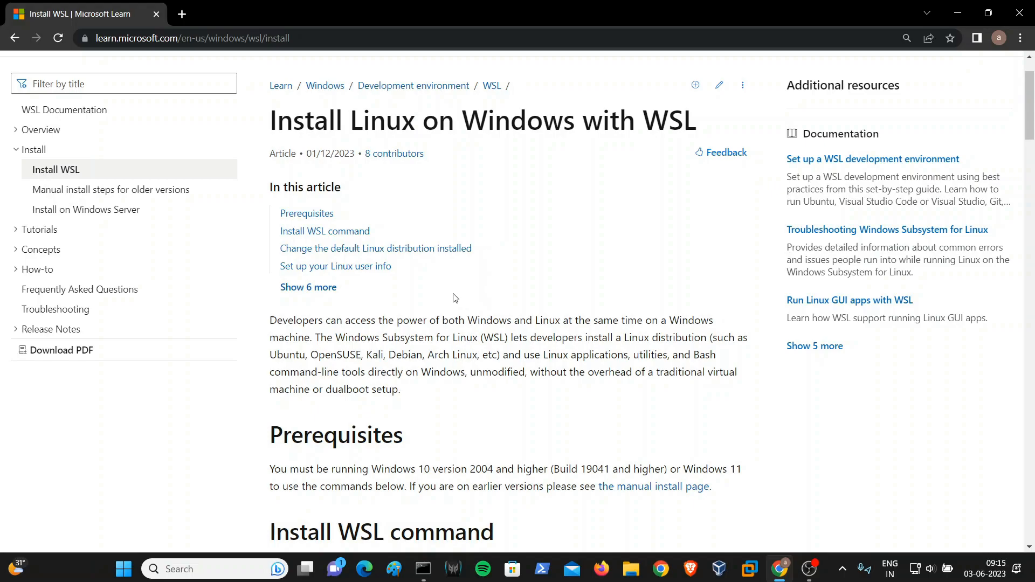
mouse_move(527, 209)
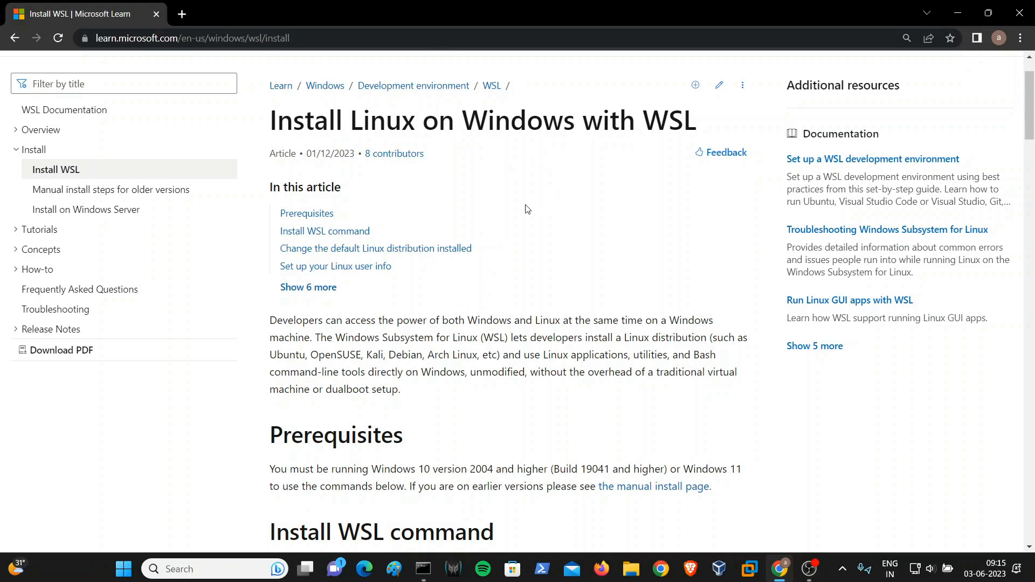
scroll(down, 3)
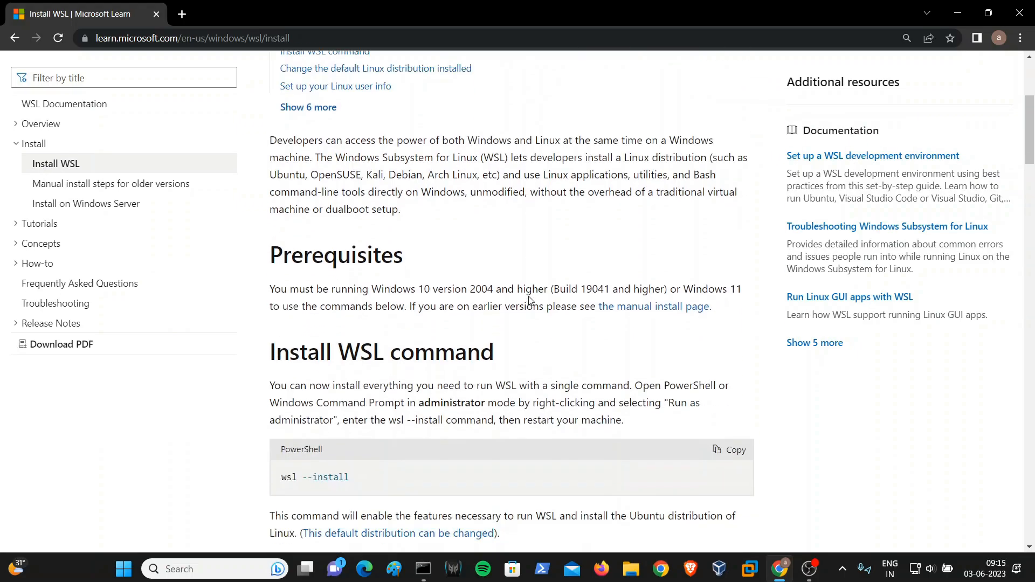
scroll(down, 3)
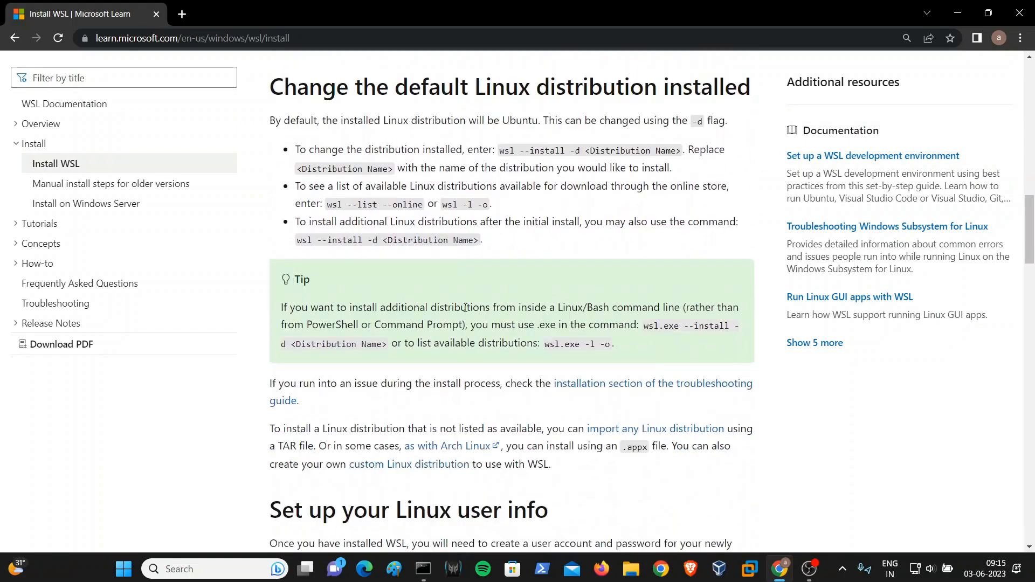
scroll(down, 3)
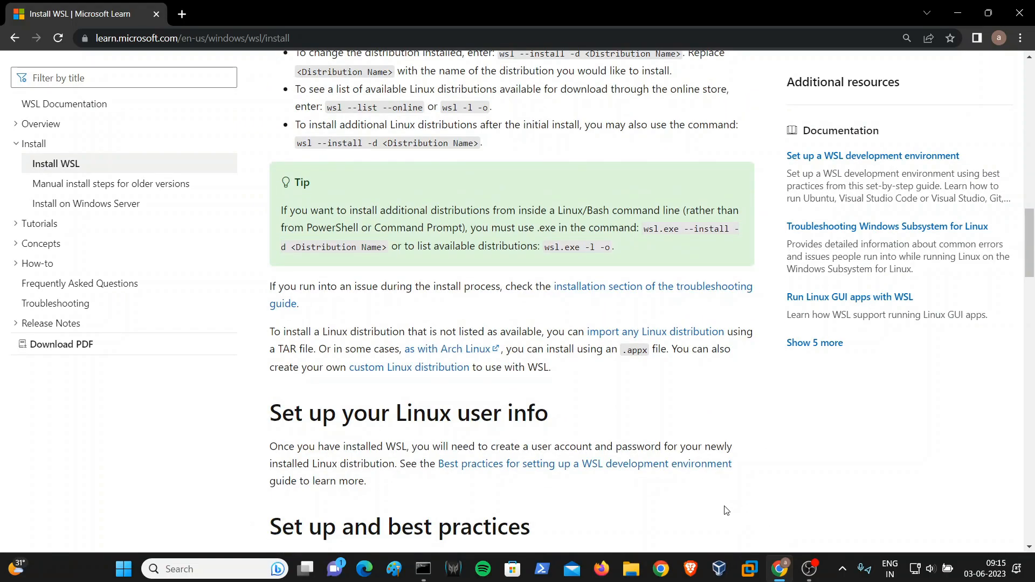
click(422, 568)
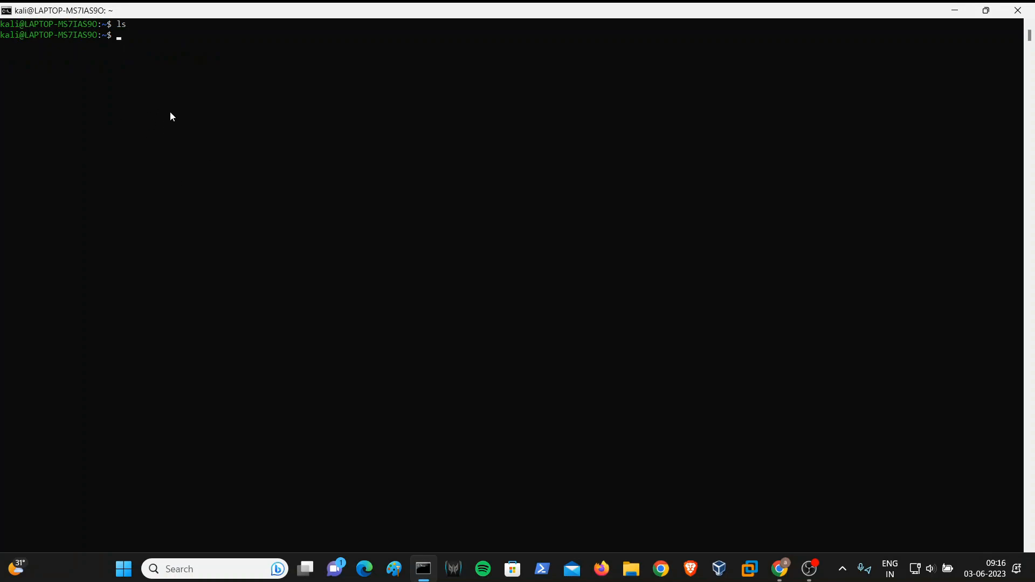
- Exit the Ubuntu shell before running wsl --shutdown
text(ex)
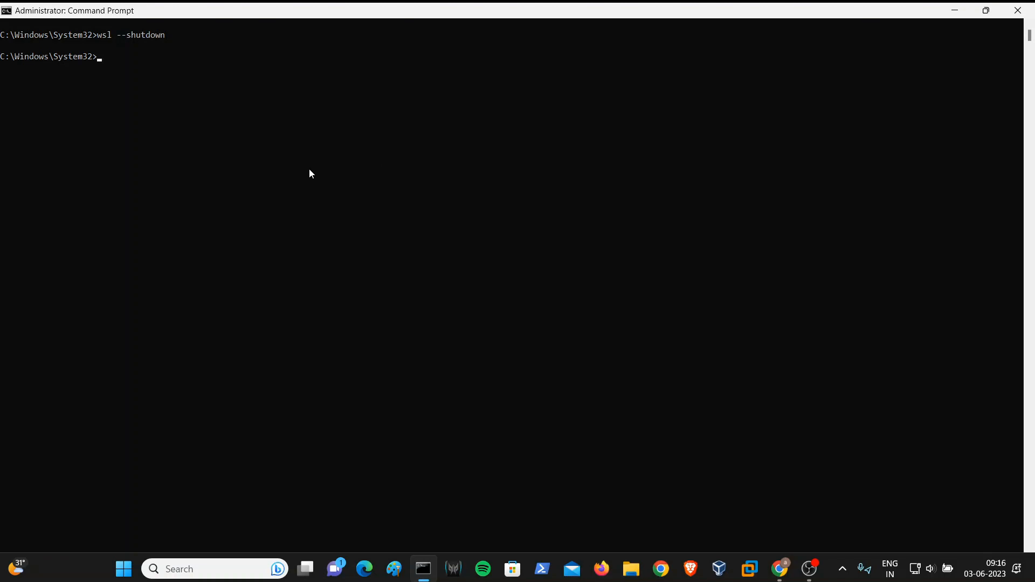
mouse_move(631, 568)
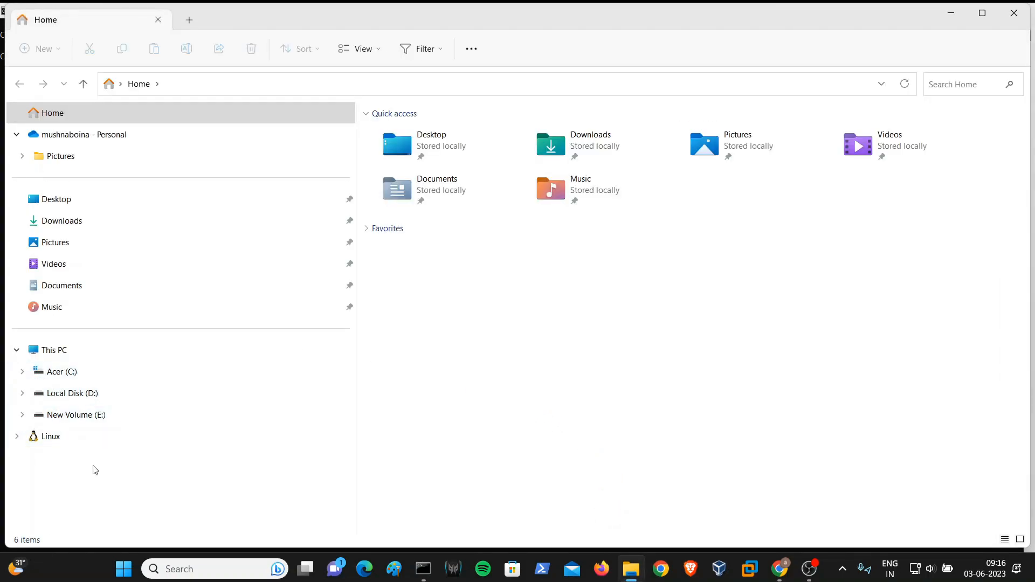
mouse_move(71, 457)
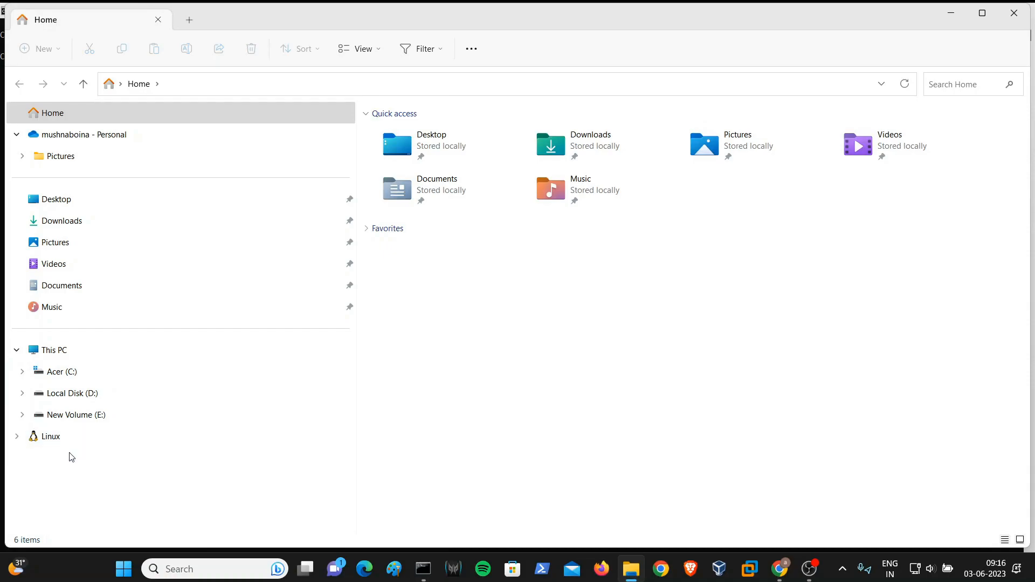
mouse_move(36, 455)
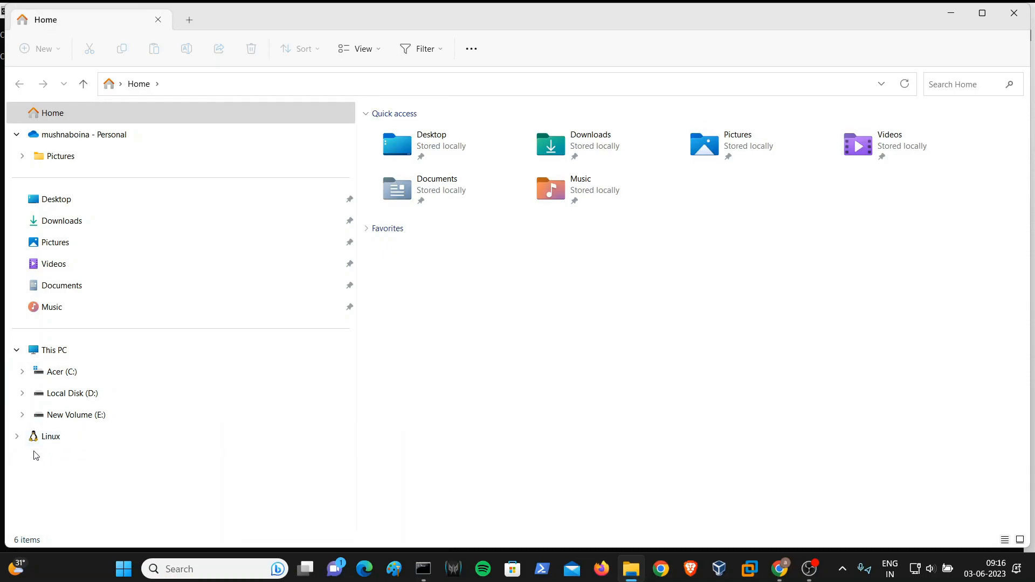
- Select Linux in the navigation pane and open the Ubuntu distribution's root folders
click(50, 437)
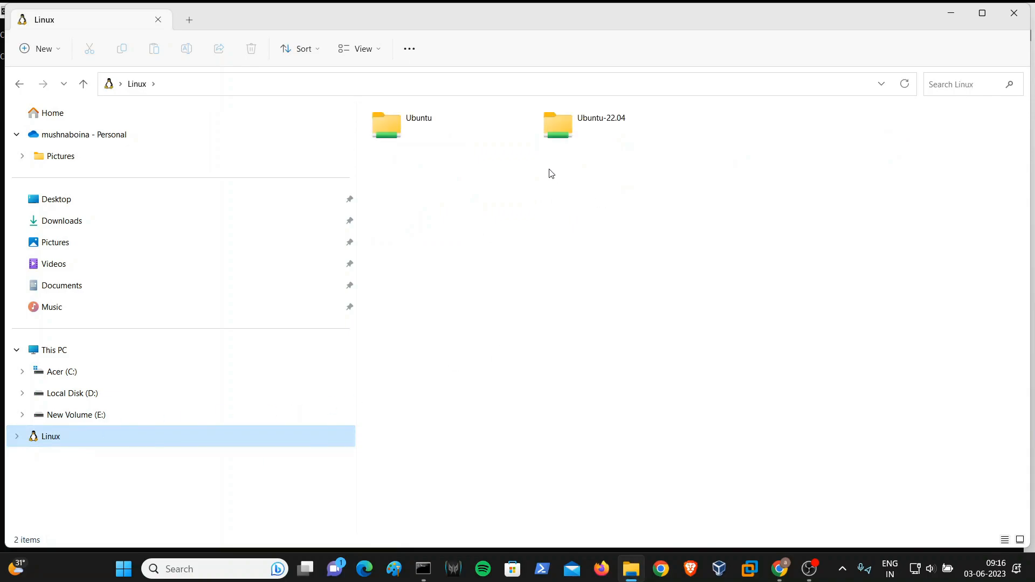
mouse_move(615, 170)
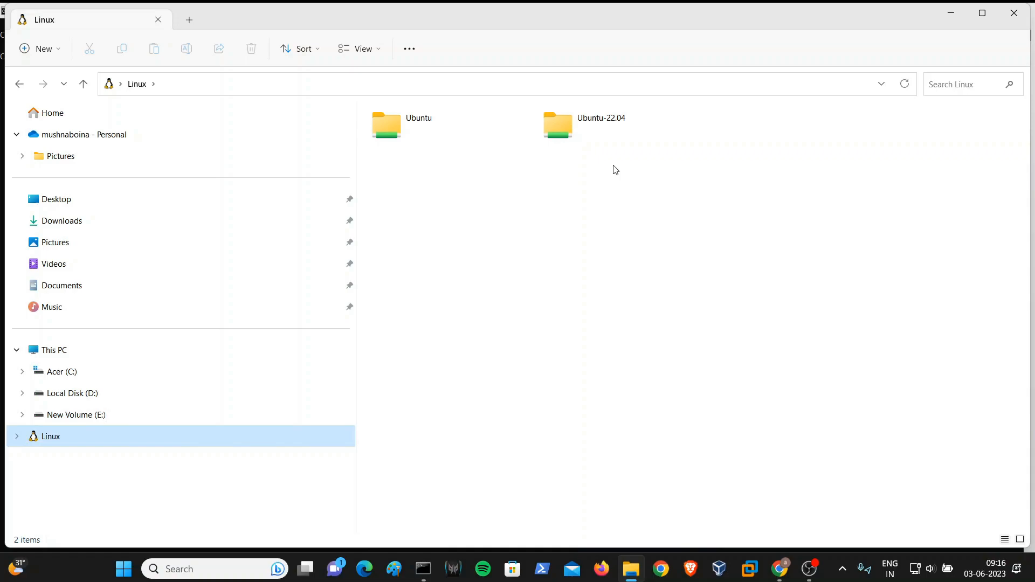
mouse_move(606, 418)
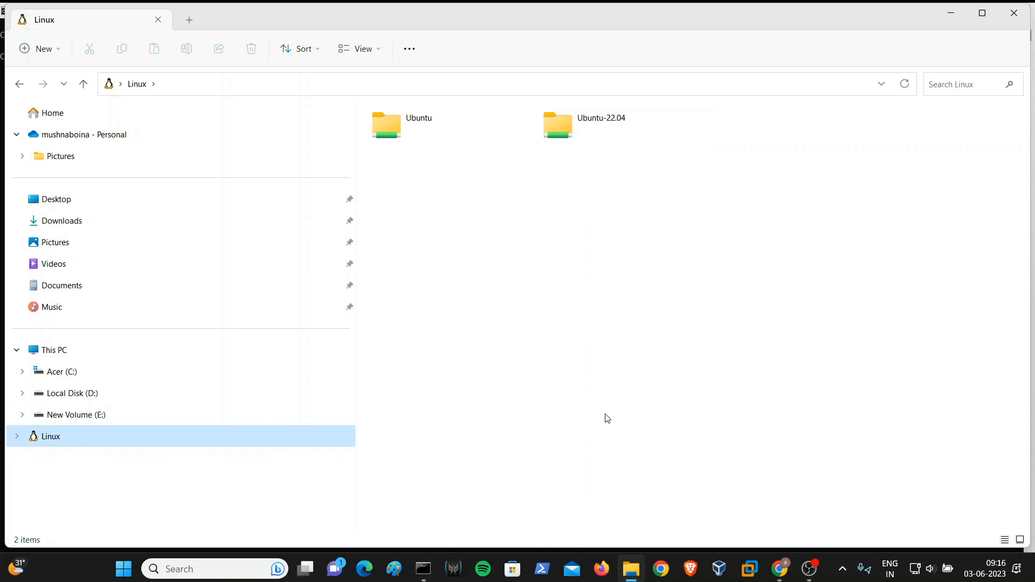
mouse_move(145, 477)
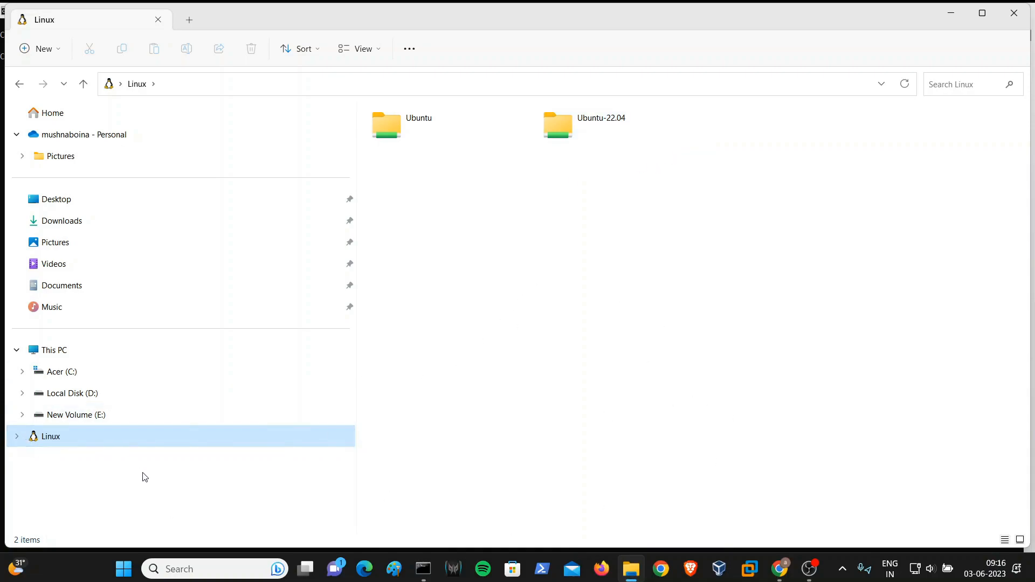
mouse_move(582, 180)
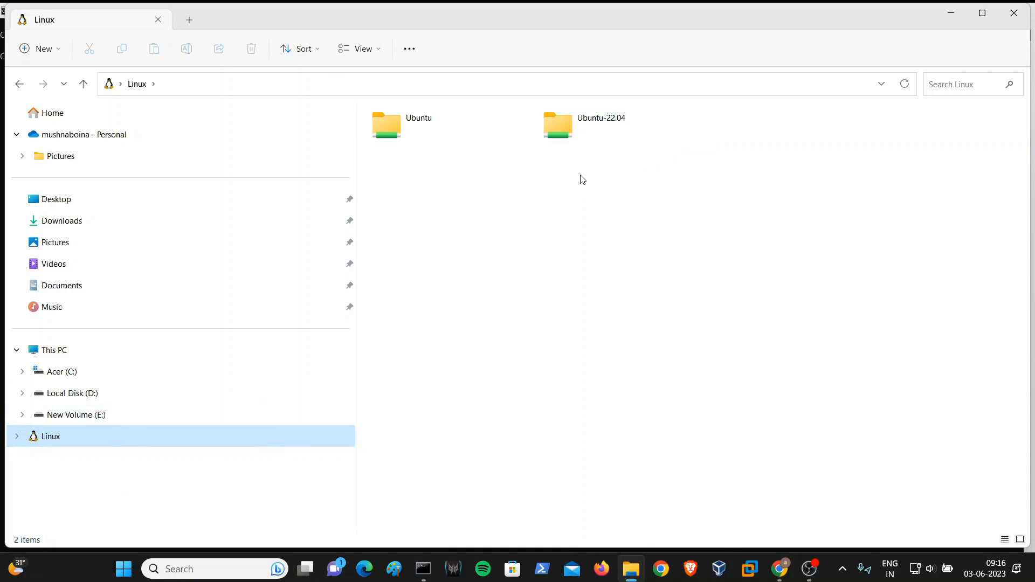
double_click(386, 125)
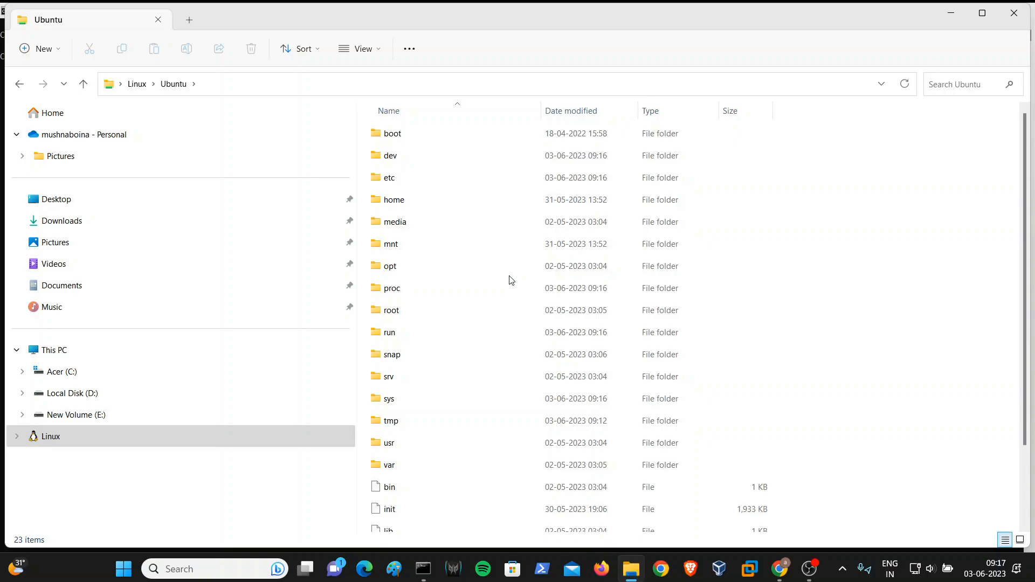
mouse_move(796, 504)
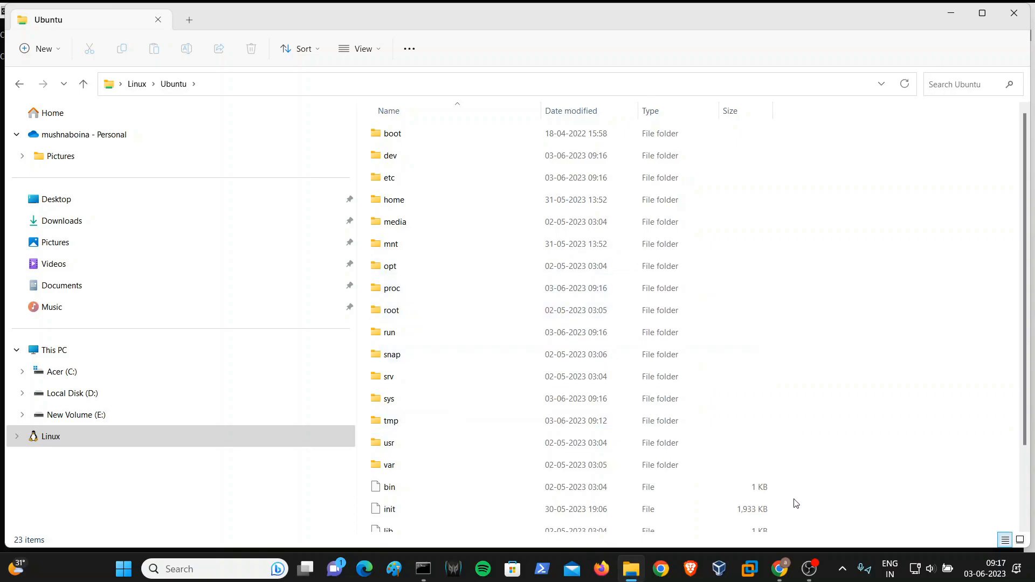
click(423, 568)
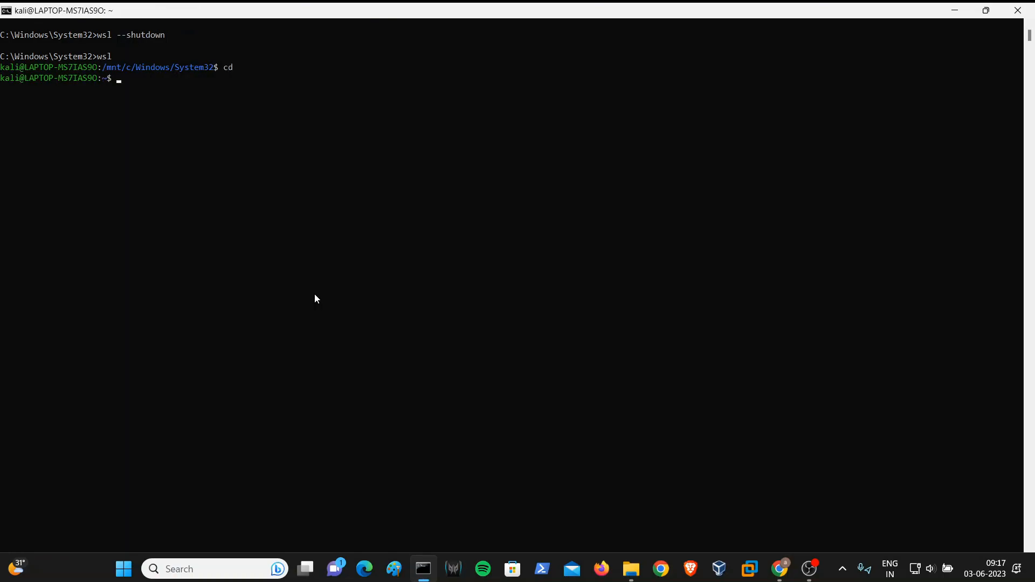
- Run ip a to list network interfaces and addresses, then begin a sudo command
text(ip a)
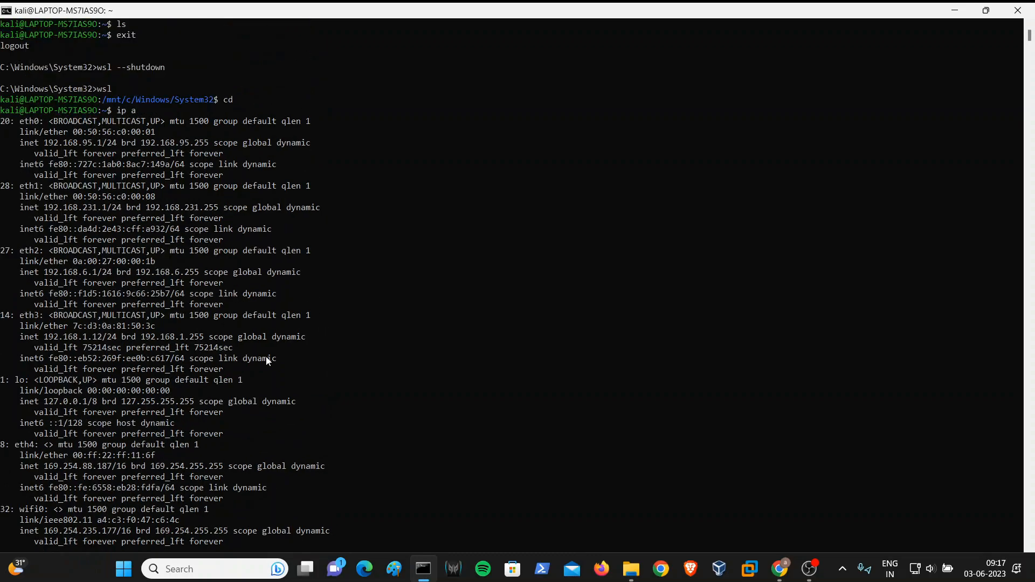
mouse_move(111, 172)
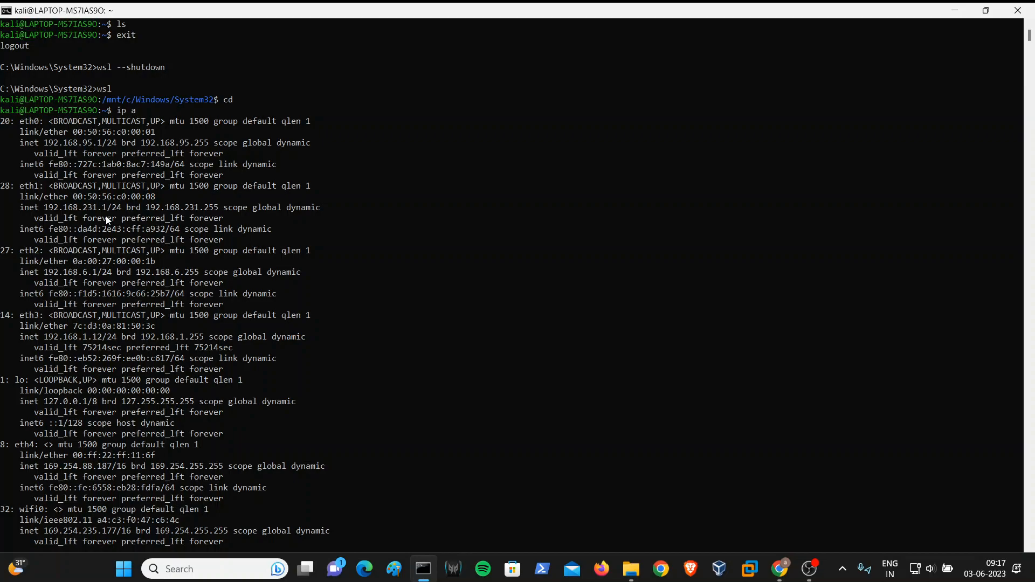
mouse_move(151, 293)
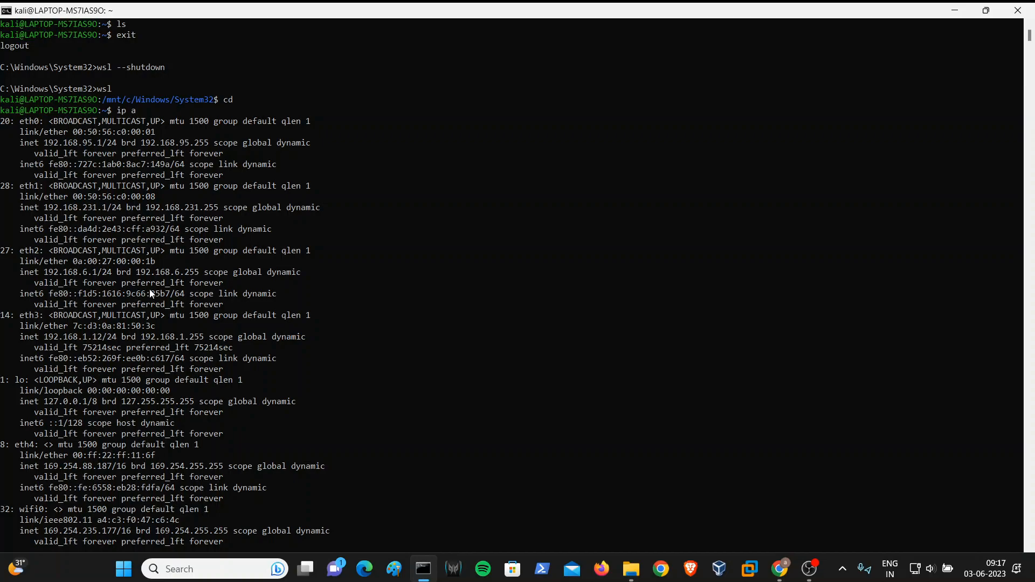
mouse_move(53, 197)
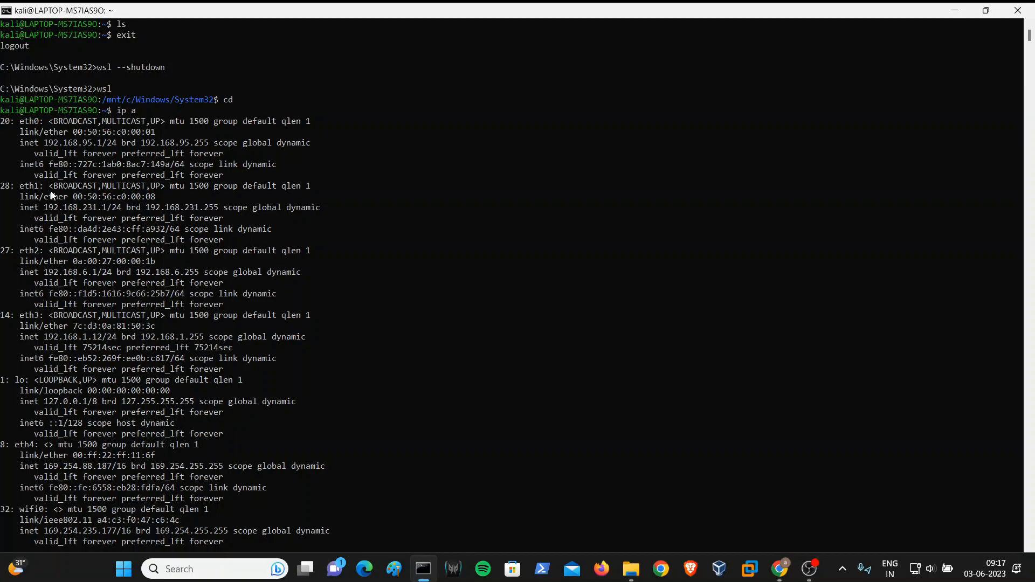
mouse_move(64, 163)
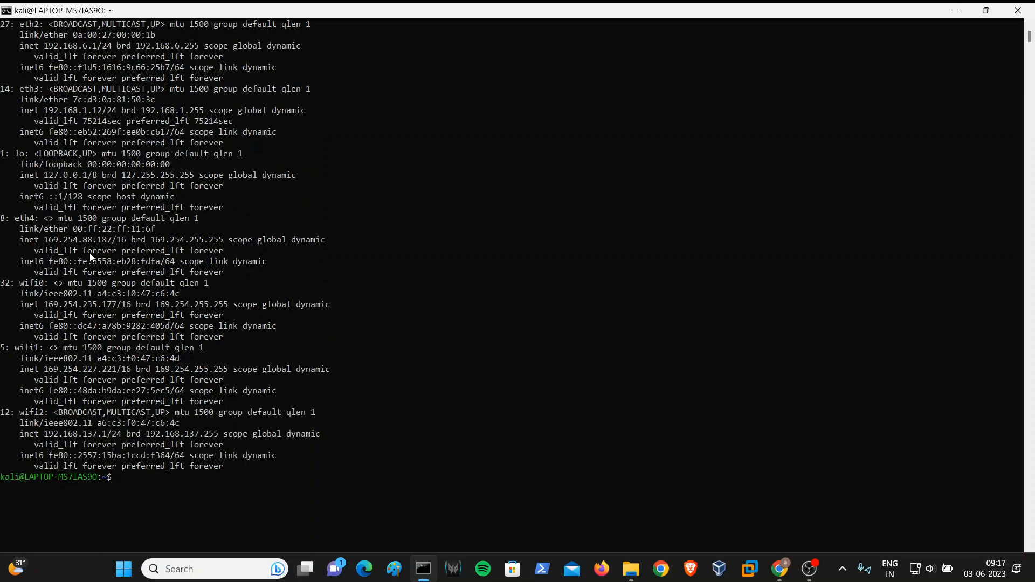
mouse_move(78, 250)
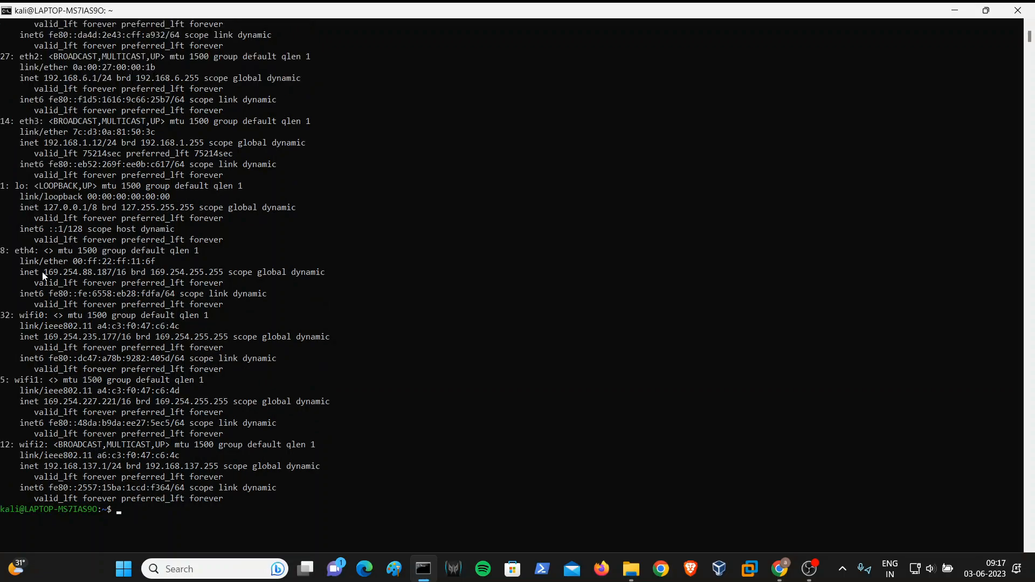
click(49, 272)
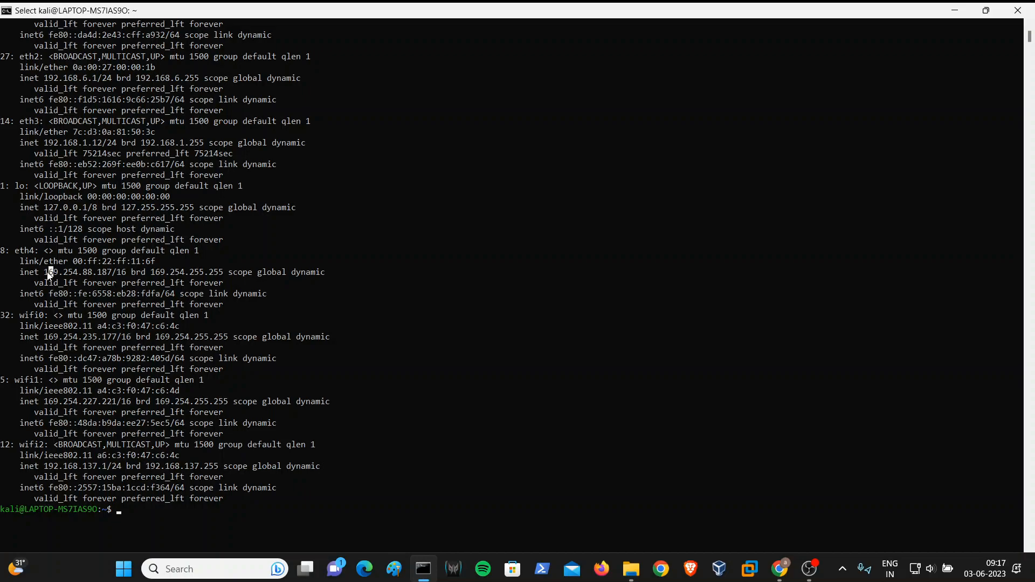
text(sudo apt)
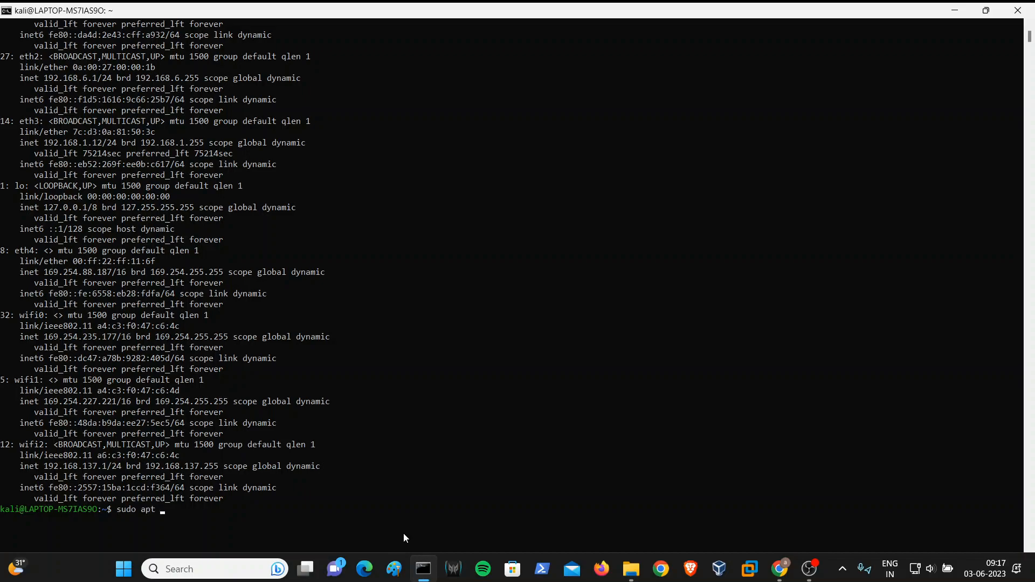
- Install the apache2 package with 'sudo apt install apache2', confirming with Y
text(install)
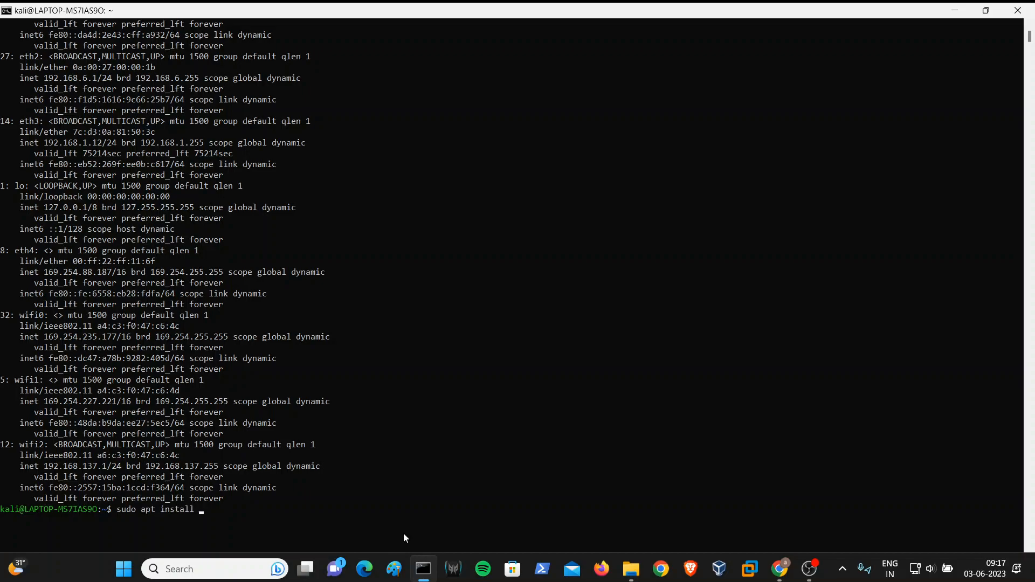
text(apache2)
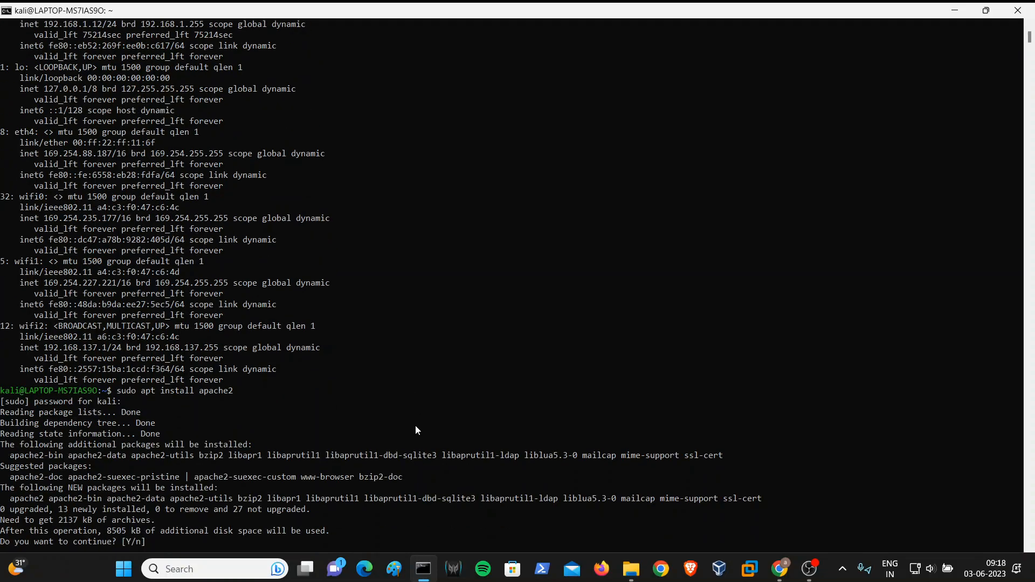
text(y)
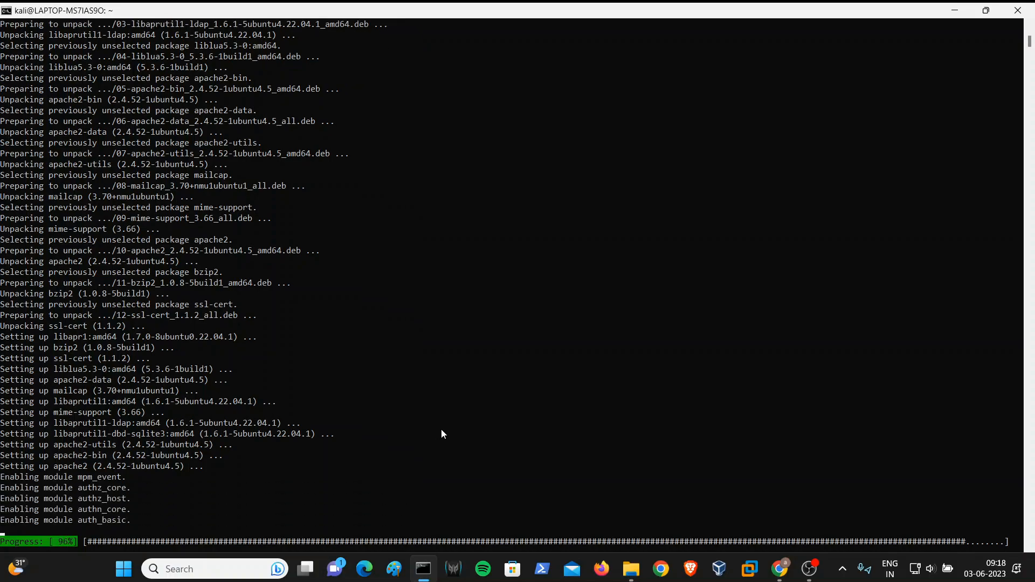
scroll(down, 3)
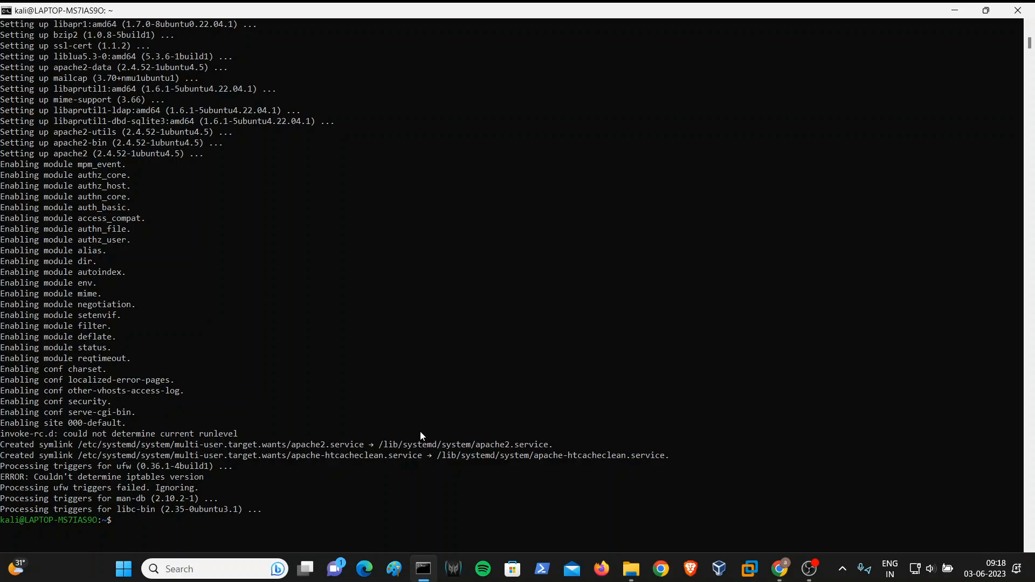
- Clear the terminal and check the apache2 service status, which reports not running
text(clear)
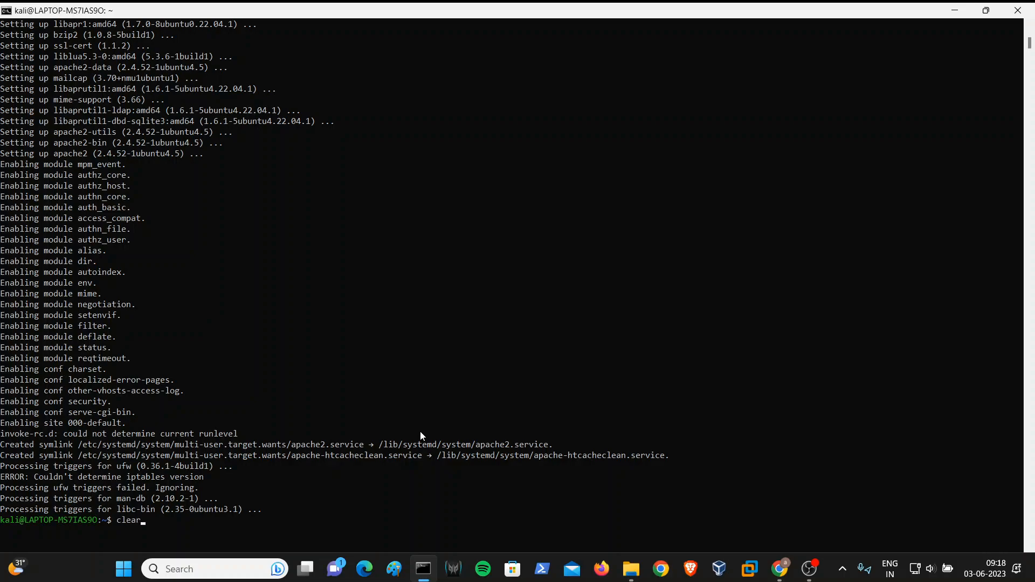
text(sudo service apache2s tatu)
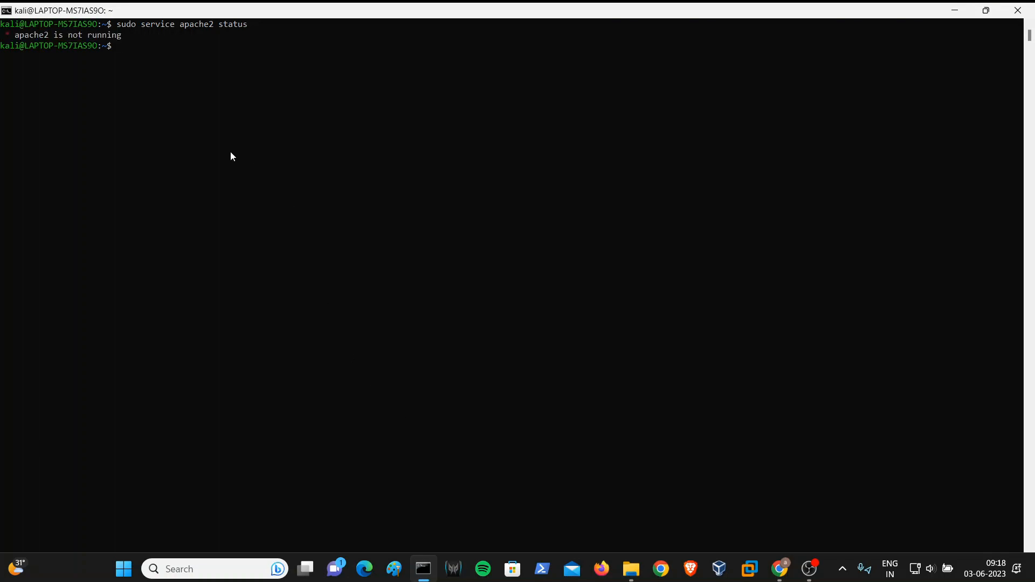
- Check 'sudo service apache2 status' again and start the apache2 service
text(sudo service apache2 status)
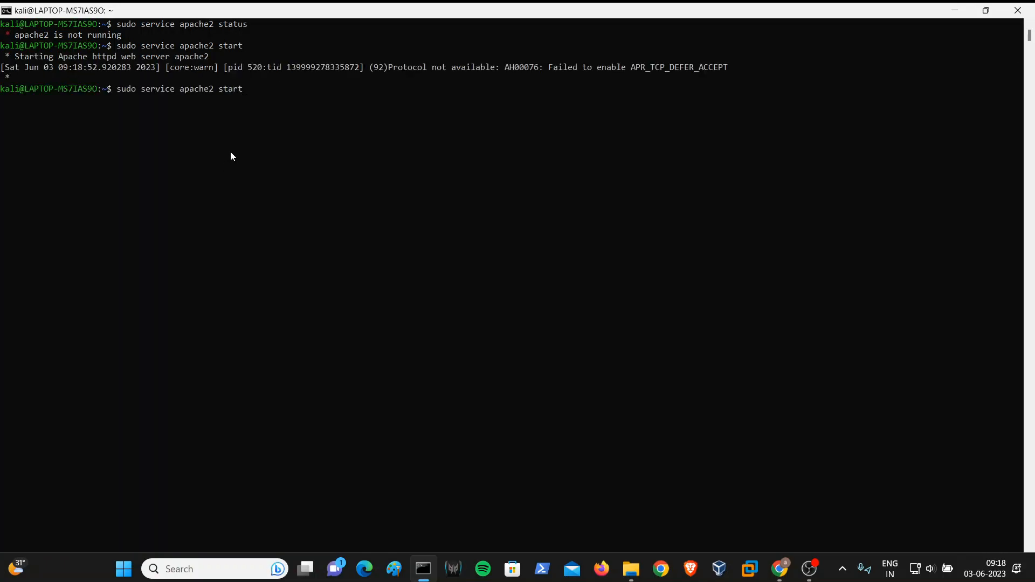
text(stat)
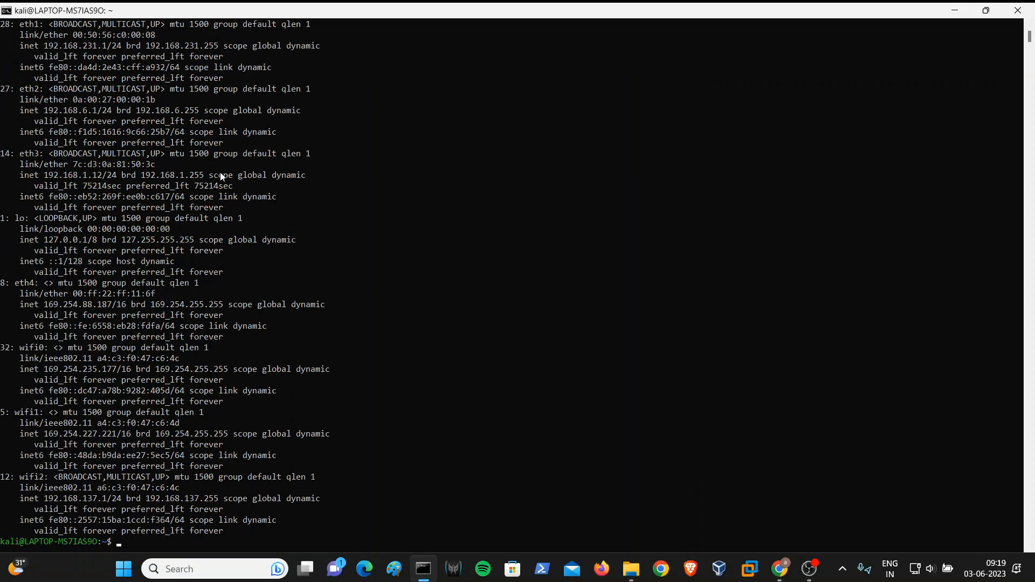
mouse_move(47, 311)
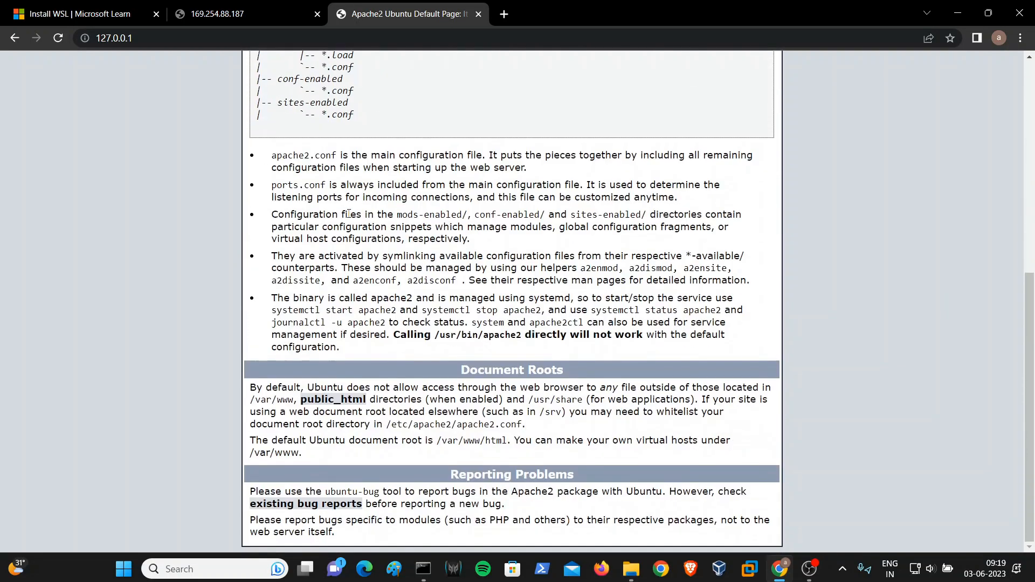
- Load the Apache2 Ubuntu Default Page 'It works!' at 127.0.0.1 in Chrome
scroll(up, 3)
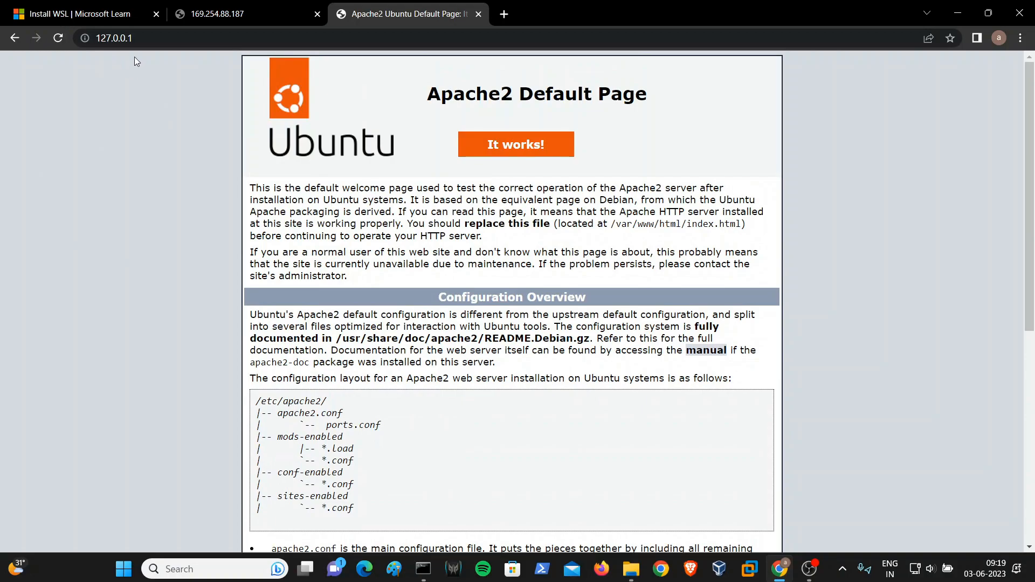
mouse_move(121, 110)
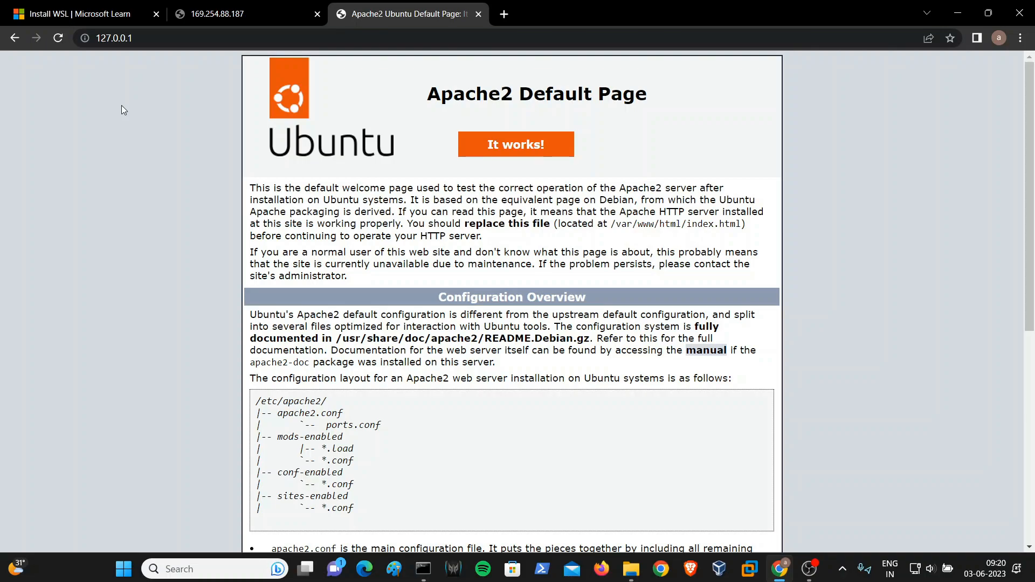
click(217, 14)
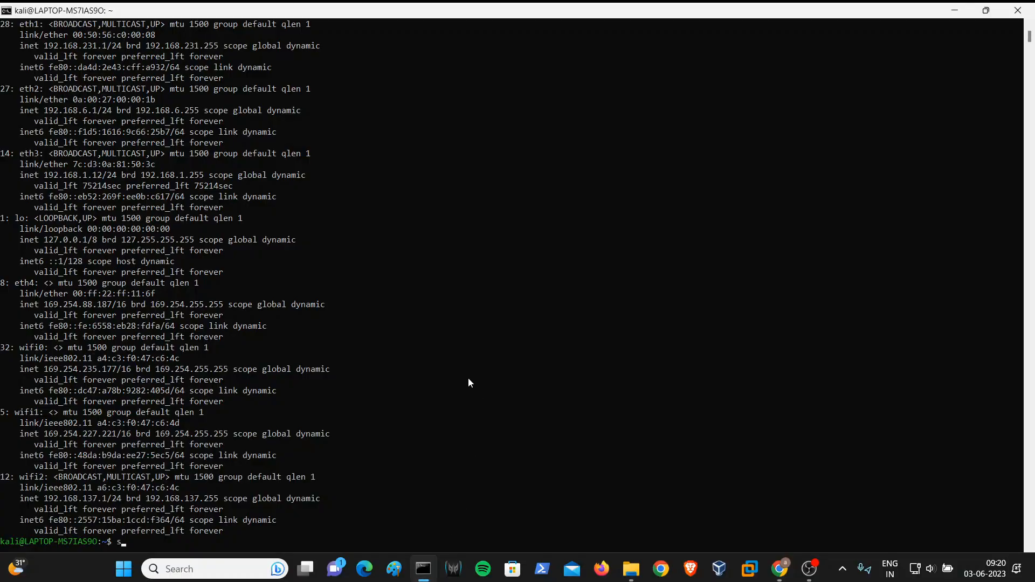
- Stop apache2 with 'sudo service apache2 stop' and confirm its status
text(udo)
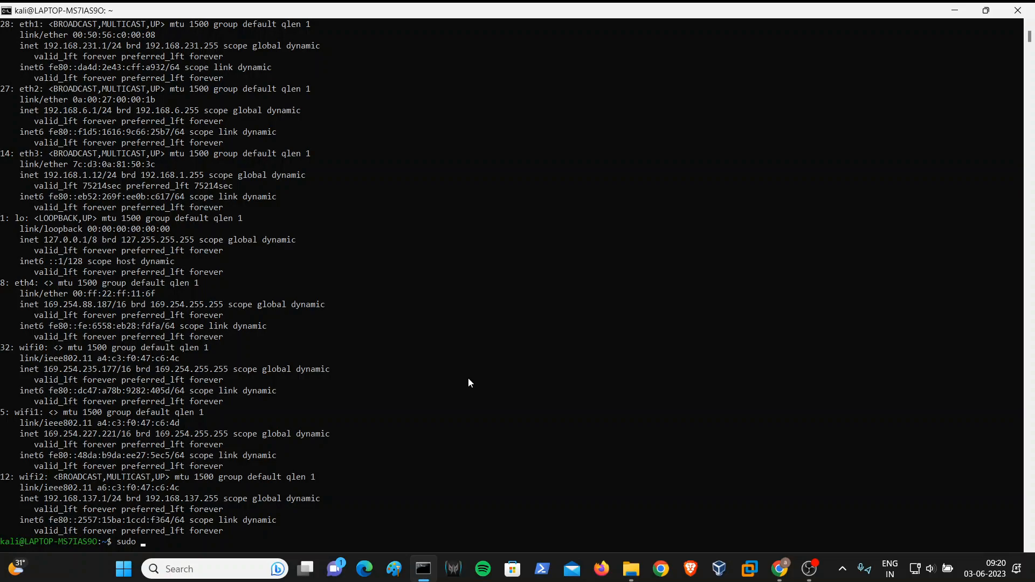
text(service apach)
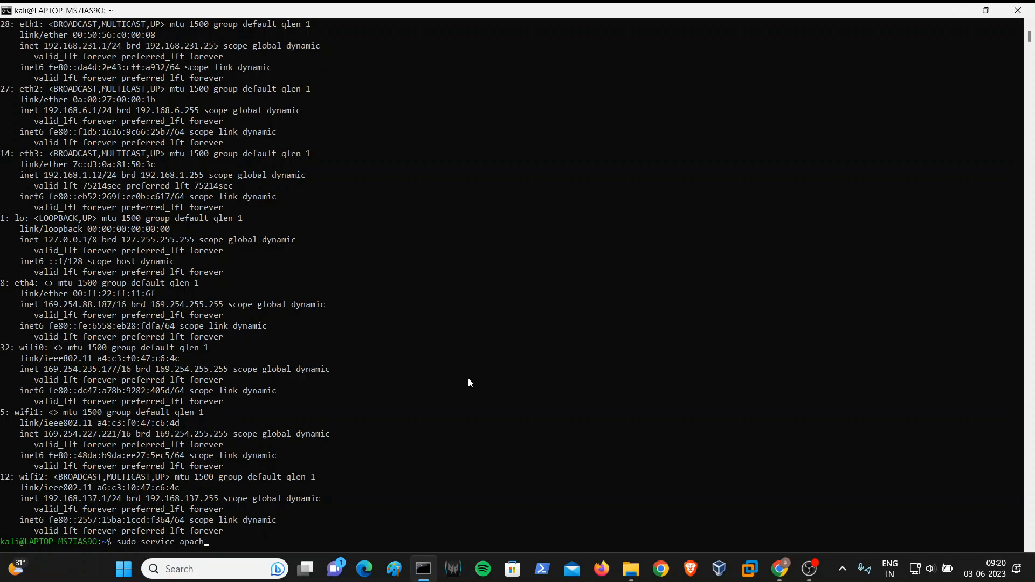
text(e2 stop)
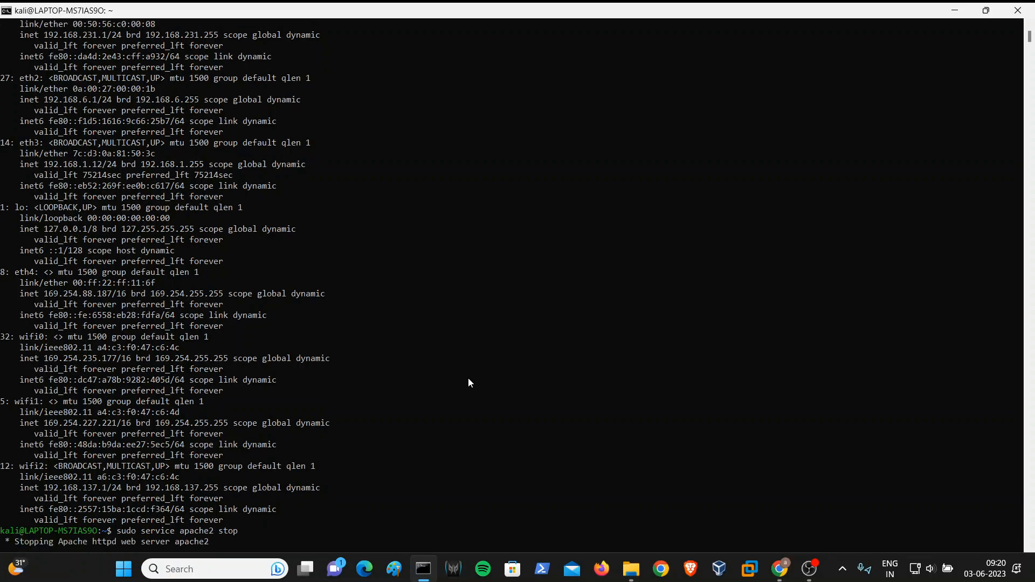
key(Return)
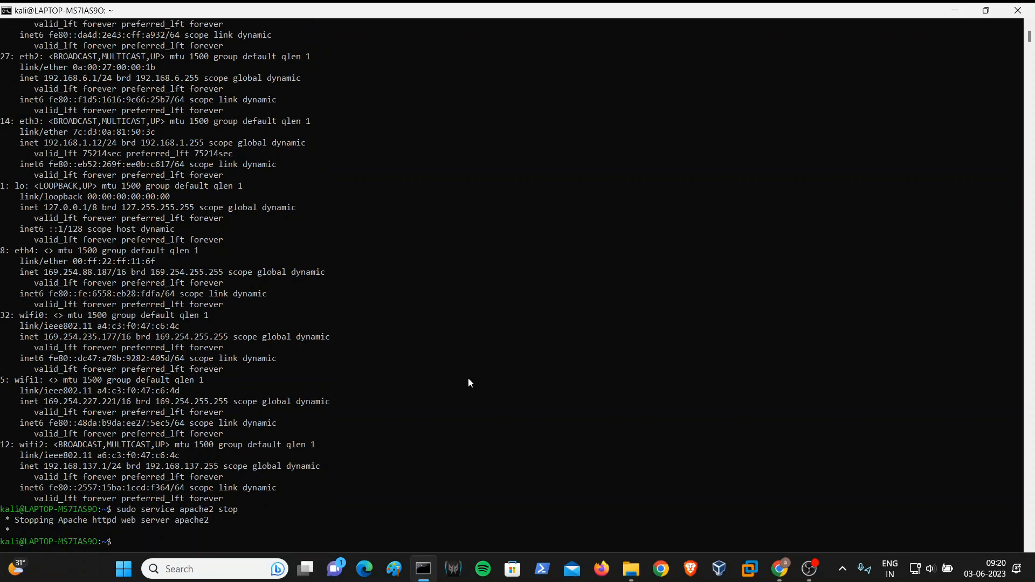
text(sudo service apache2 status)
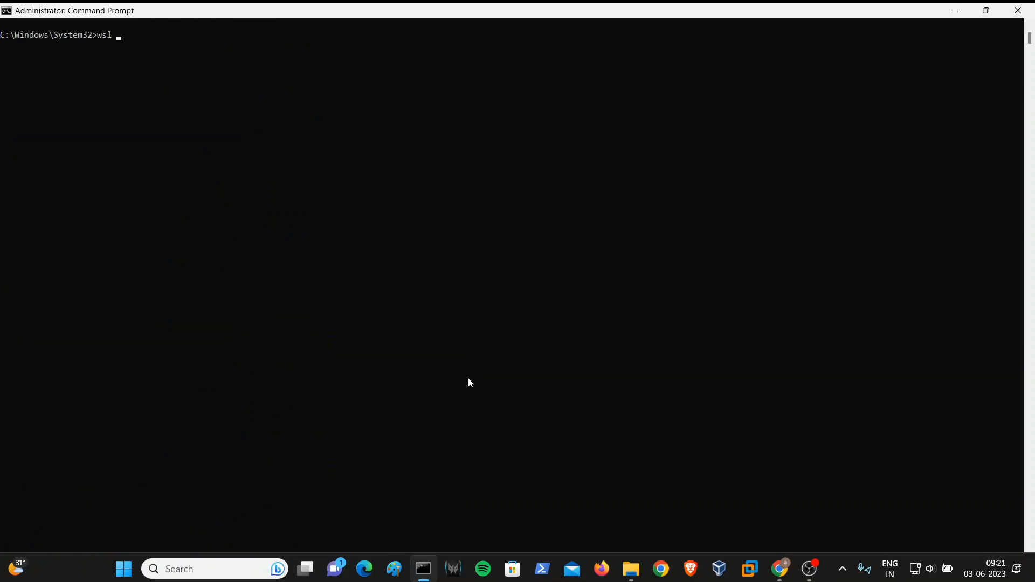
- Shut down WSL completely with 'wsl --shutdown' from the administrator prompt
text(--shy)
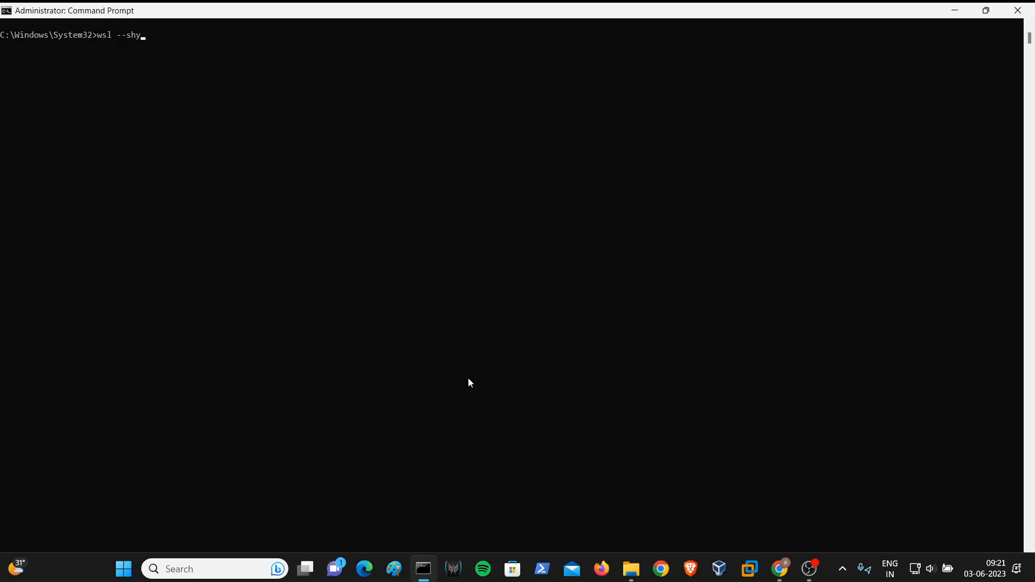
text(utdown)
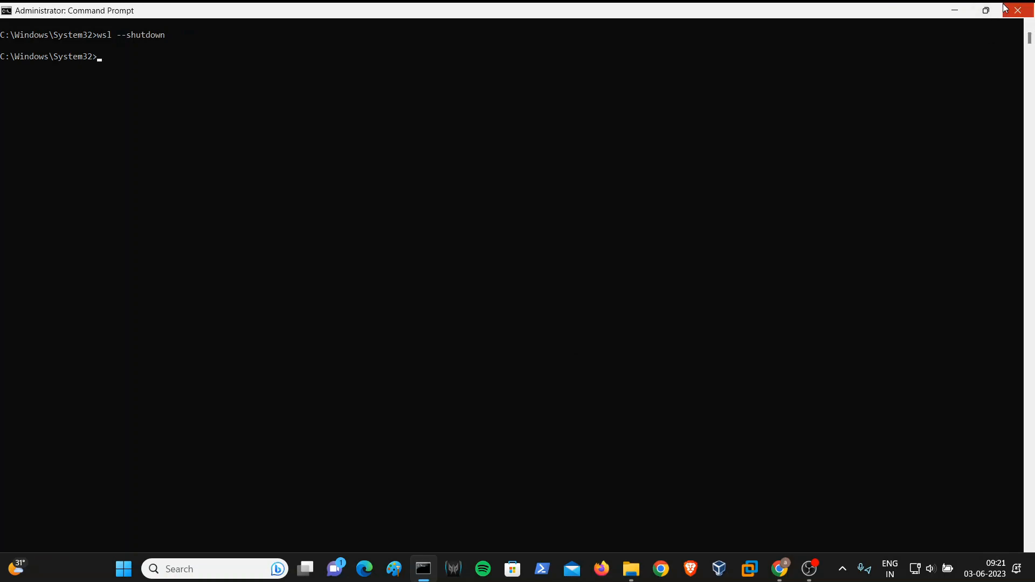
mouse_move(1016, 11)
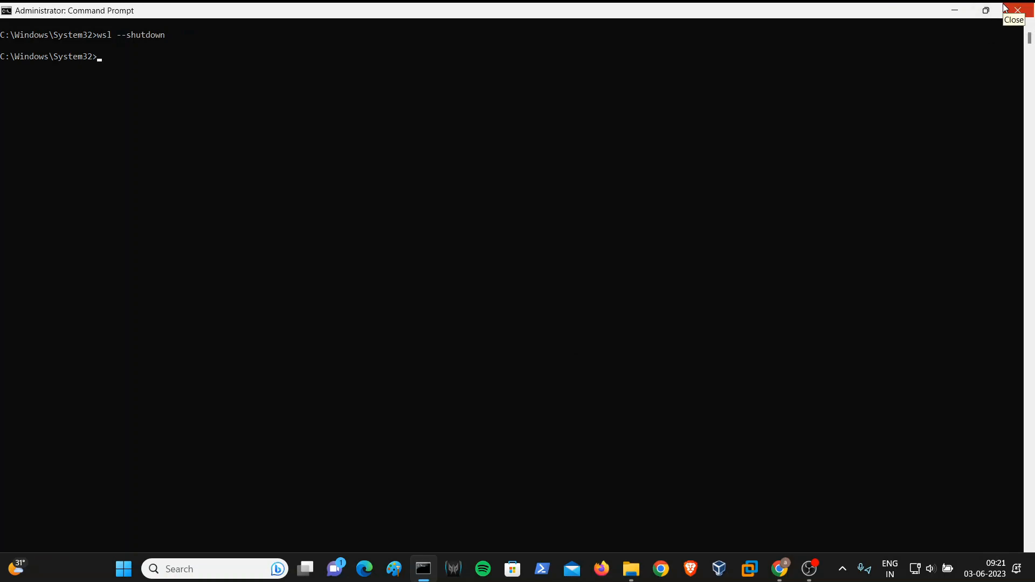